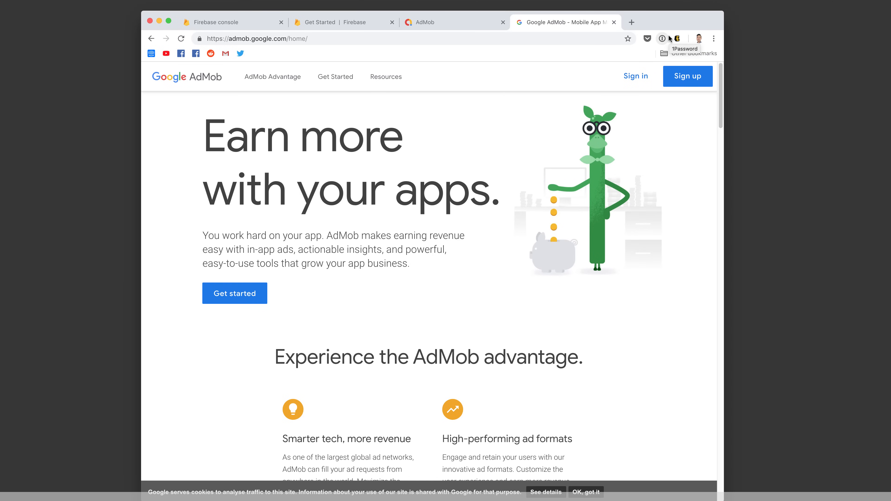
Step: From the AdMob account home, go to Apps and start adding a new app
click(443, 26)
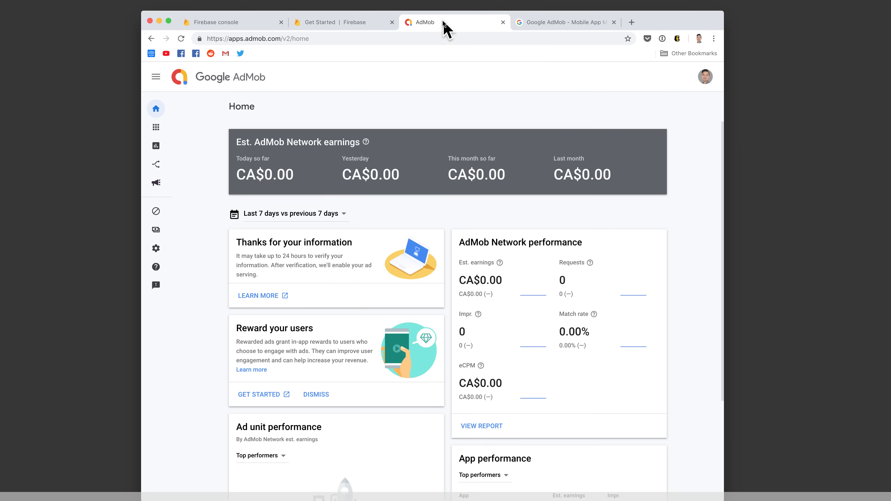
mouse_move(444, 23)
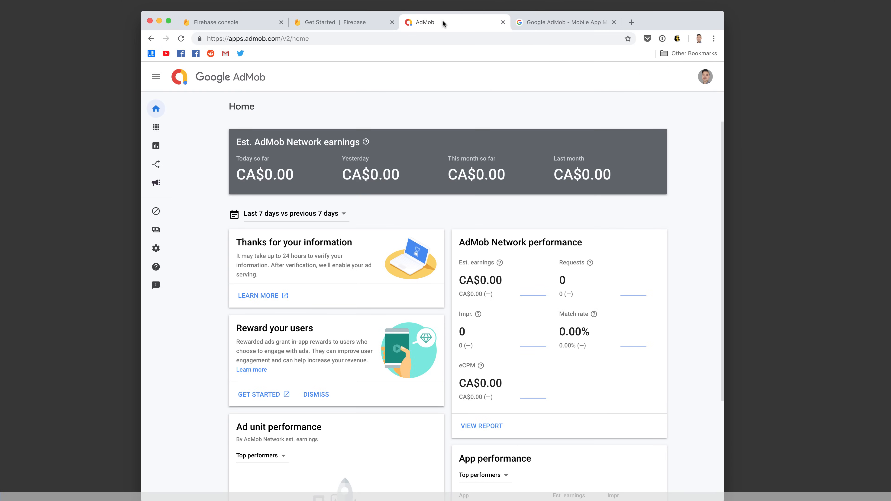
click(549, 22)
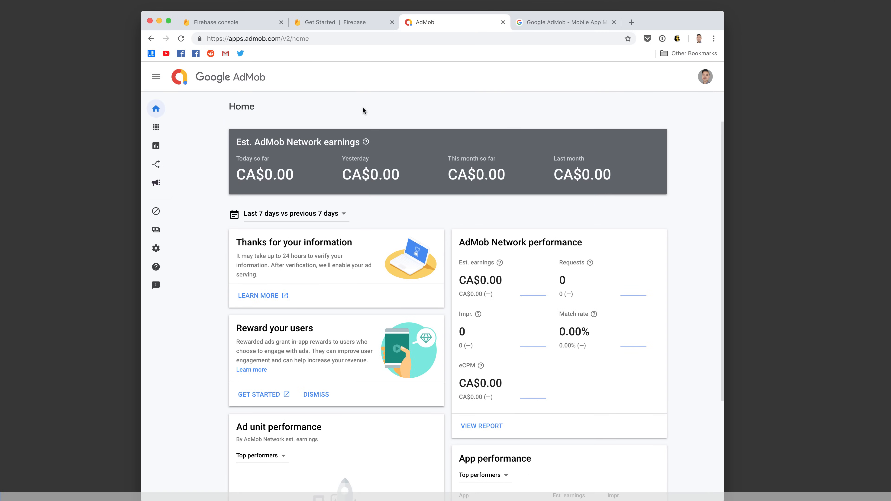
mouse_move(455, 205)
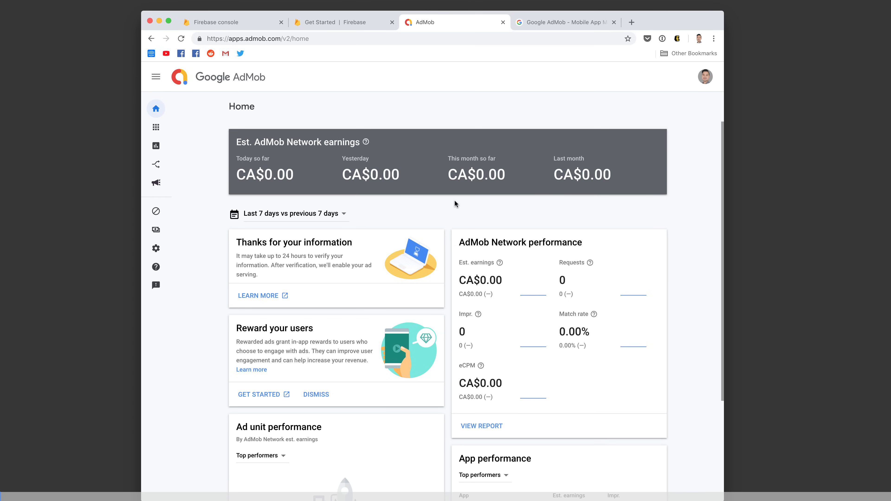
mouse_move(156, 127)
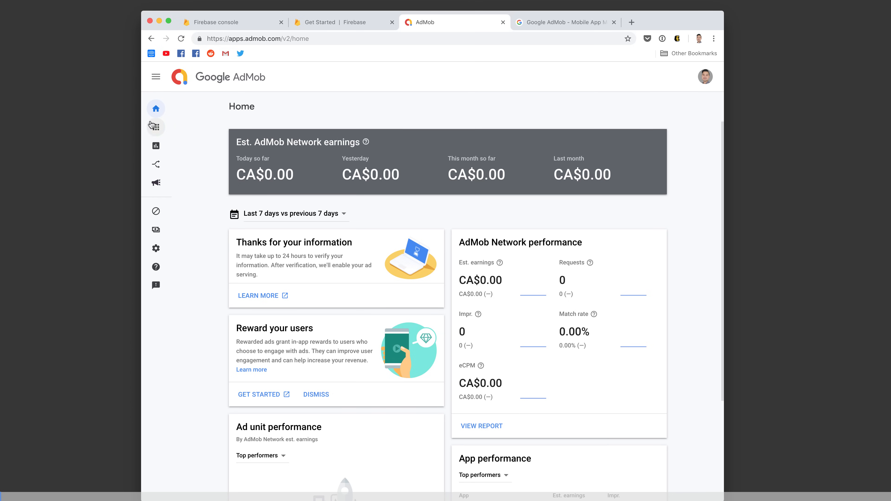
click(155, 127)
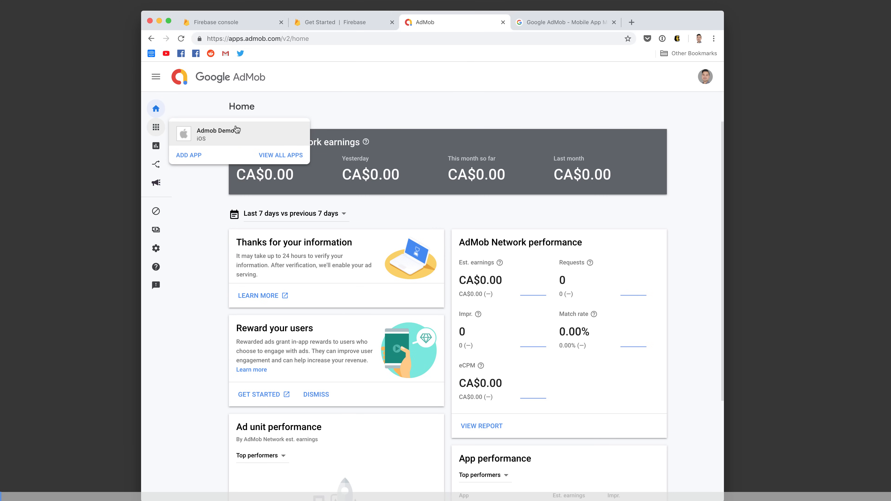
mouse_move(195, 158)
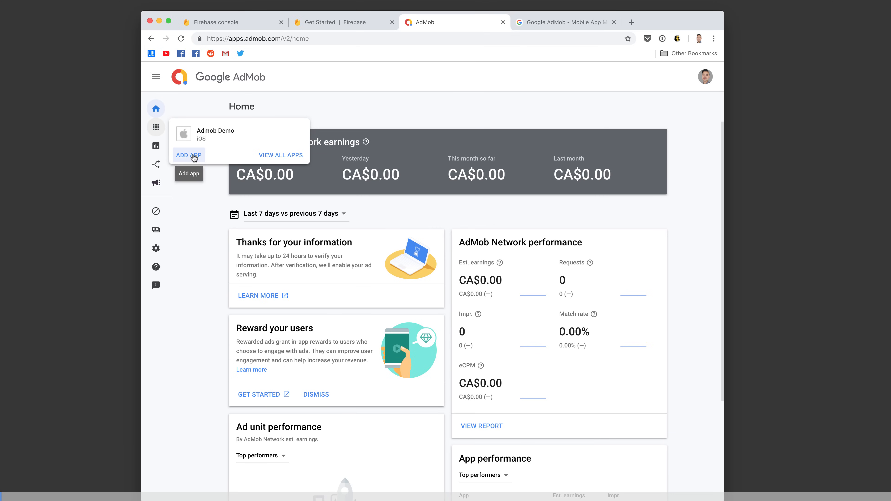
click(189, 155)
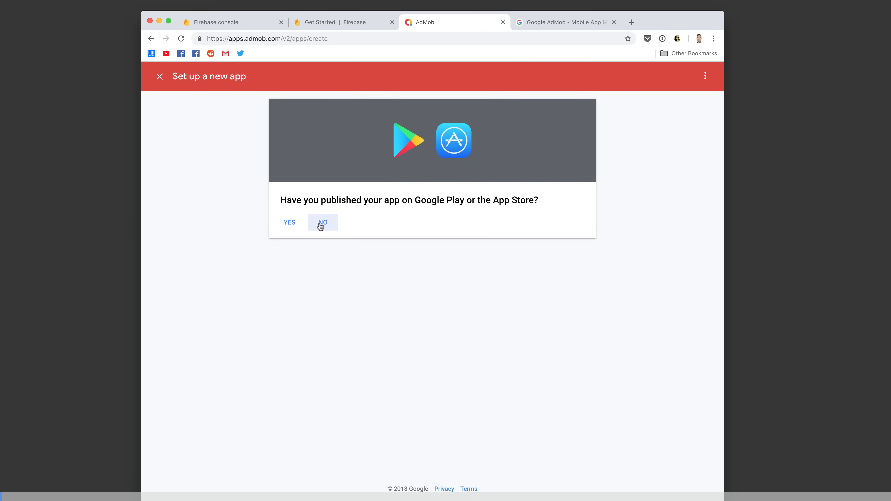
mouse_move(323, 227)
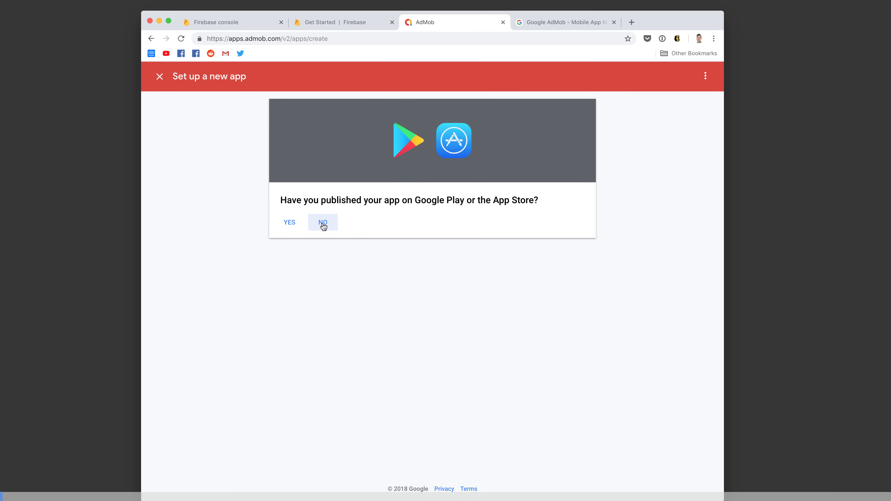
Step: Add an unpublished iOS app named Ads Demo so its App ID is shown
click(323, 222)
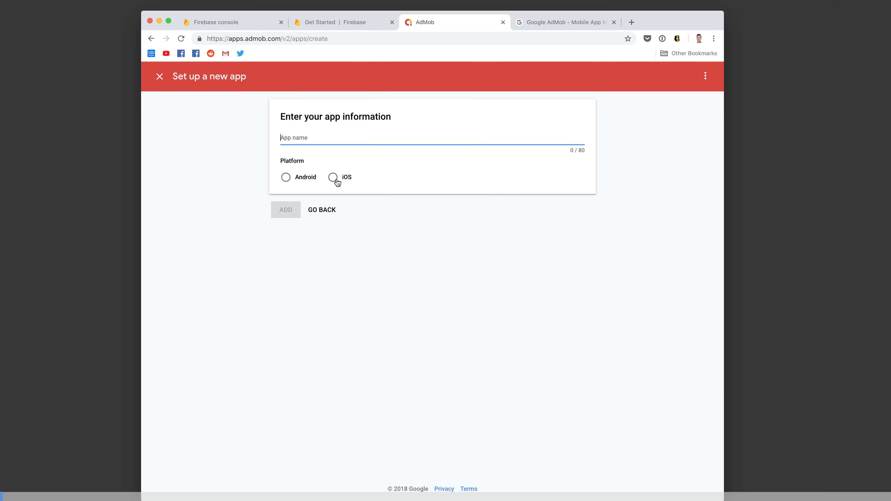
click(333, 177)
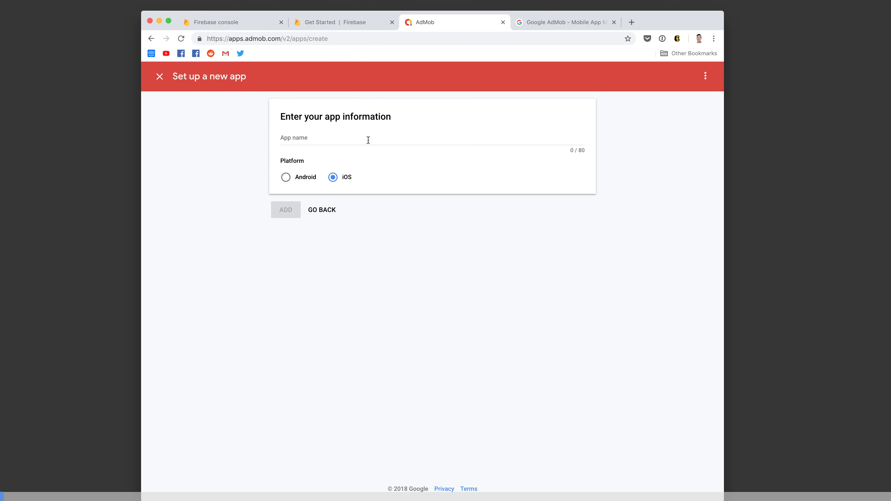
text(A)
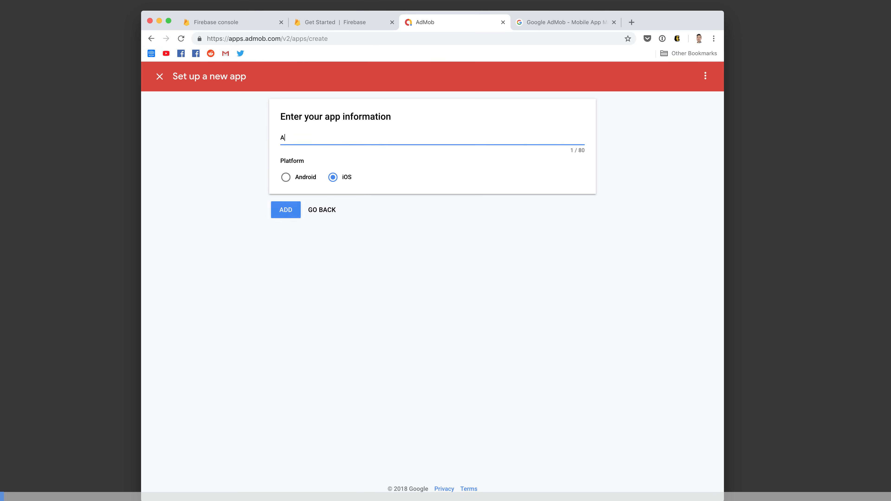
text(ds Demo)
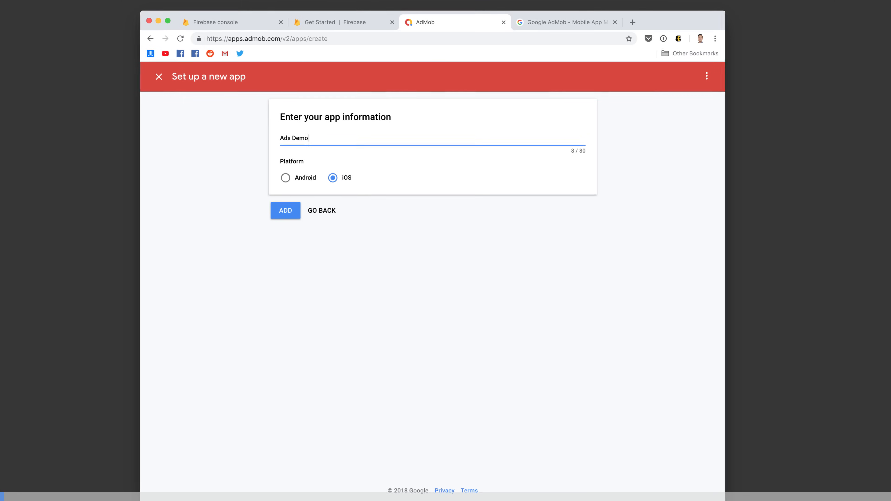
click(286, 211)
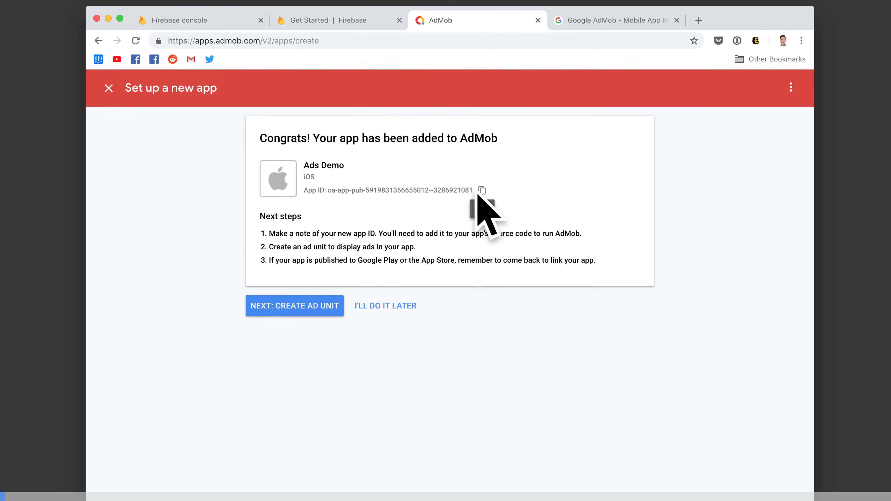
mouse_move(482, 191)
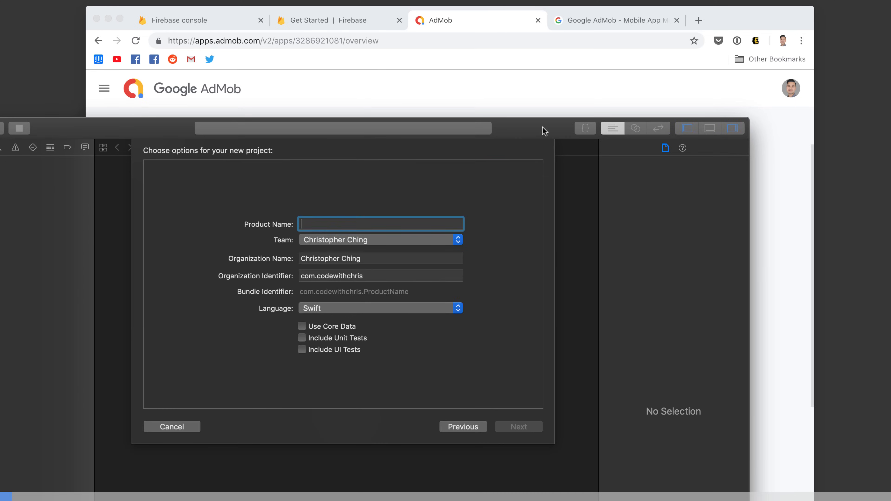
Step: Create the Ads Demo Xcode project and save it to the Desktop
text(Ads Demo)
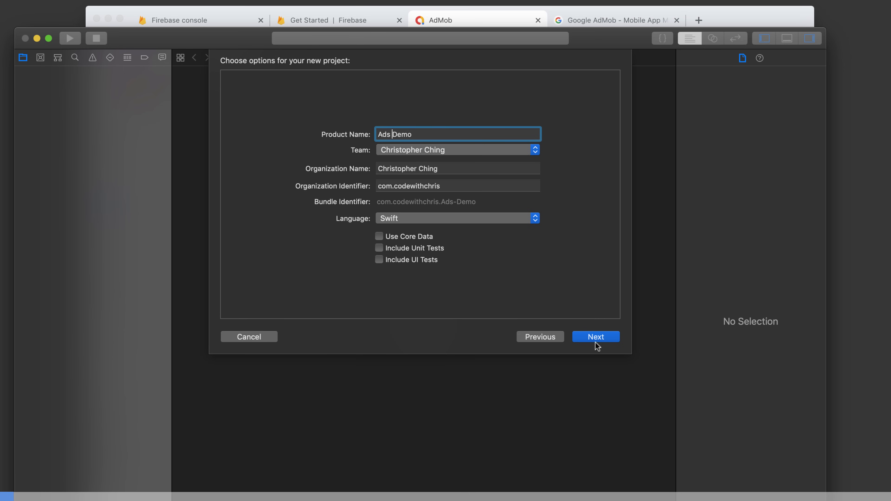
click(596, 337)
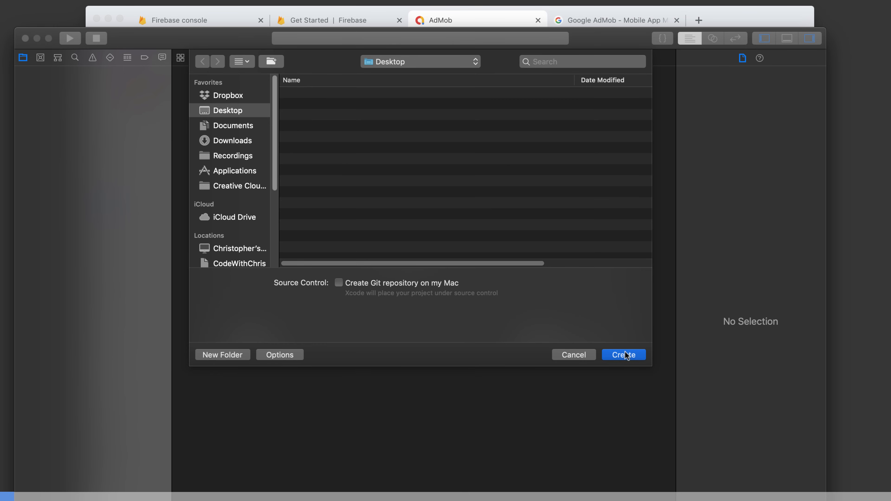
click(624, 355)
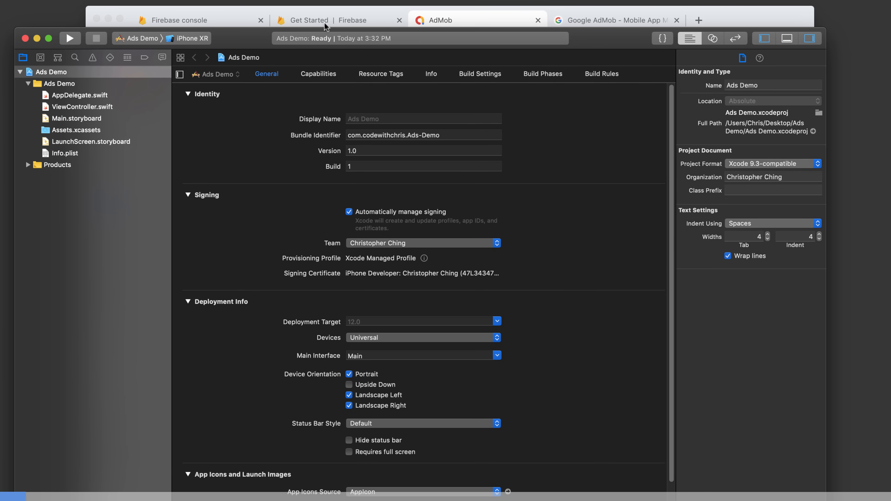
Step: View the existing projects in the Firebase console
click(326, 22)
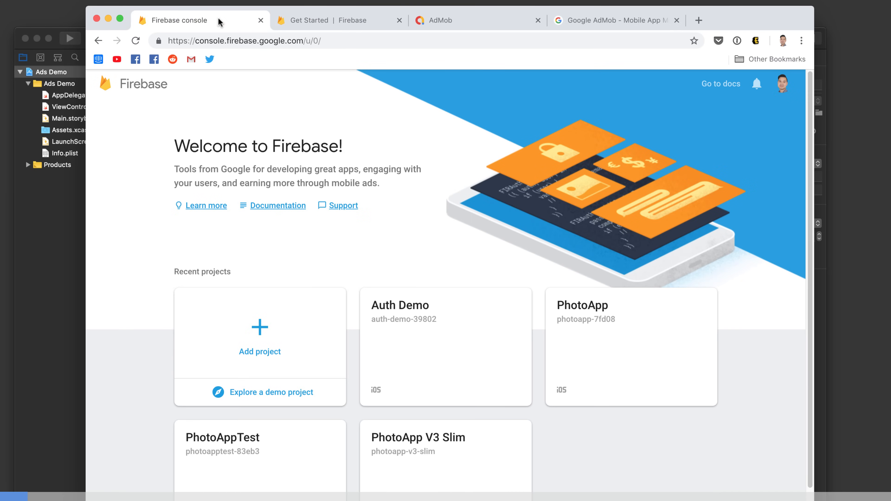
mouse_move(215, 140)
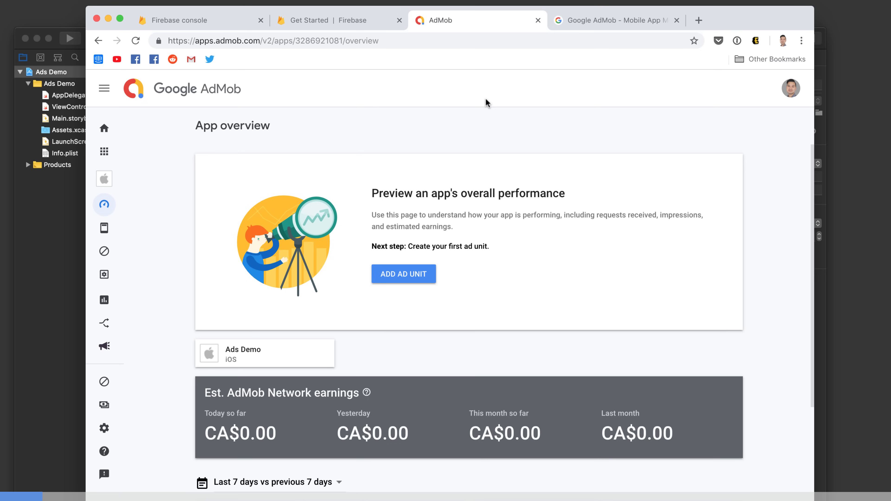
mouse_move(404, 182)
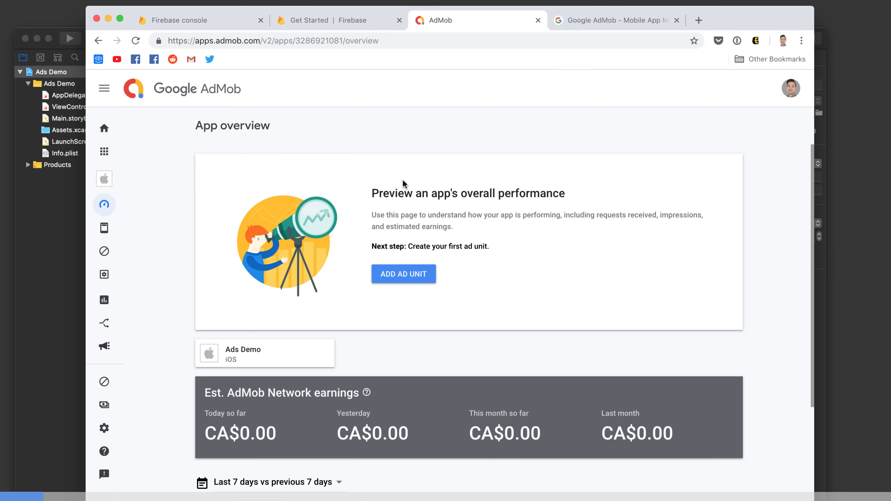
mouse_move(574, 159)
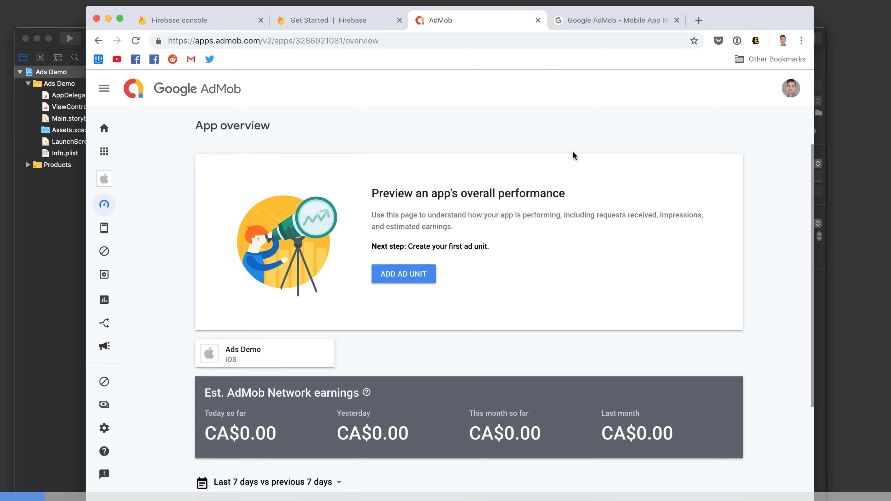
mouse_move(104, 300)
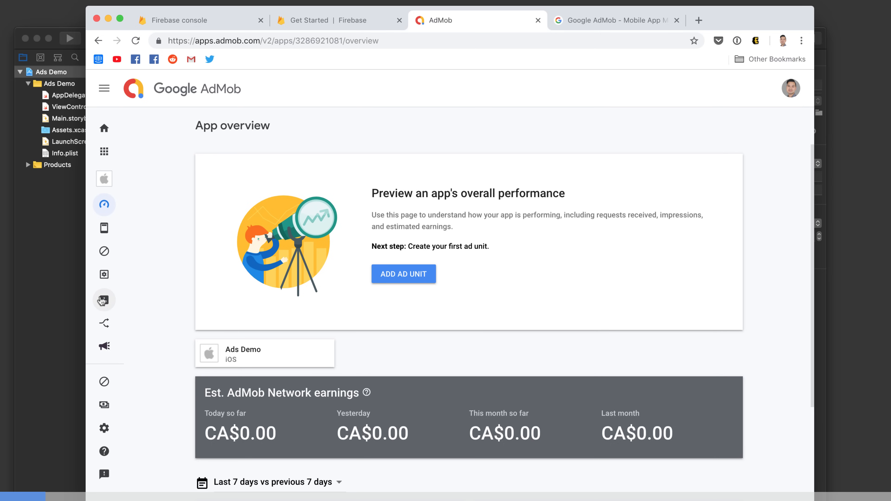
mouse_move(104, 275)
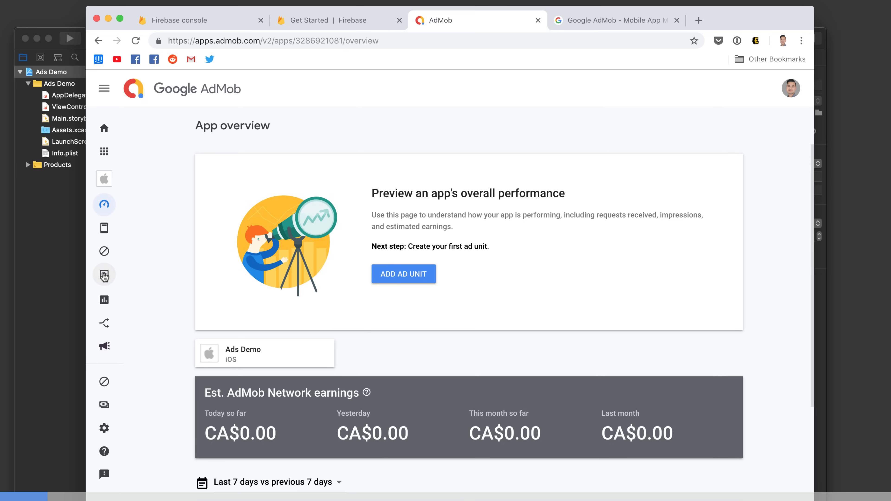
mouse_move(104, 274)
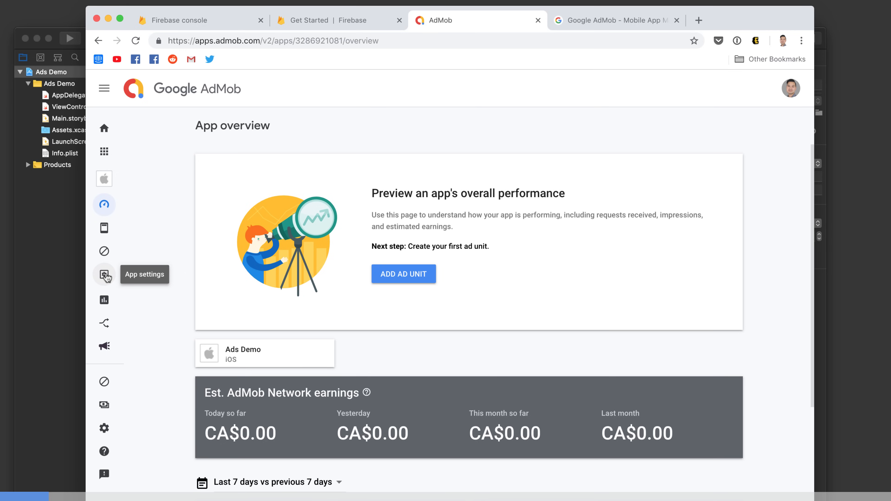
Step: From Ads Demo app settings, start Firebase linking, accept the policy and enter bundle ID com.codewithchris.Ads-Demo
click(104, 274)
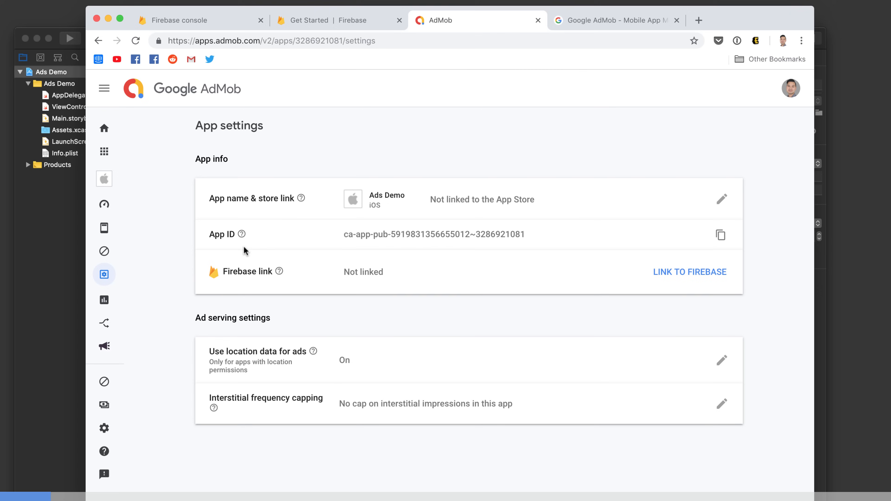
mouse_move(336, 275)
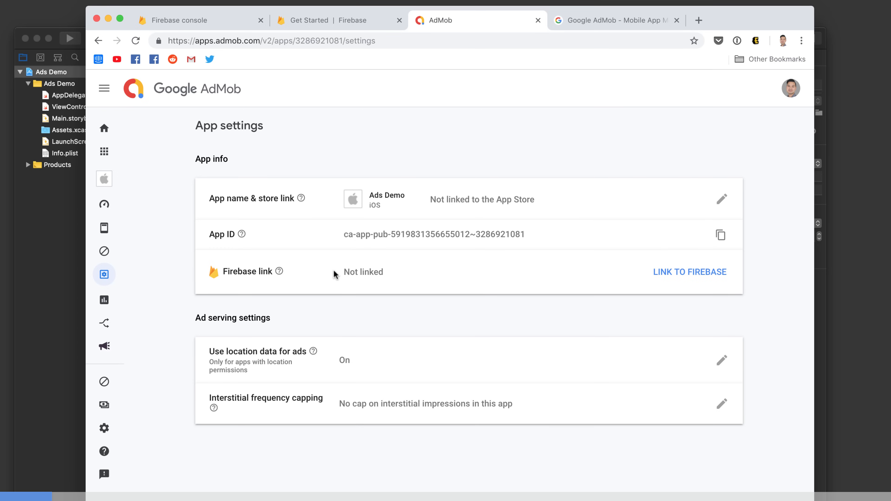
mouse_move(696, 278)
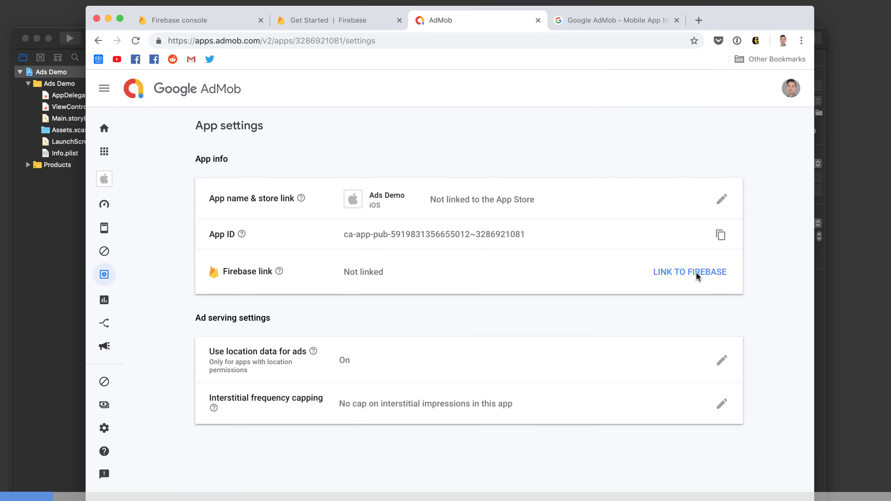
click(690, 272)
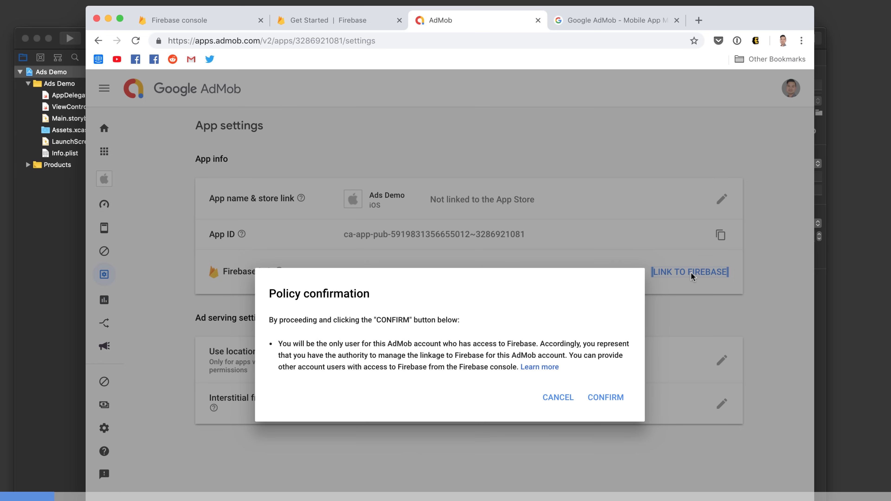
mouse_move(454, 343)
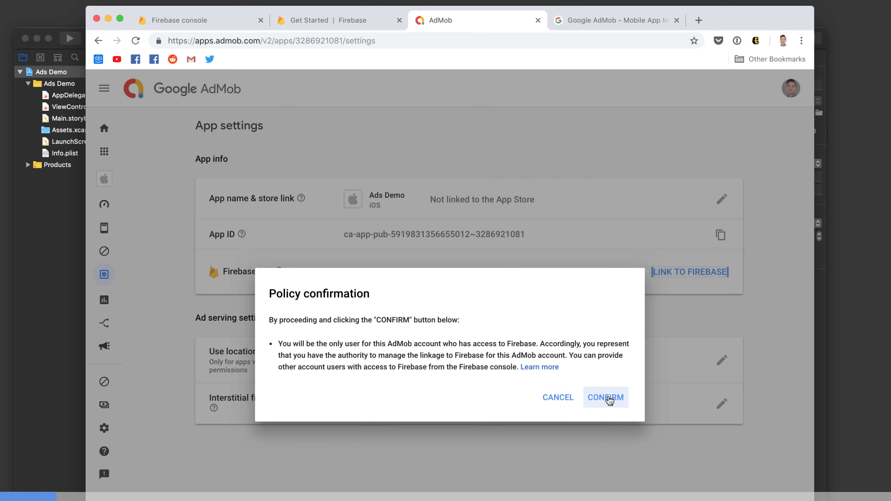
click(606, 398)
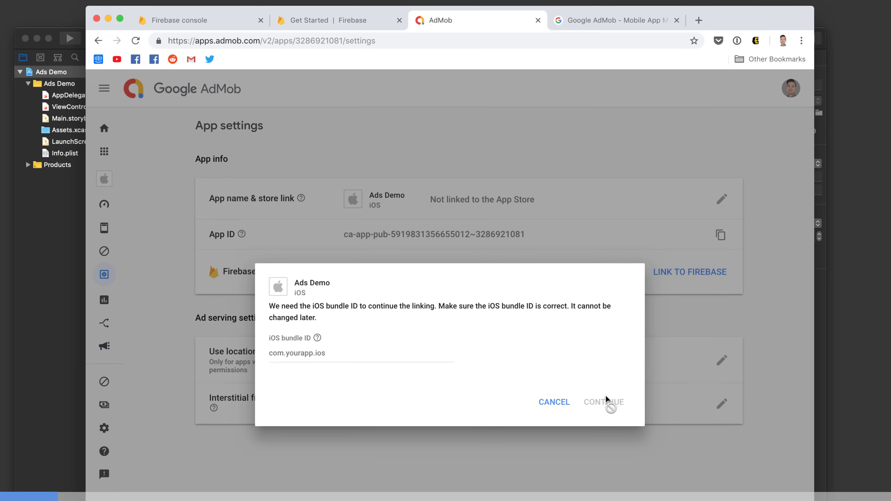
mouse_move(348, 323)
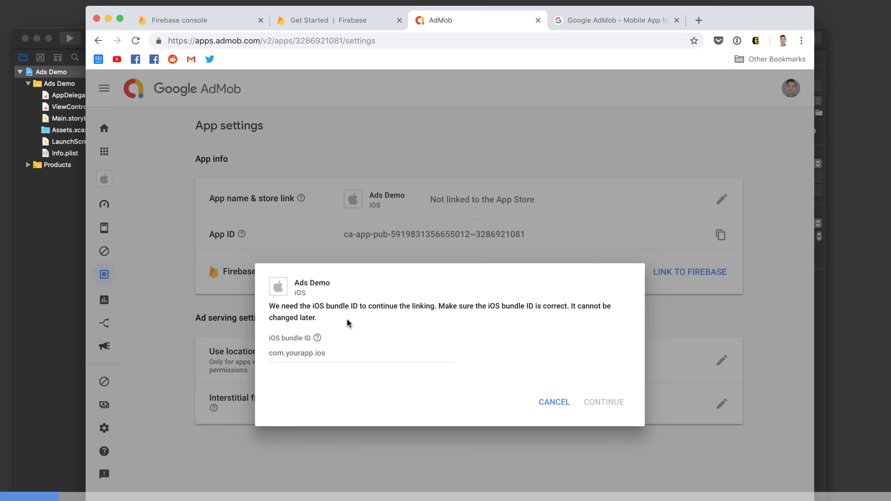
mouse_move(377, 316)
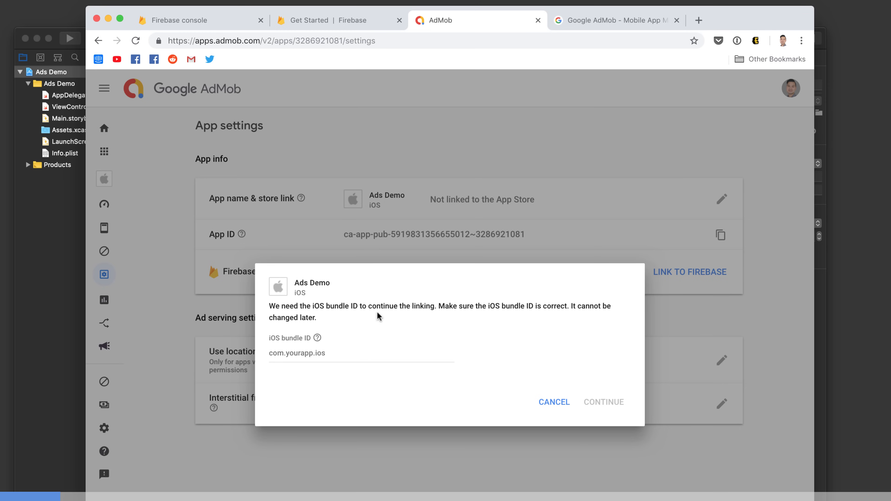
mouse_move(57, 226)
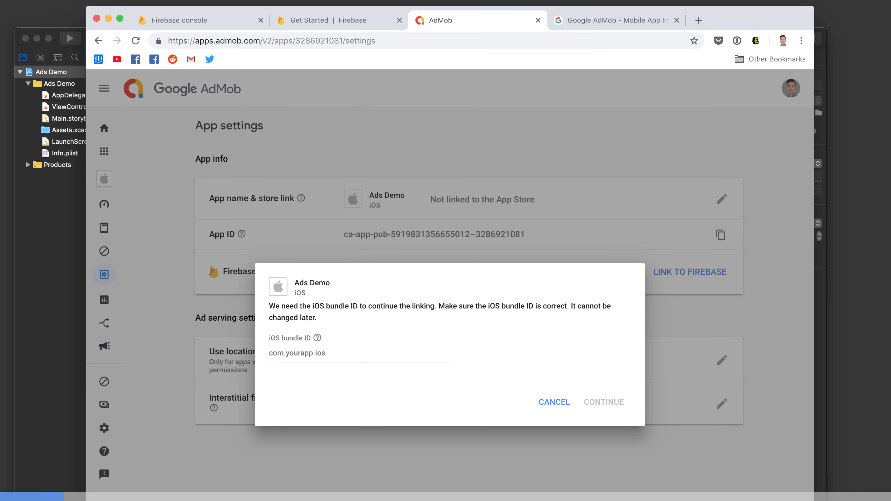
text(com.codewithchris.Ads-Demo)
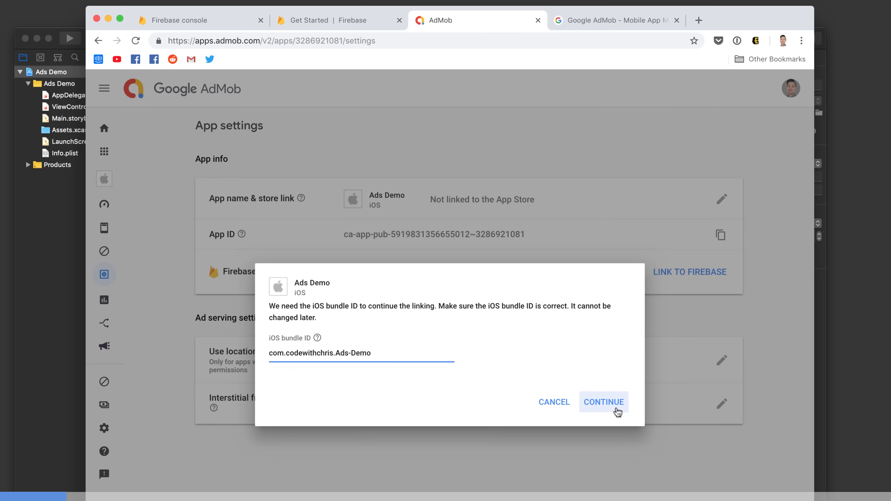
Step: Continue linking by creating a new Firebase project named Ads Demo
click(604, 402)
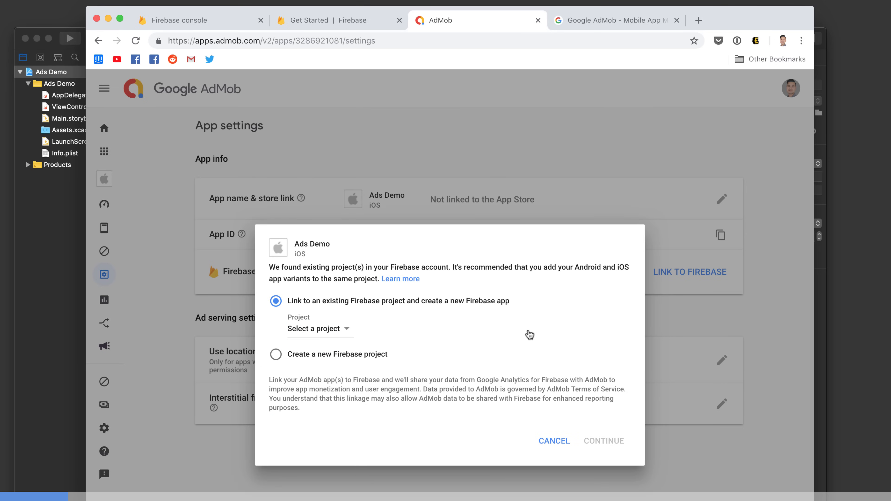
mouse_move(438, 315)
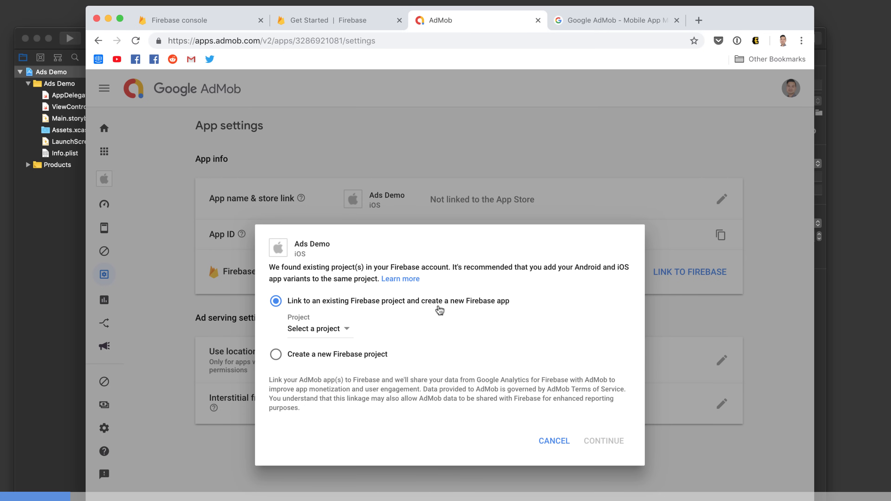
click(276, 354)
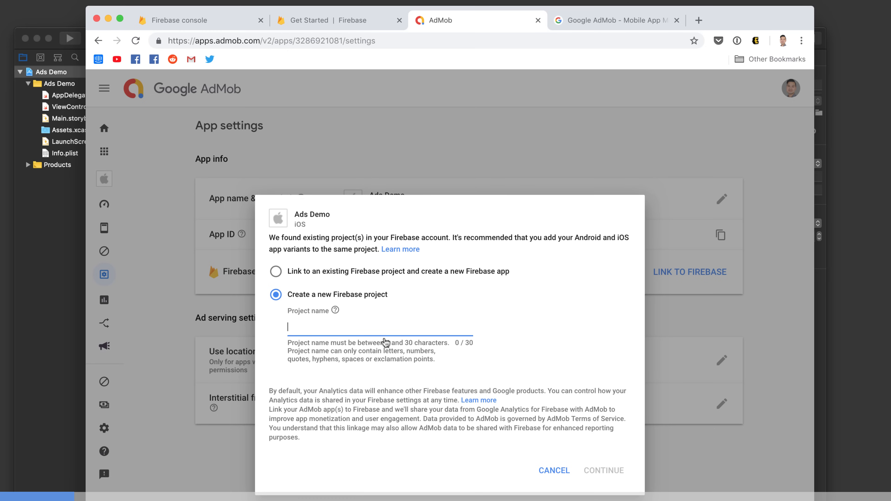
text(Ads Demo)
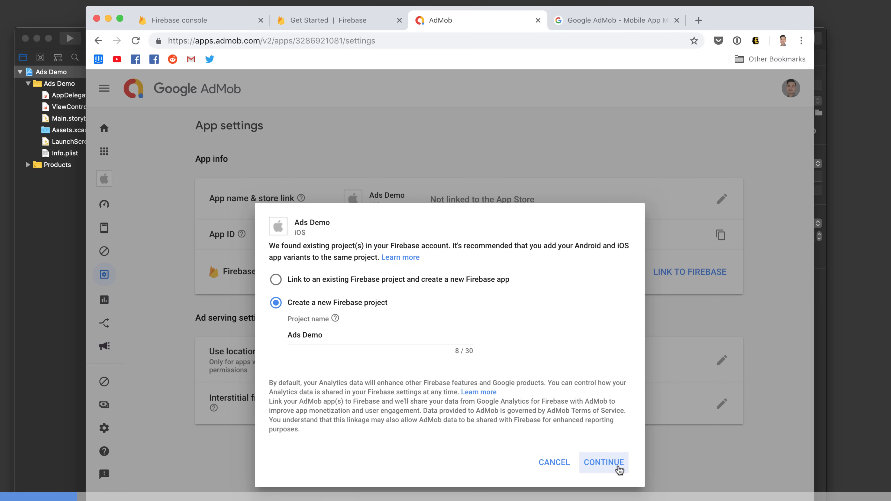
click(603, 463)
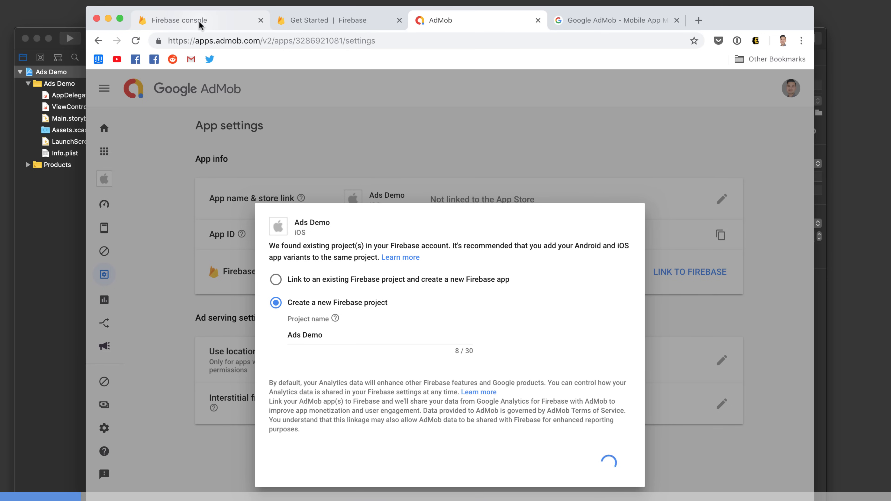
Step: Verify the Ads Demo project appears in the Firebase console, then finish the linking summary in AdMob
click(179, 20)
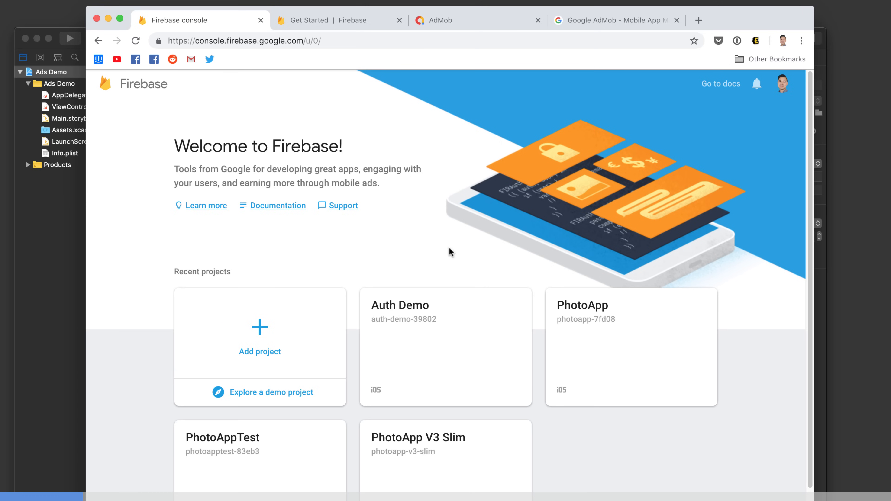
mouse_move(268, 330)
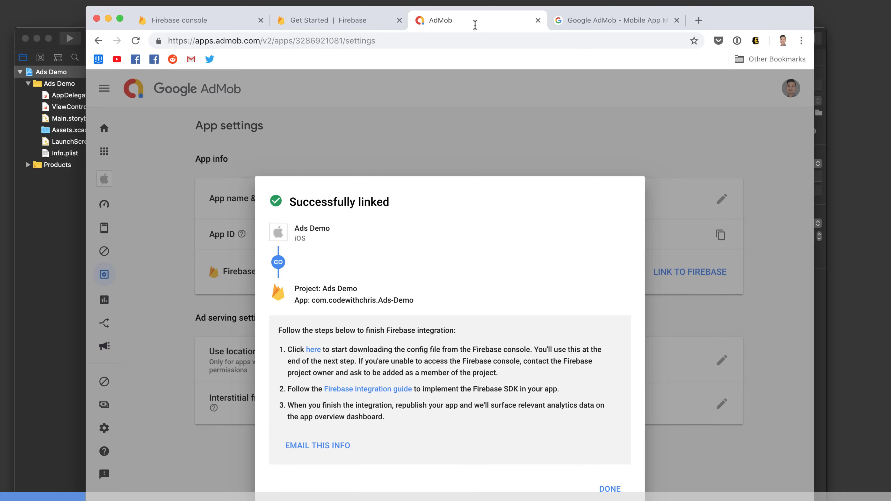
mouse_move(283, 217)
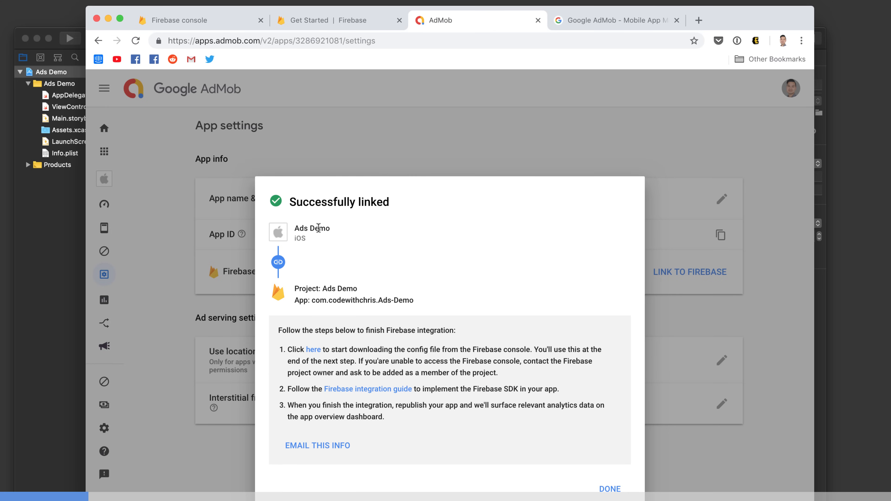
double_click(312, 228)
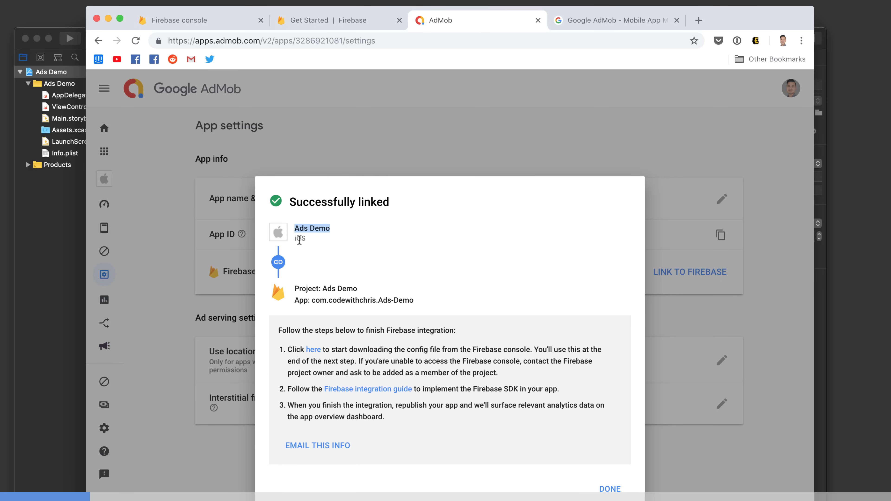
mouse_move(346, 136)
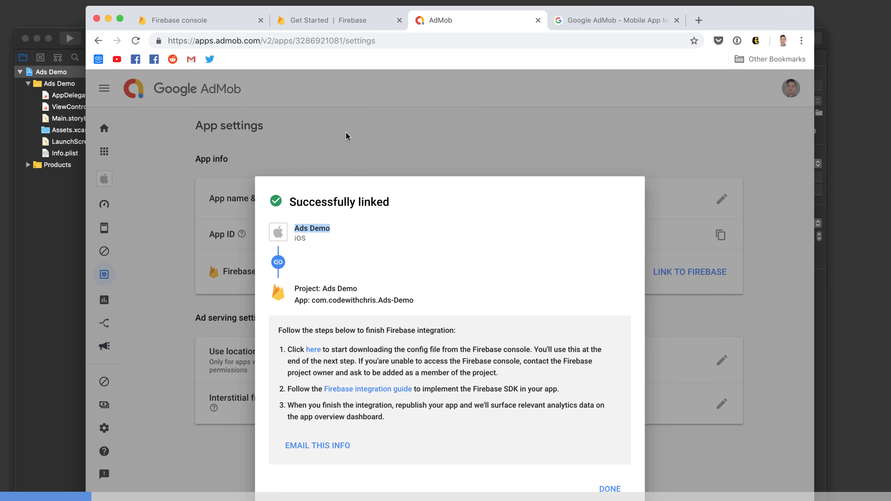
mouse_move(374, 277)
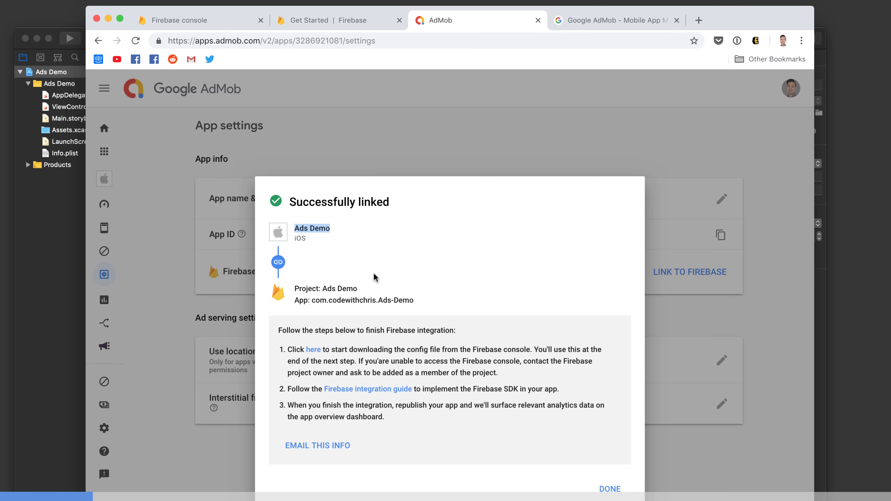
mouse_move(407, 309)
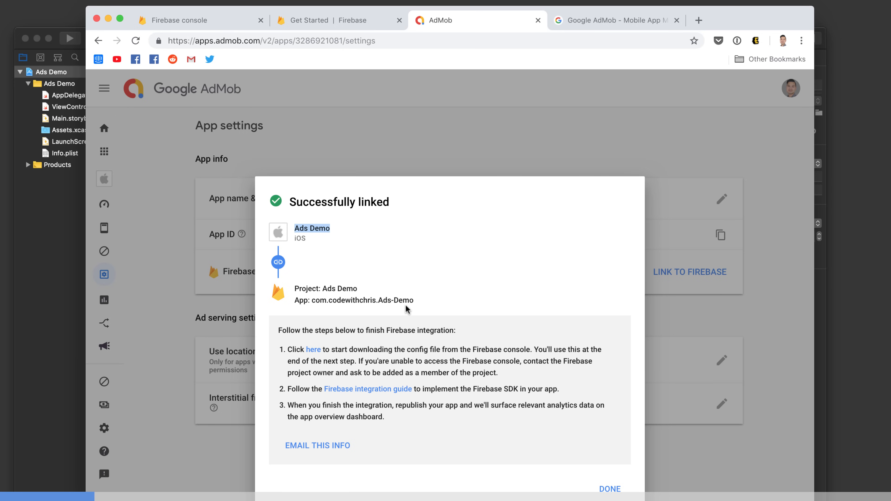
mouse_move(389, 363)
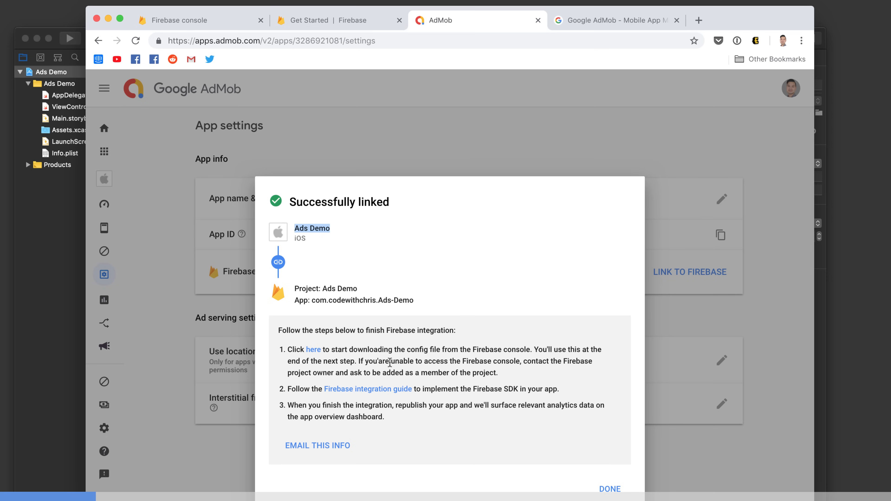
click(180, 20)
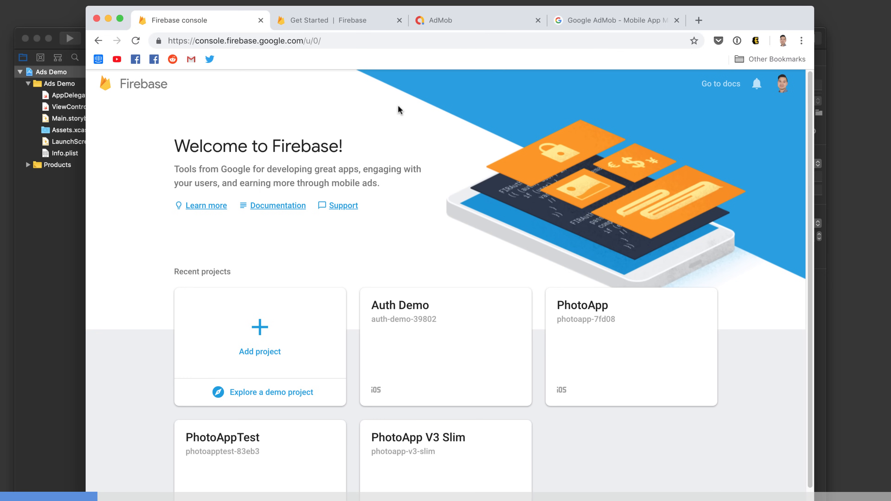
click(135, 40)
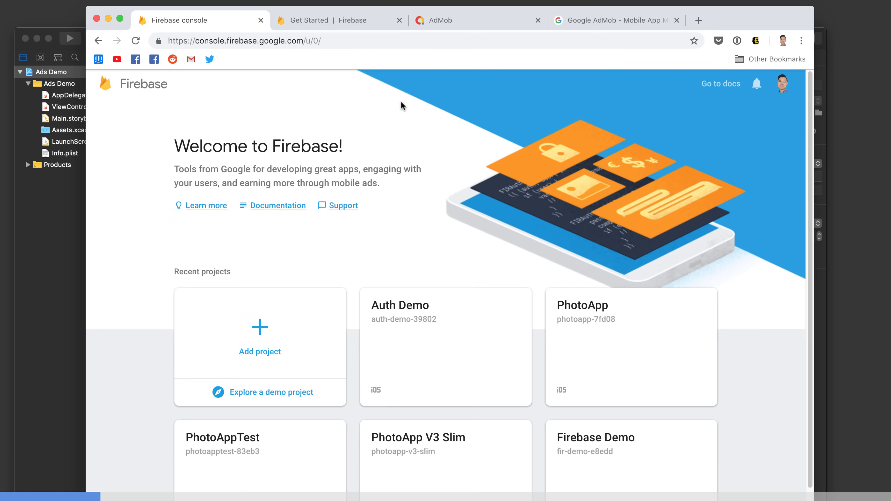
scroll(down, 3)
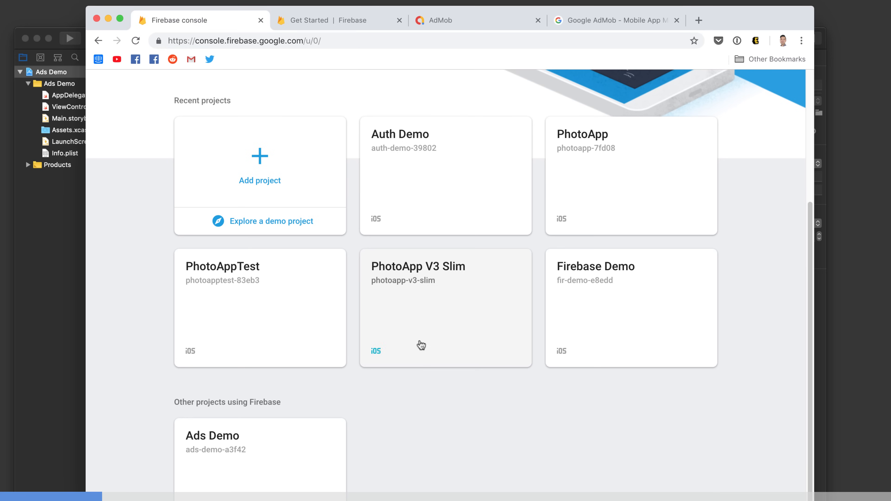
mouse_move(290, 475)
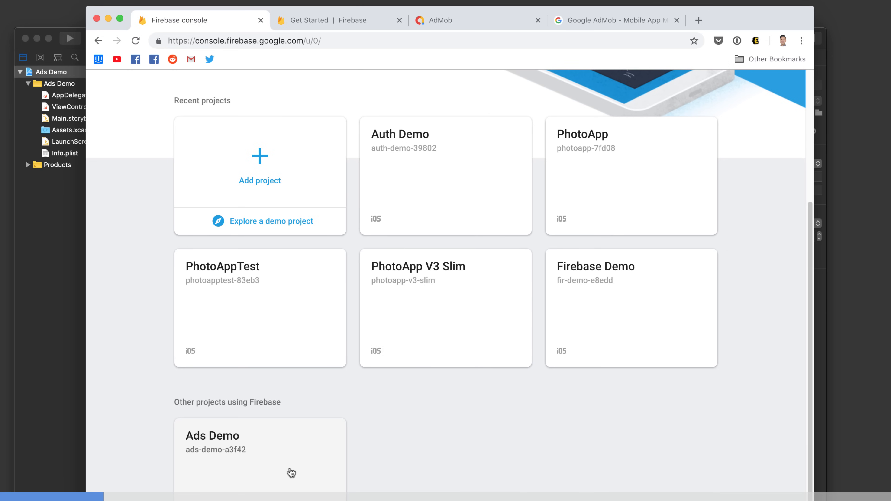
mouse_move(232, 471)
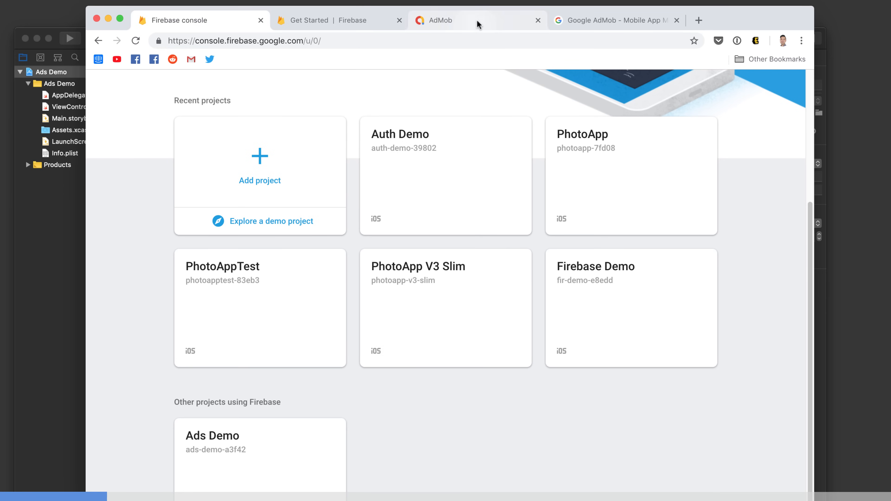
click(442, 20)
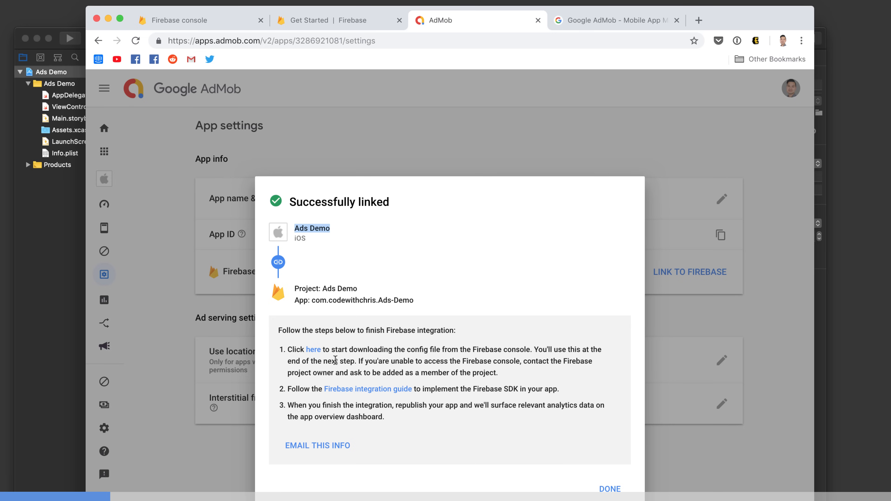
mouse_move(638, 493)
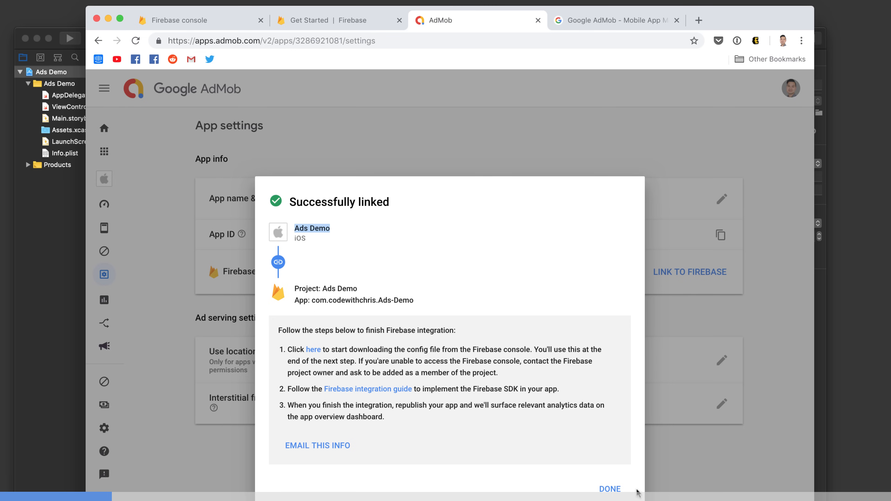
click(609, 489)
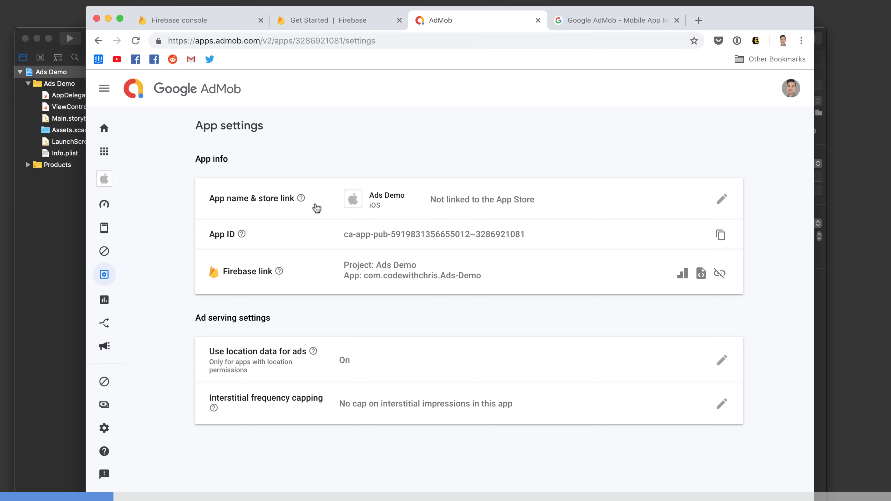
mouse_move(400, 285)
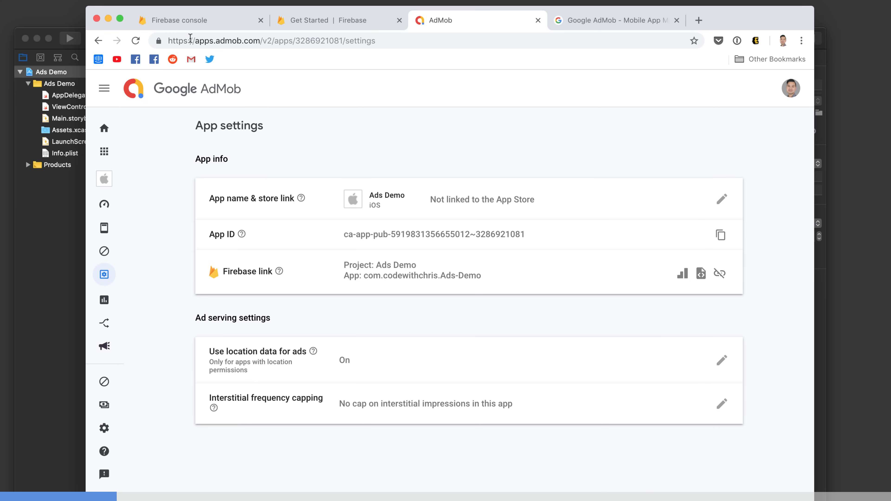
Step: Accept the Ads Demo project's default Analytics data sharing settings and terms in Firebase
click(179, 20)
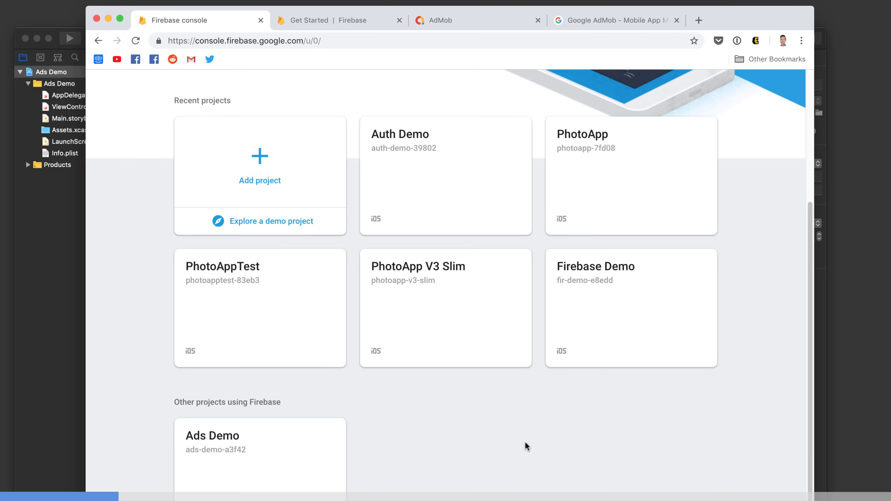
mouse_move(284, 462)
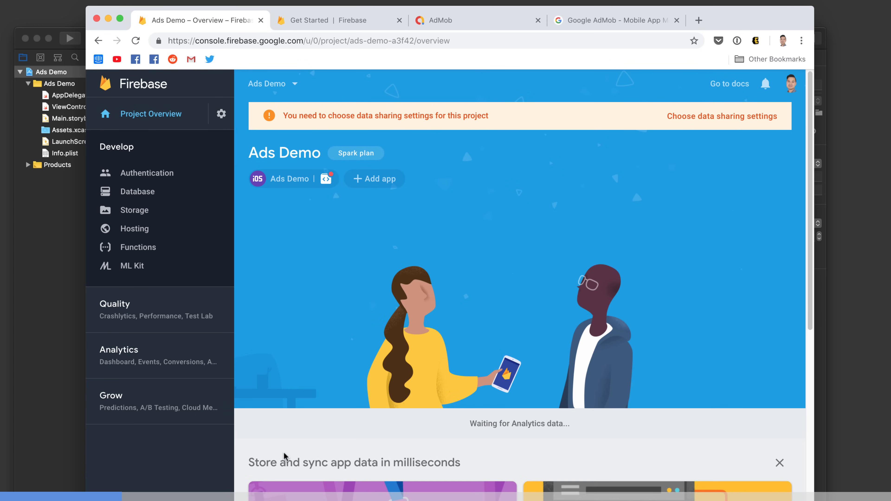
mouse_move(387, 116)
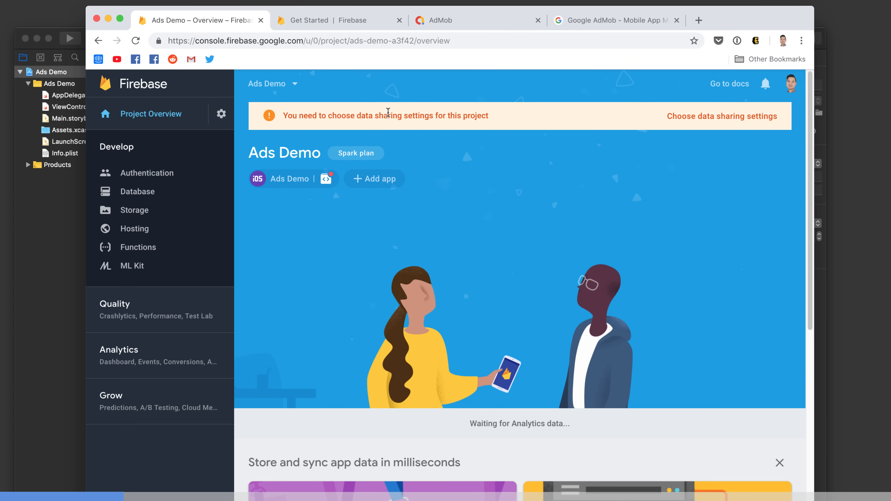
click(722, 116)
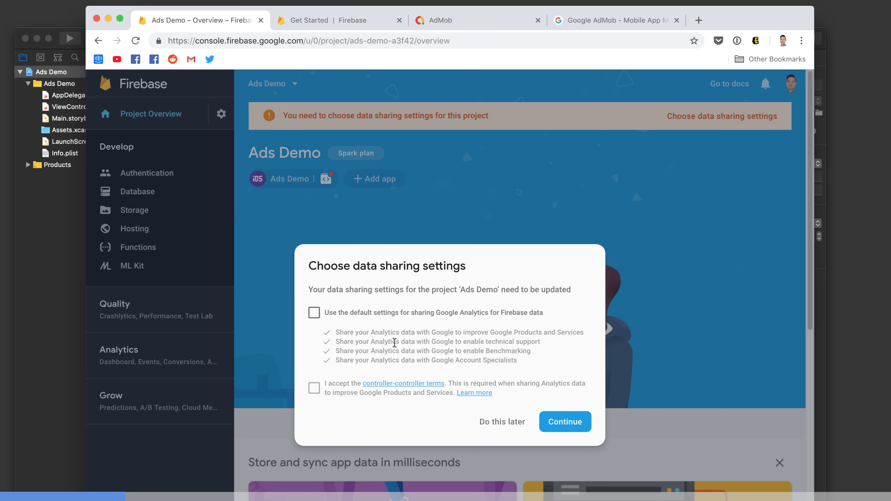
click(314, 313)
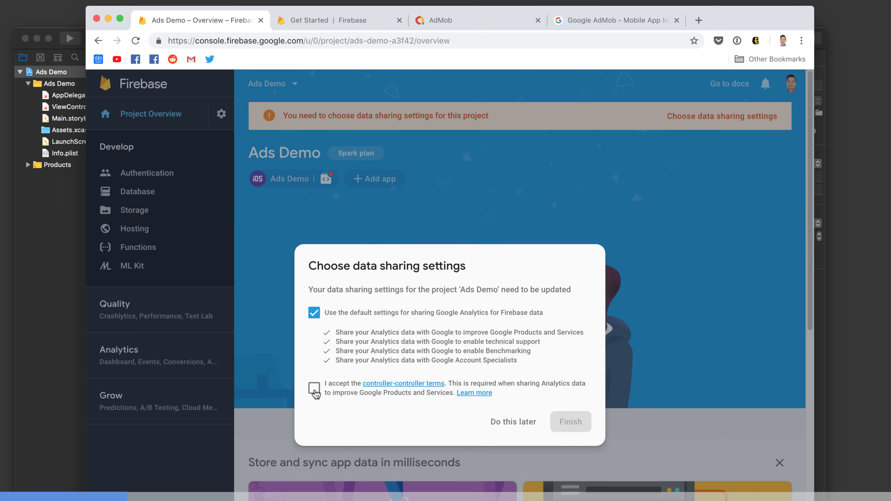
click(513, 422)
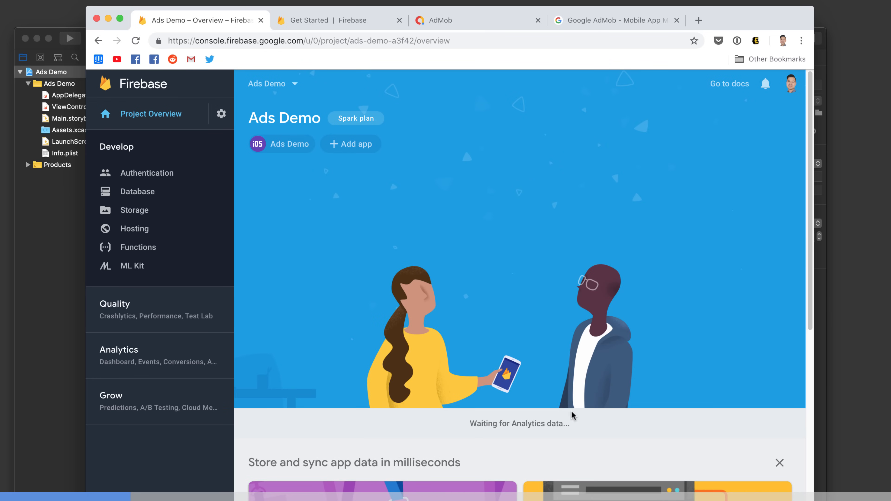
mouse_move(466, 169)
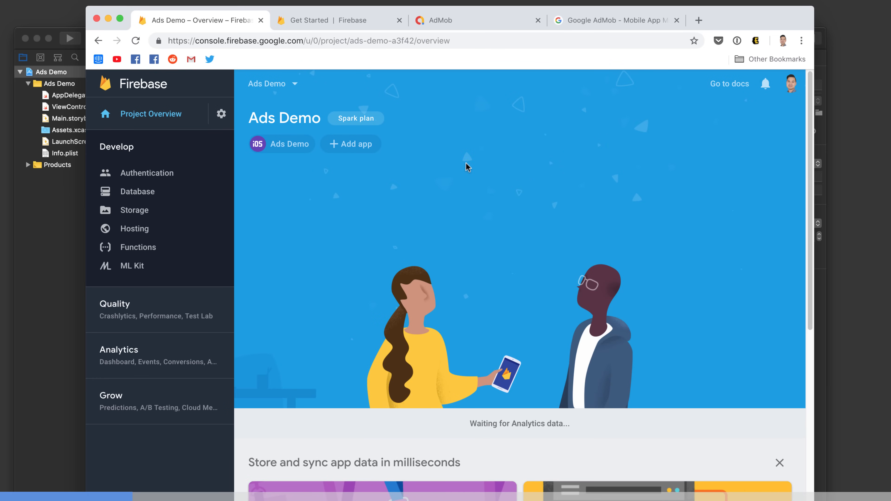
mouse_move(377, 297)
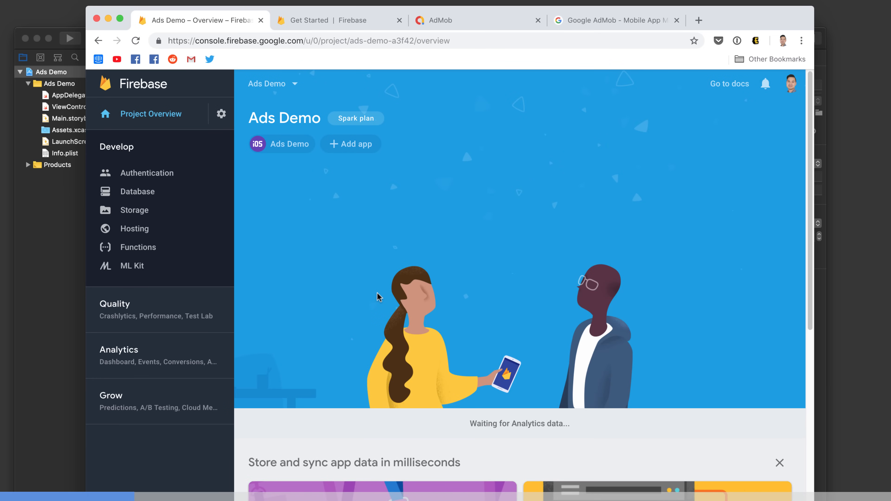
mouse_move(276, 147)
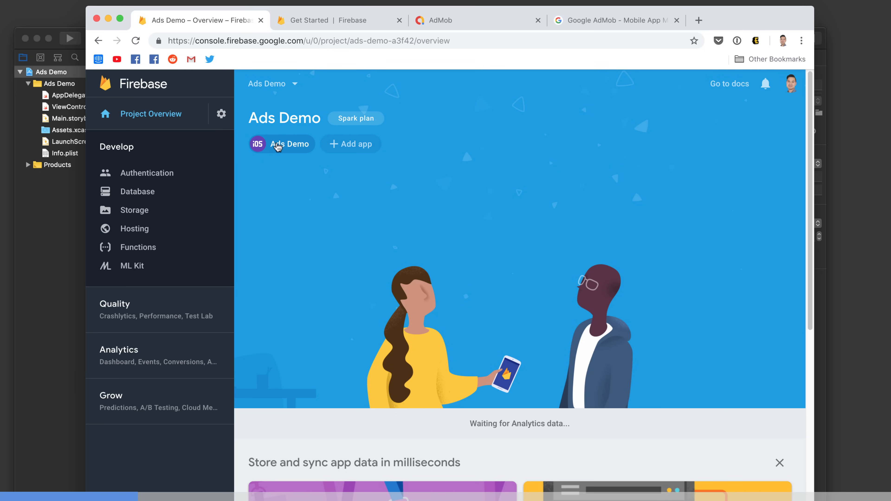
Step: Go to the Ads Demo iOS app's settings page in the Firebase console
click(281, 143)
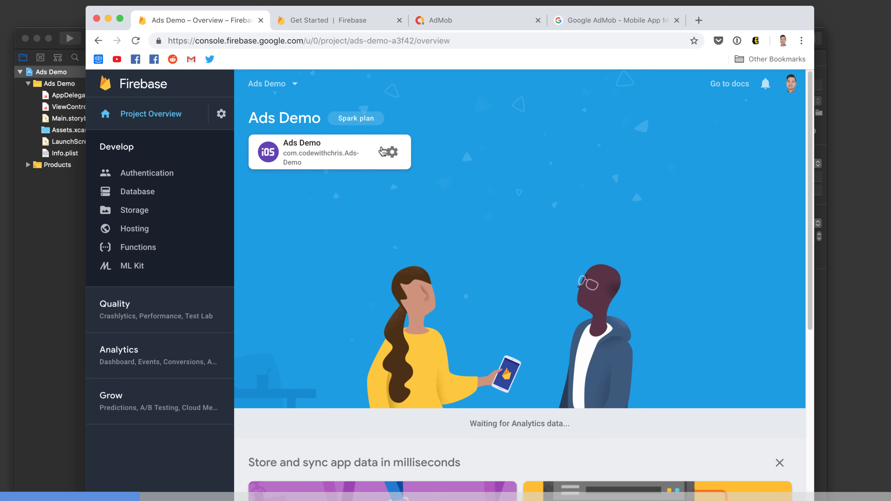
click(394, 153)
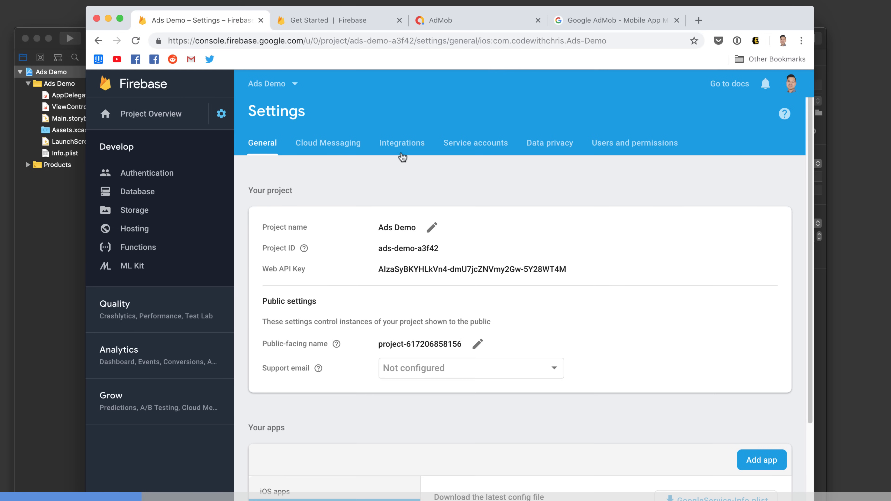
Step: Download GoogleService-Info.plist for the iOS app and save it to the Desktop
scroll(down, 3)
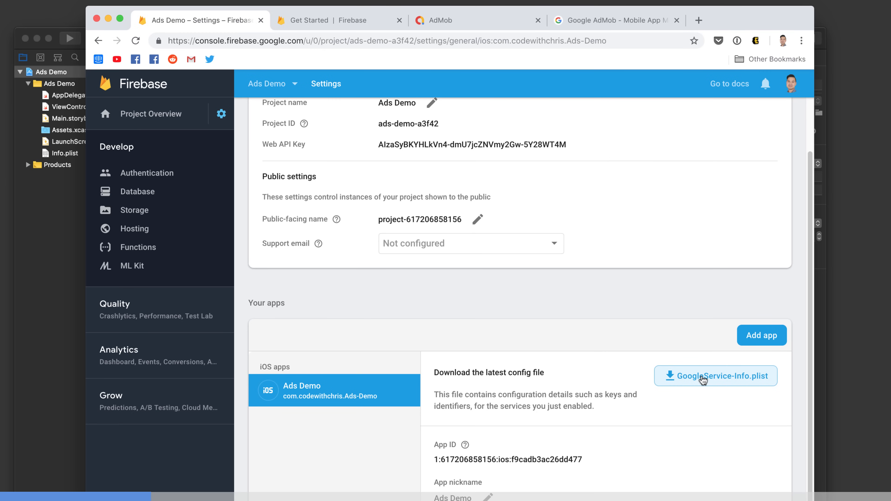
mouse_move(708, 379)
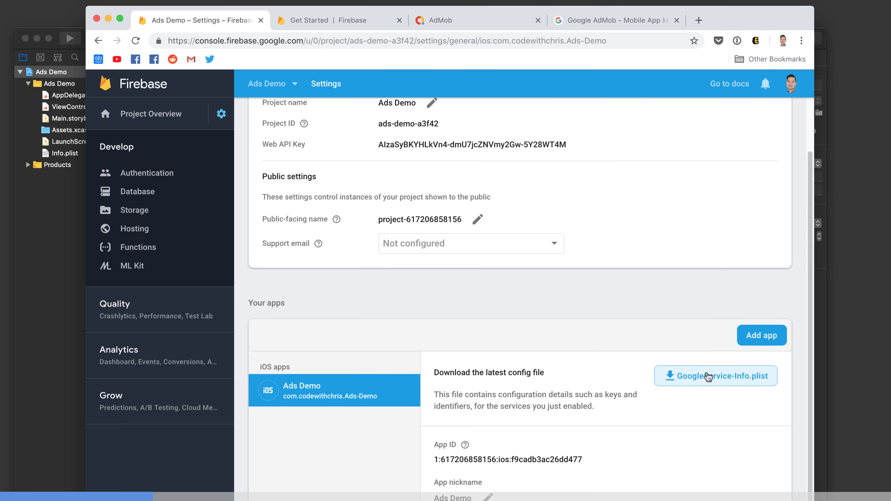
mouse_move(658, 388)
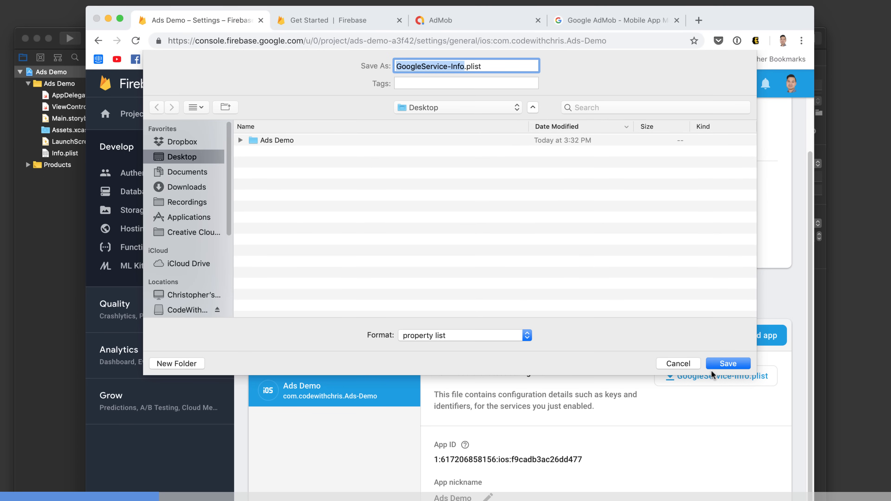
click(728, 364)
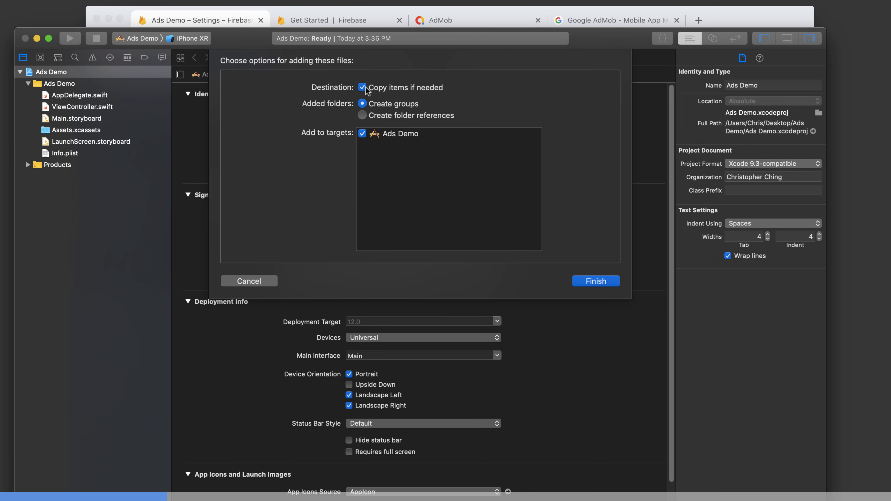
mouse_move(445, 91)
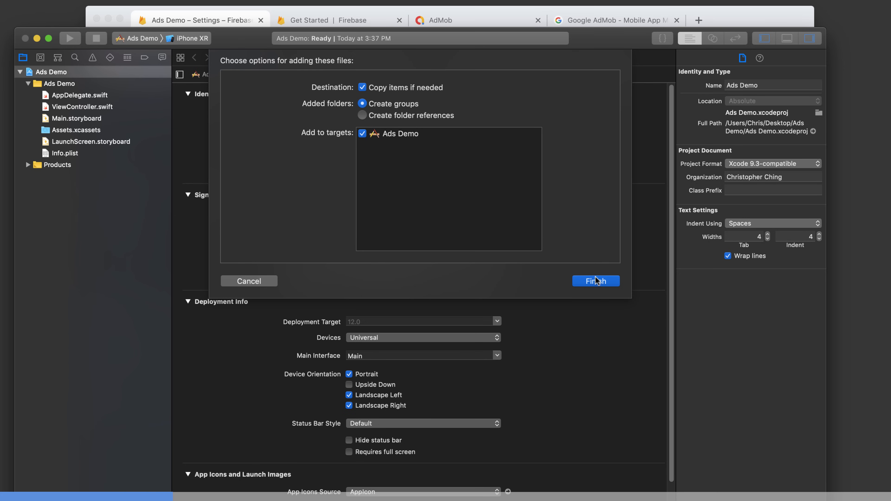
Step: Finish adding GoogleService-Info.plist to the Ads Demo target and view its AdMob keys
click(596, 281)
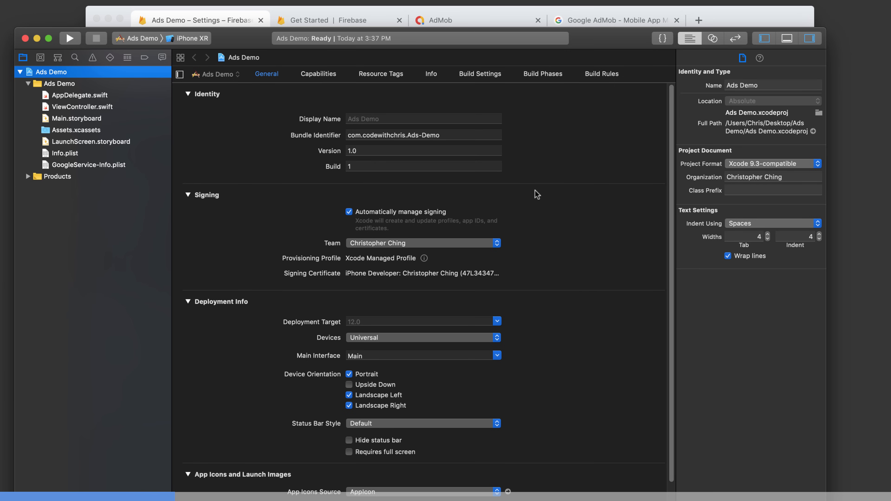
mouse_move(131, 169)
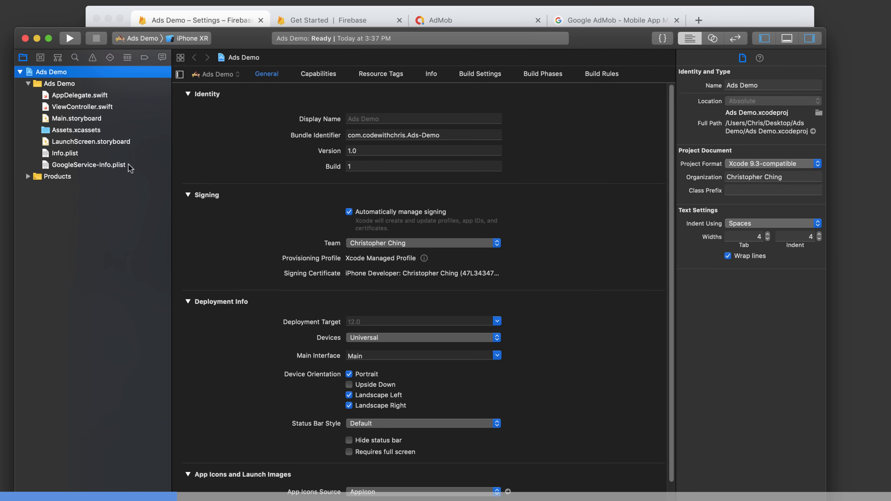
click(89, 166)
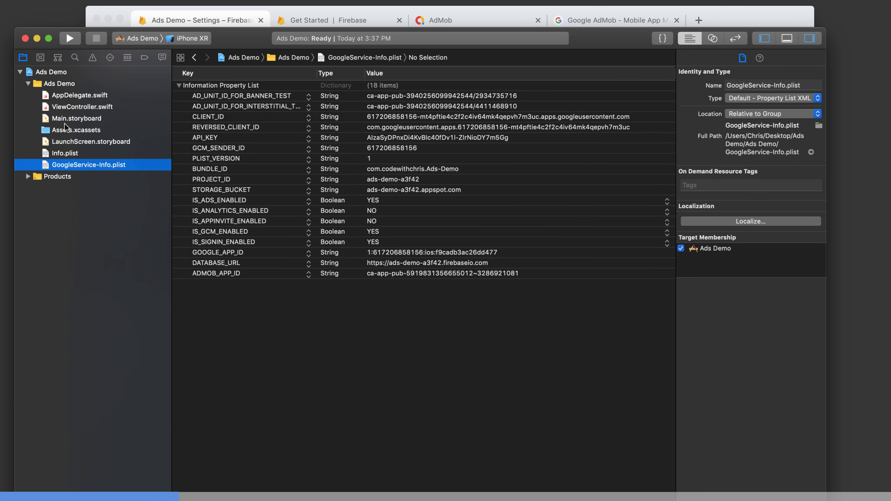
click(196, 20)
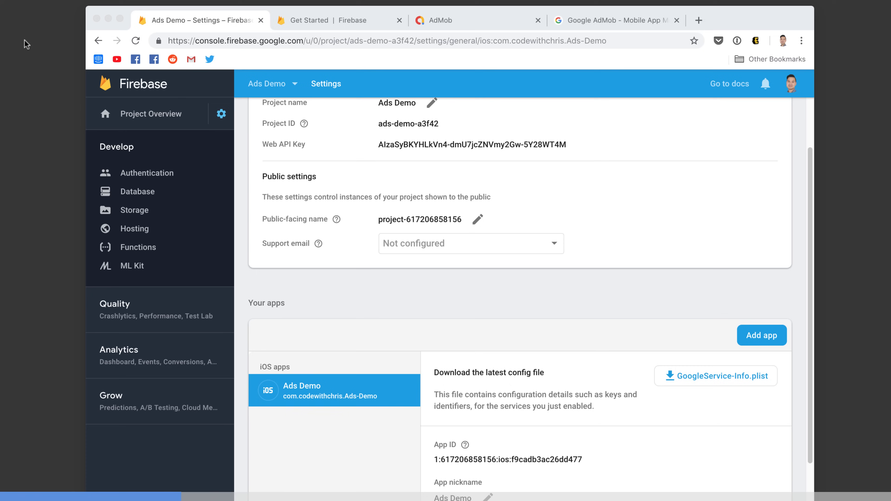
mouse_move(734, 245)
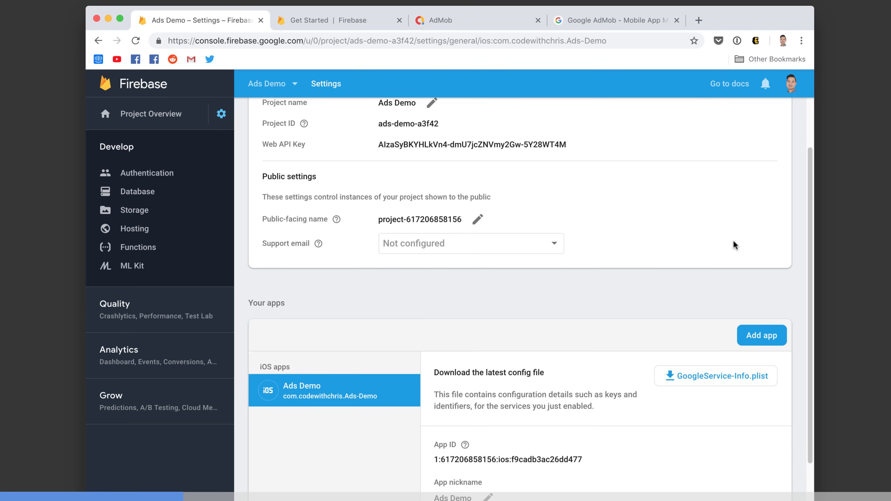
mouse_move(723, 271)
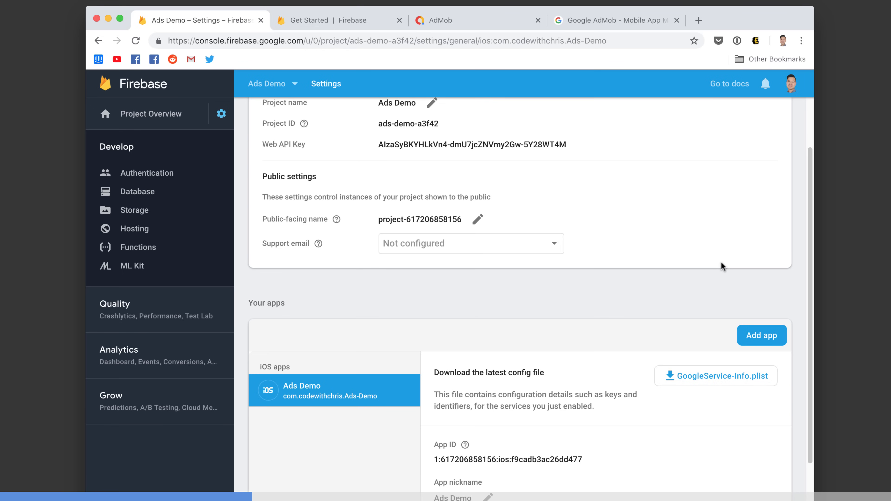
mouse_move(754, 142)
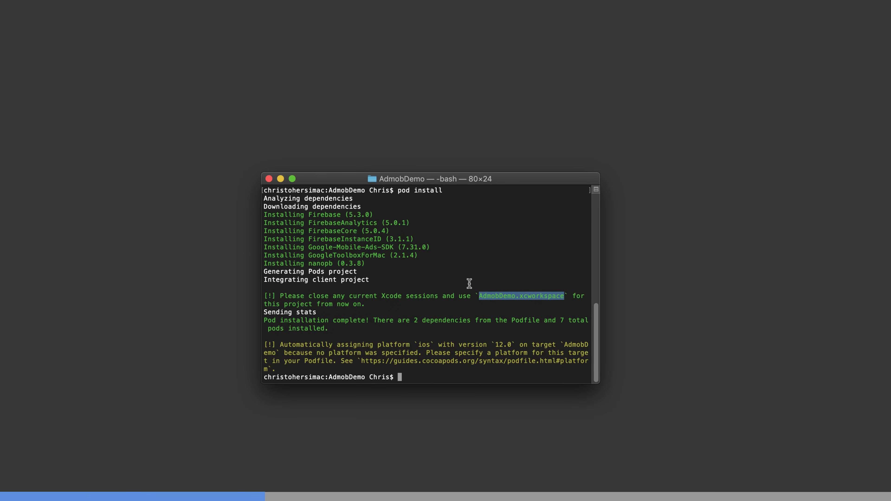
Step: In Terminal, cd into Desktop/Ads Demo and run pod init to create a Podfile
text(cd .)
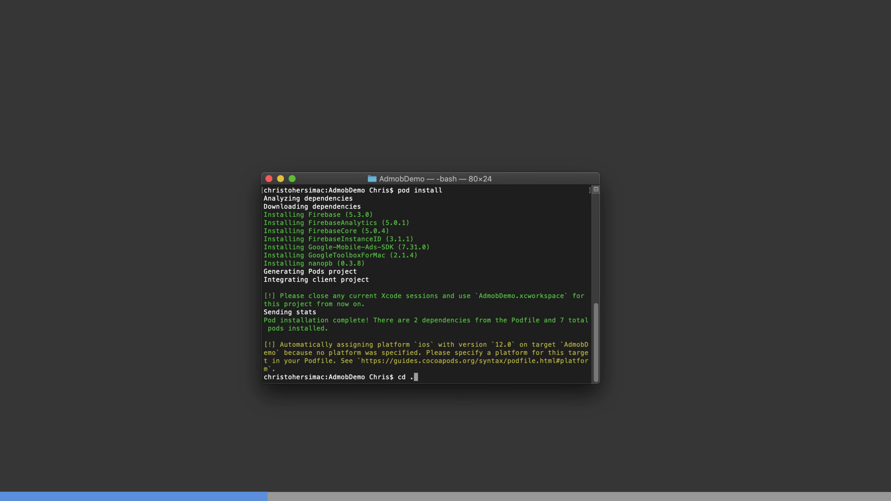
text(cd ..)
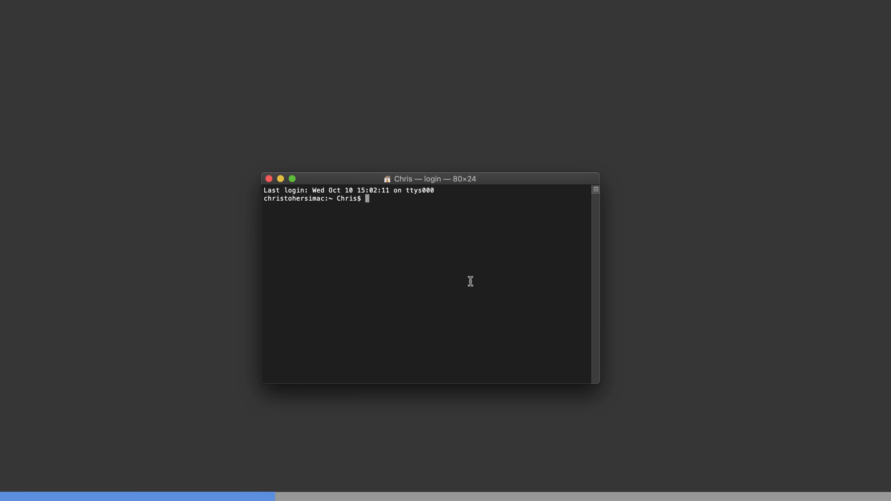
text(ls)
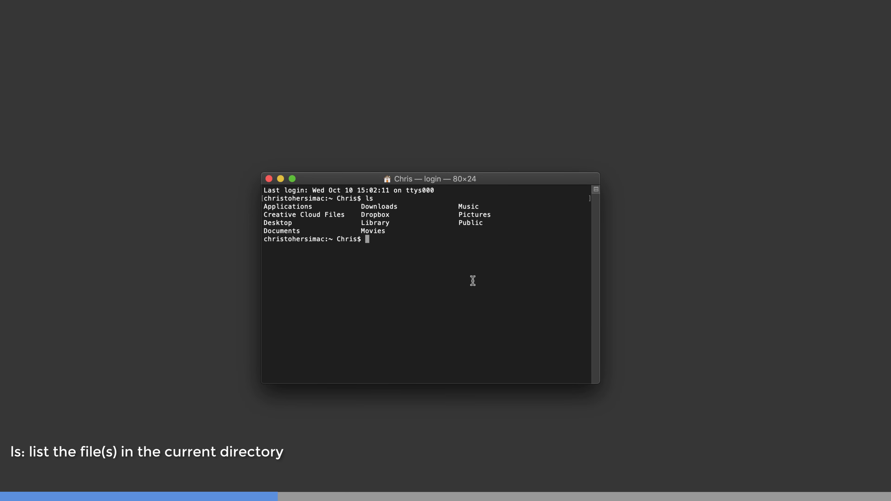
text(cd De)
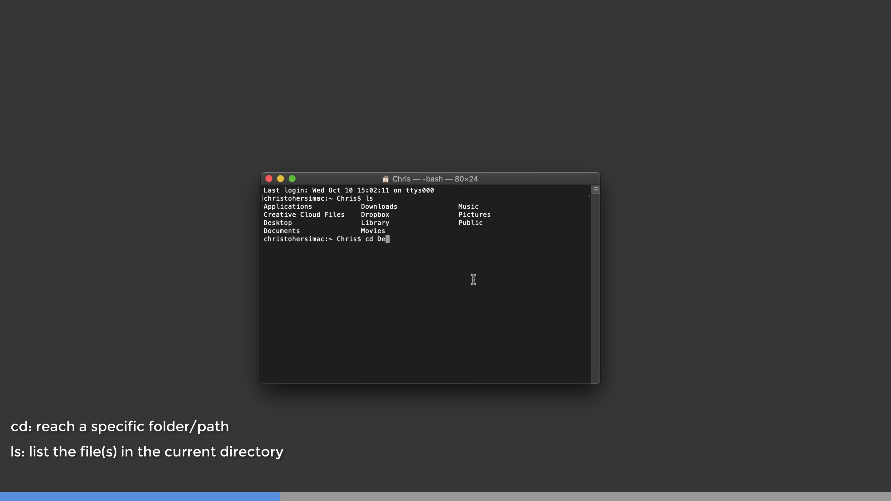
key(Tab)
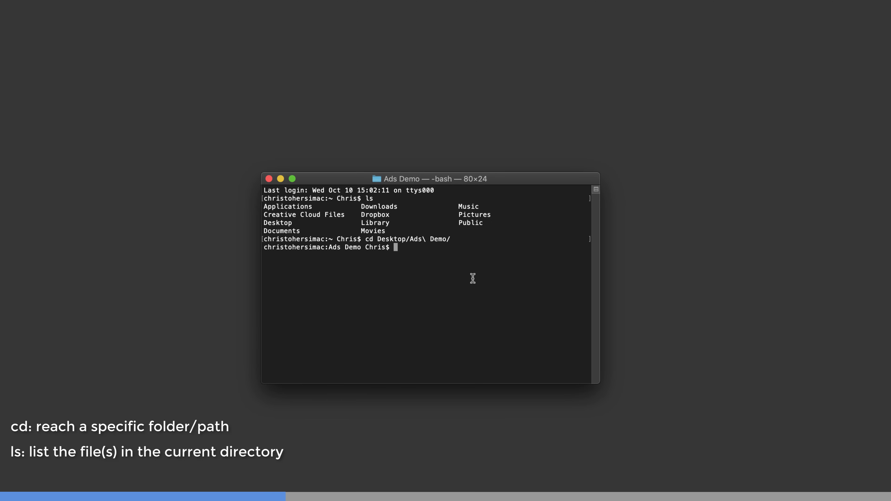
text(ls)
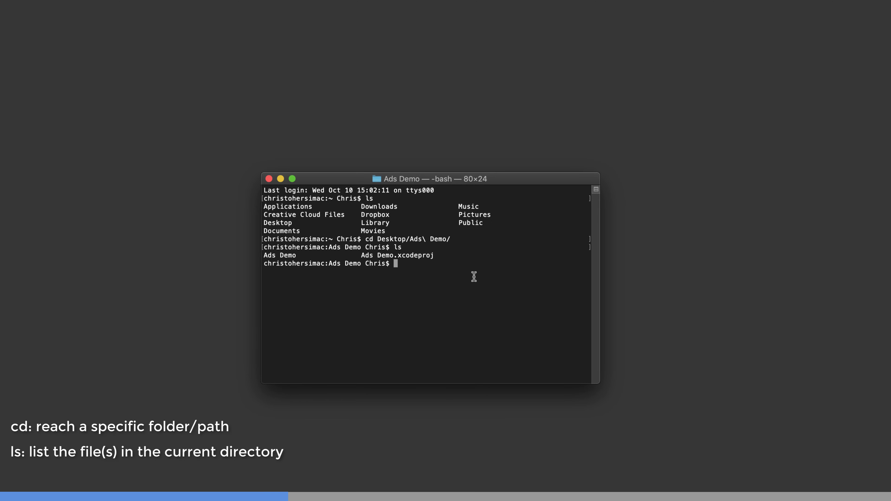
text(pod init)
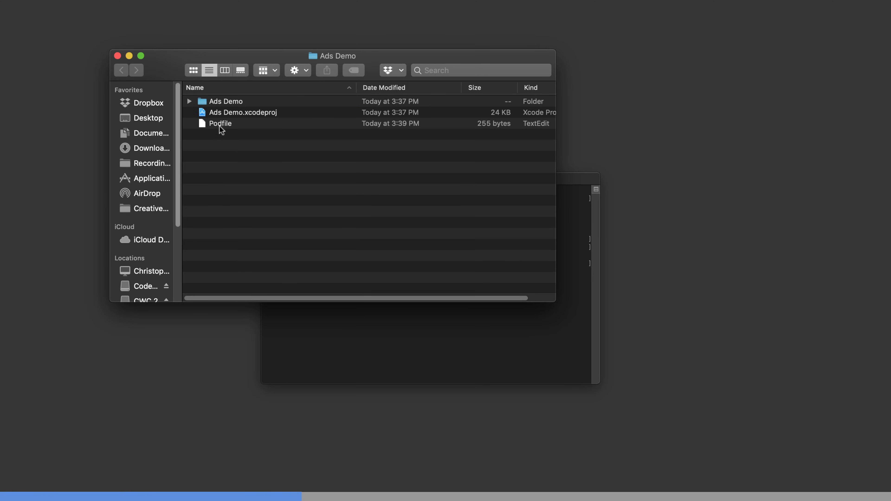
Step: Open the Ads Demo Podfile in Sublime Text from its context menu
right_click(220, 123)
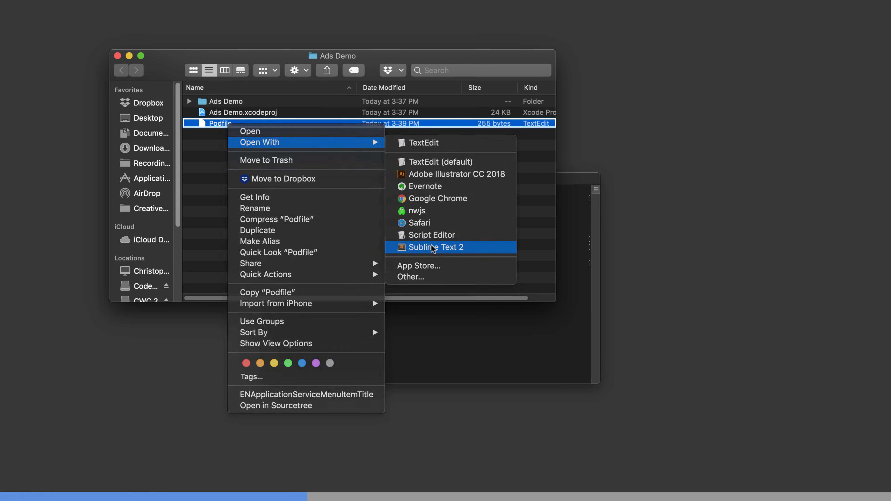
click(435, 247)
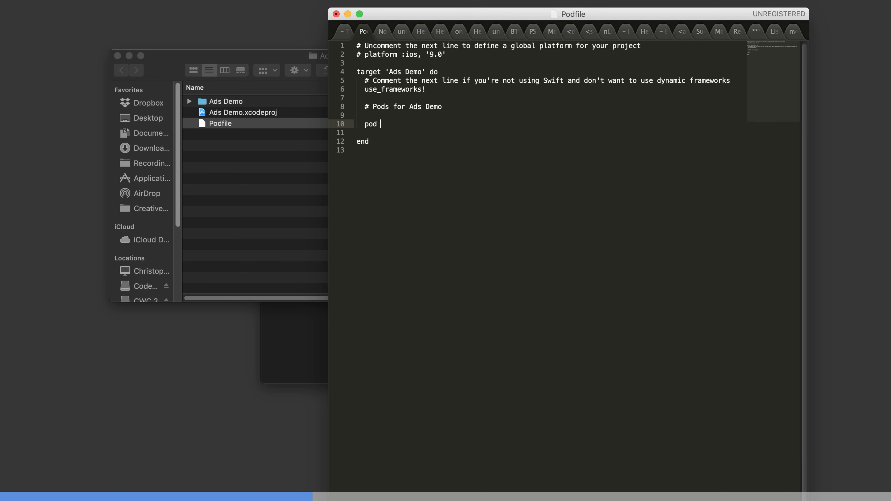
Step: Add pod 'Firebase/Core' and pod 'Firebase/AdMob' lines under '# Pods for Ads Demo'
text('')
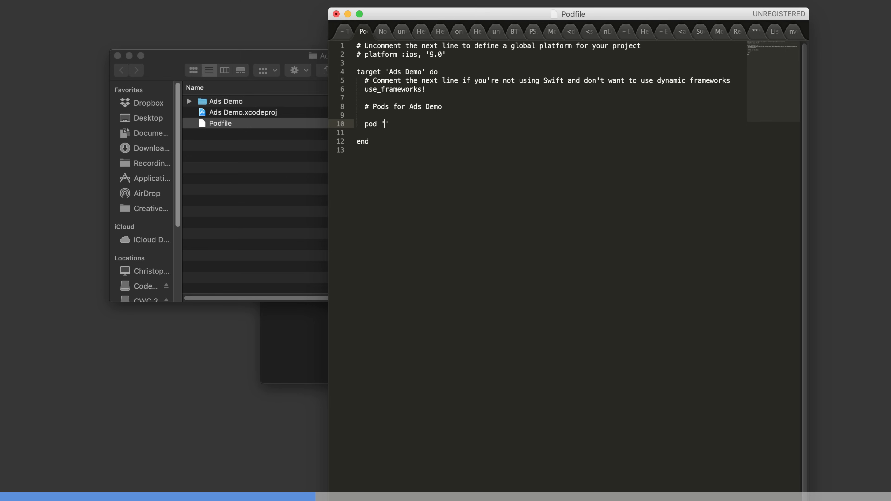
text(Firebase/C)
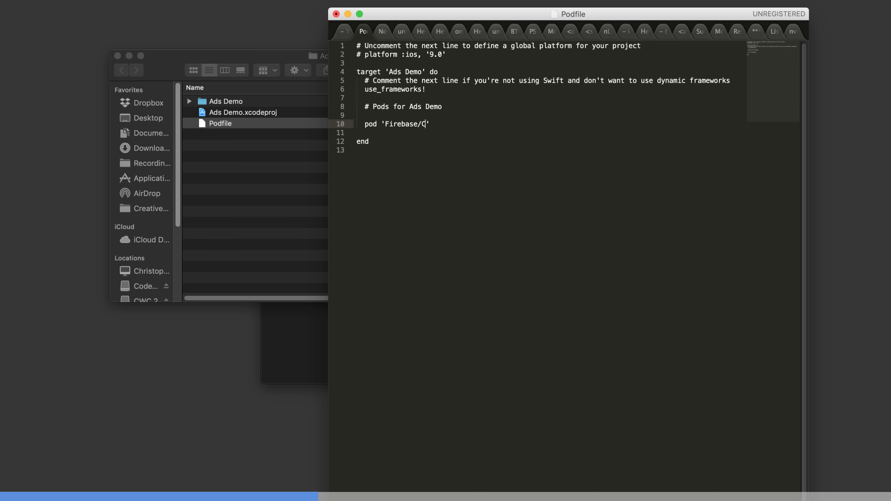
text(ore')
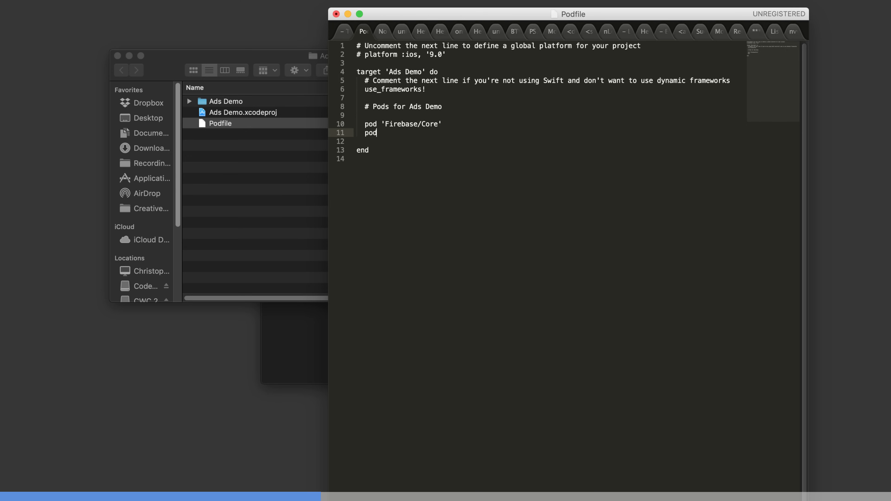
text('Fire')
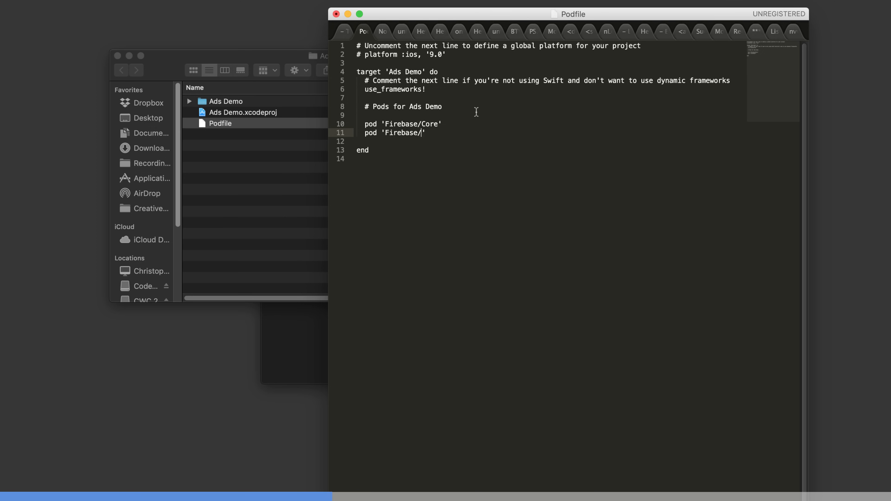
text(AdMob)
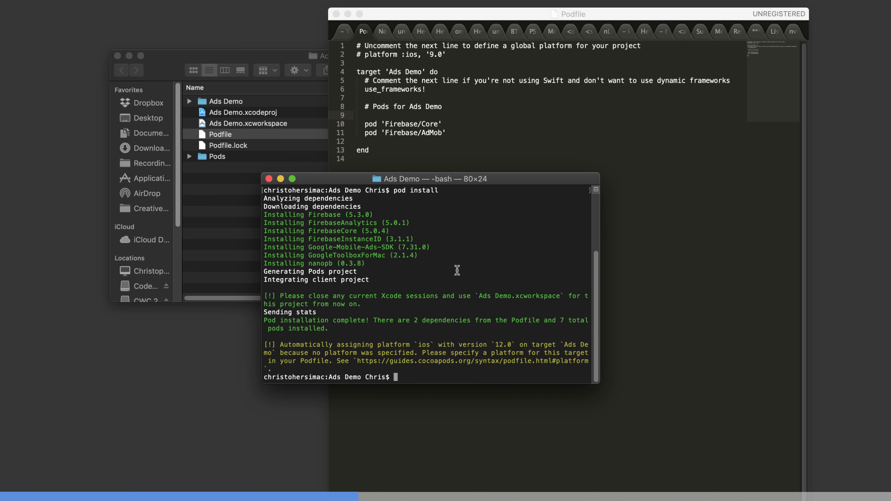
Step: Pick out the Ads Demo.xcworkspace name in the finished pod install output
double_click(485, 296)
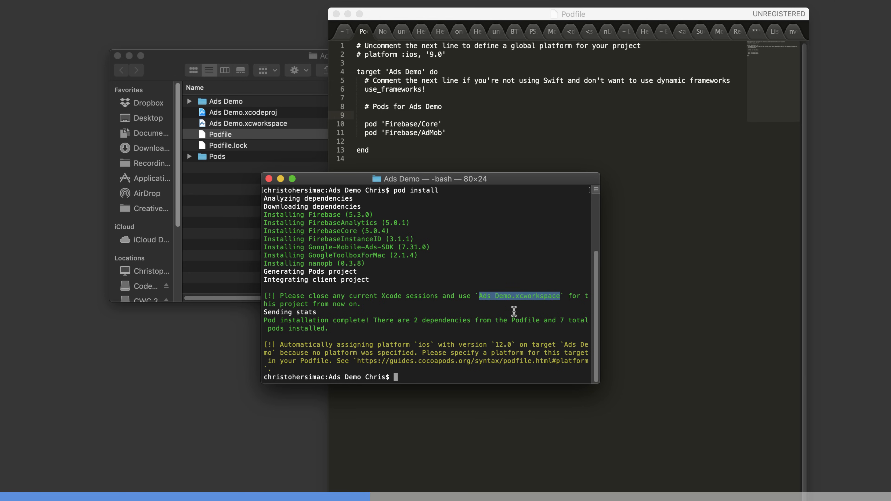
mouse_move(252, 194)
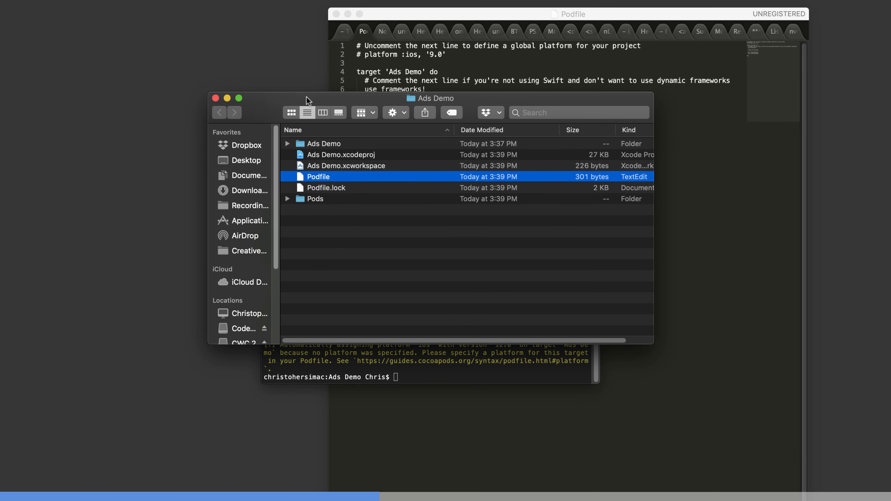
Step: From the project folder in Finder, open Ads Demo.xcworkspace instead of the .xcodeproj
click(350, 155)
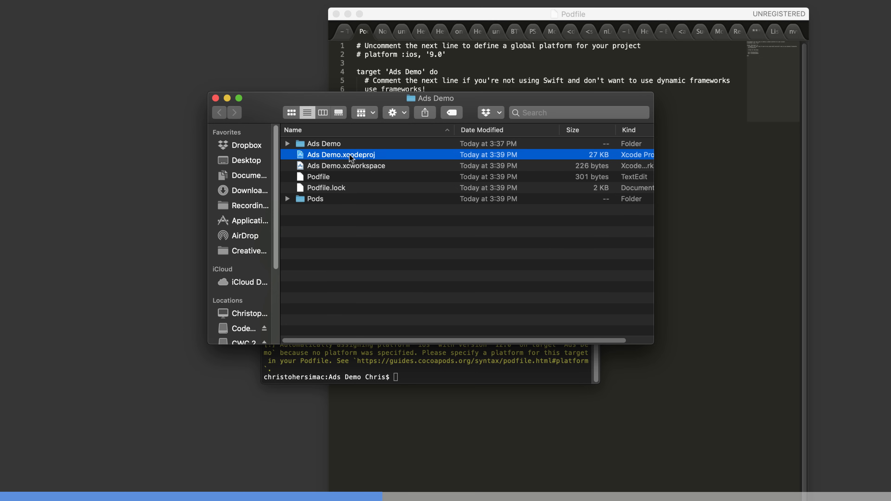
click(346, 166)
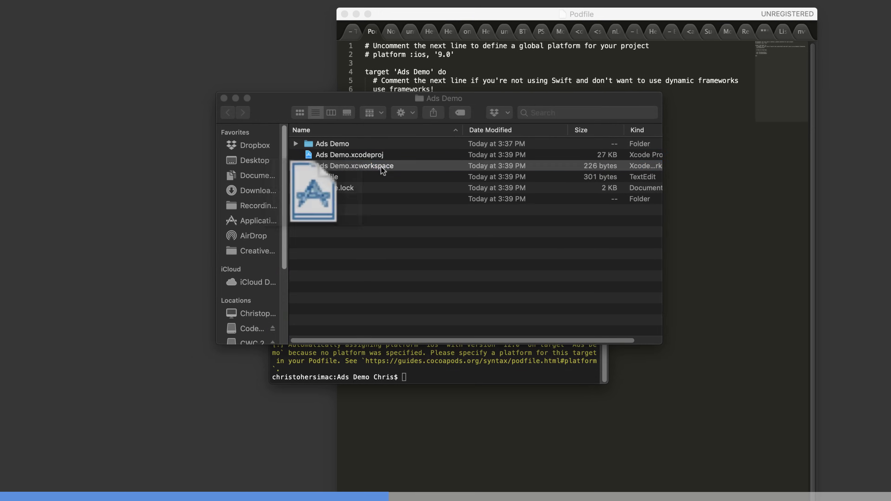
double_click(364, 165)
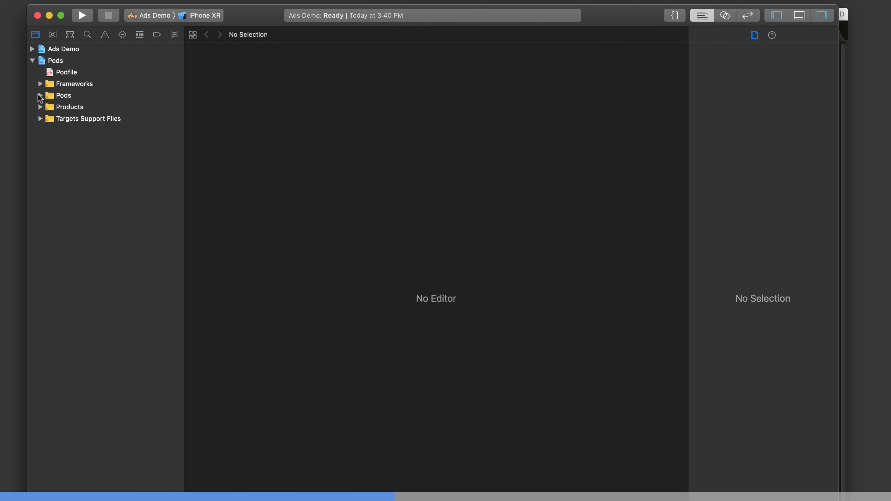
Step: Expand the Pods group, the Ads Demo project and its Ads Demo folder in the Project Navigator
click(41, 96)
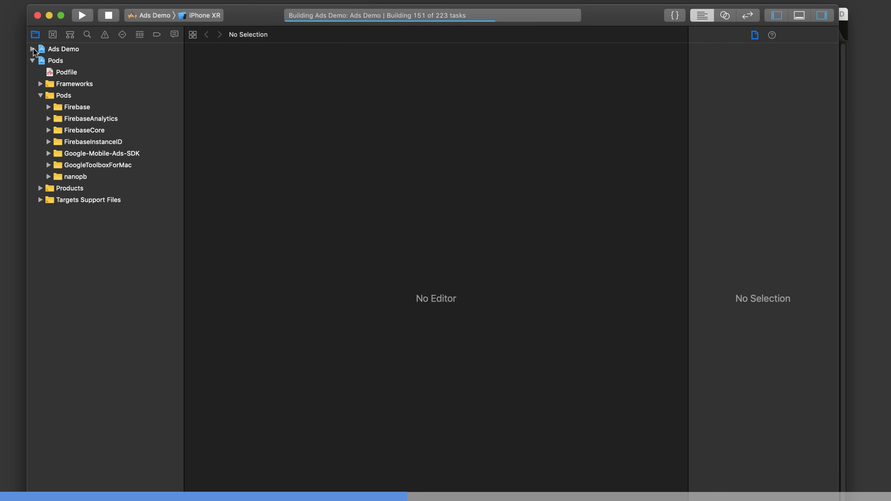
click(32, 48)
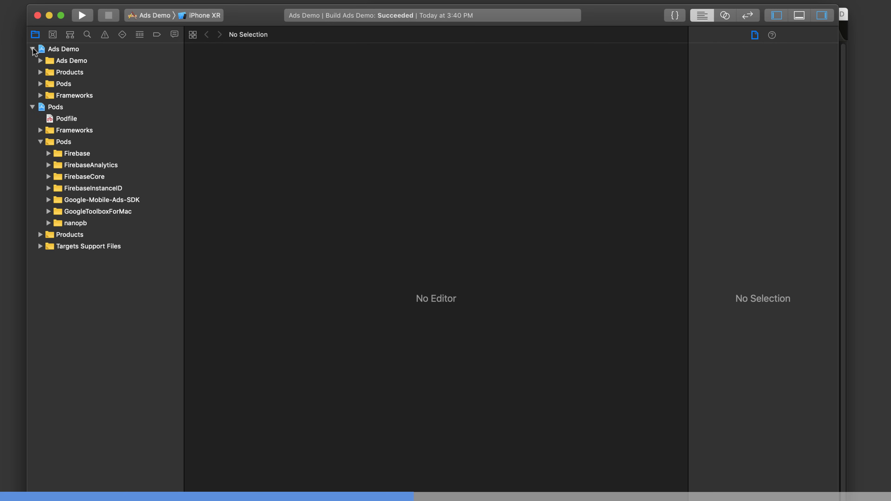
click(41, 61)
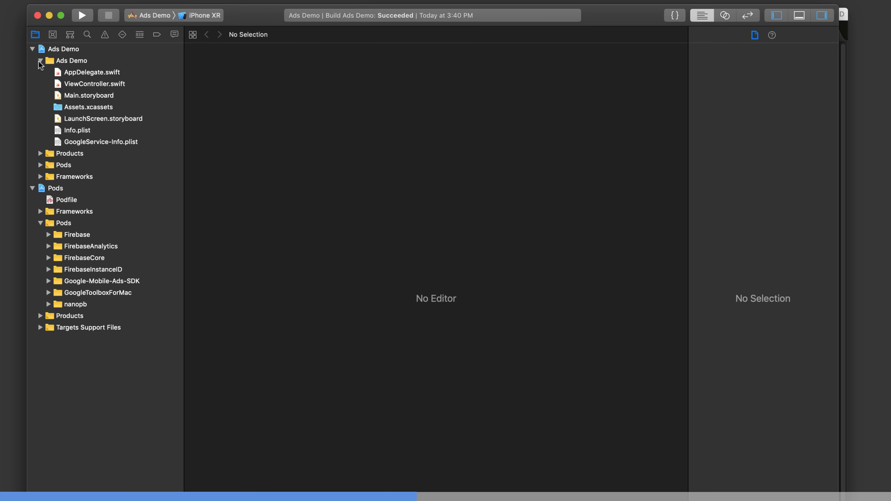
Step: Add 'import Firebase' at the top of AppDelegate.swift
click(92, 72)
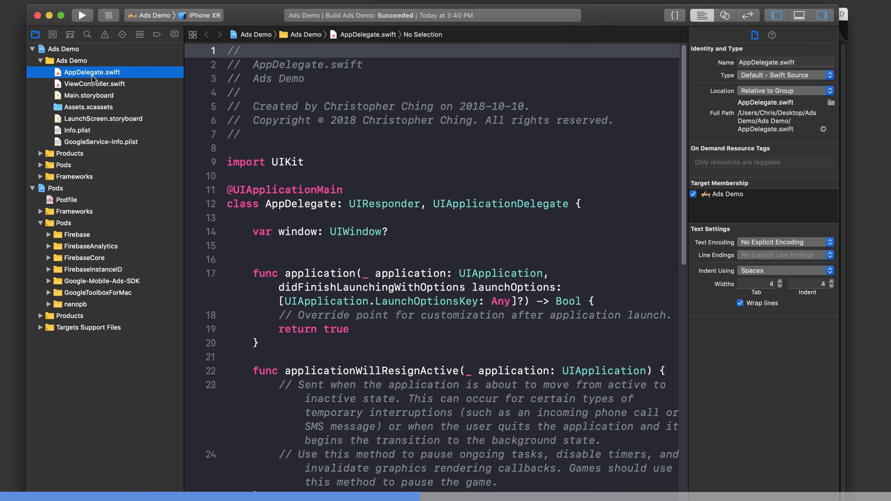
mouse_move(390, 171)
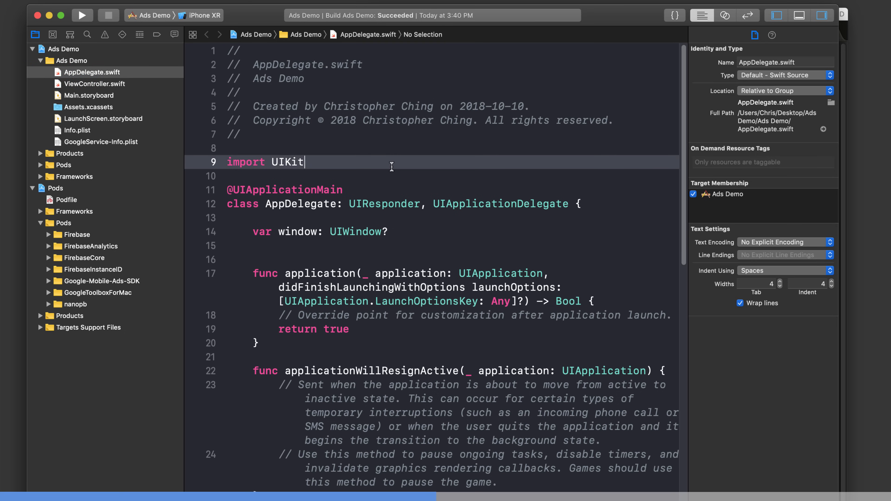
text(ipo)
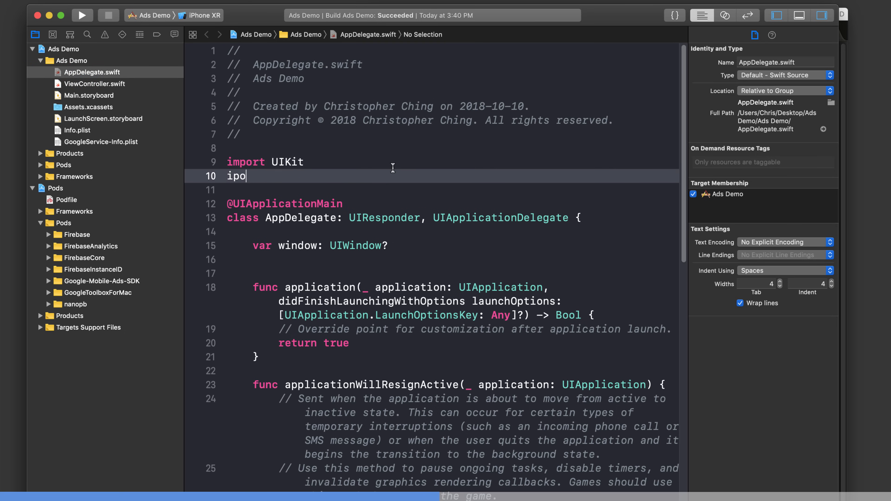
text(import Firebase)
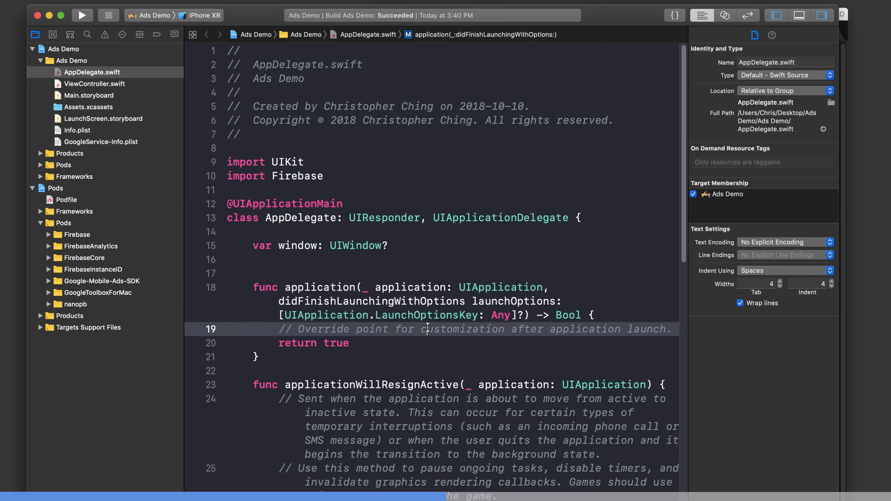
mouse_move(421, 306)
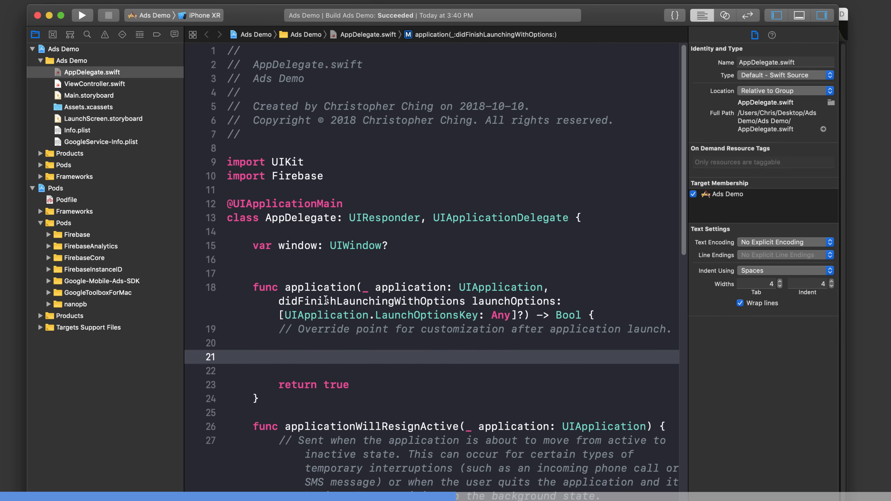
text(FirebaseApp.configure()
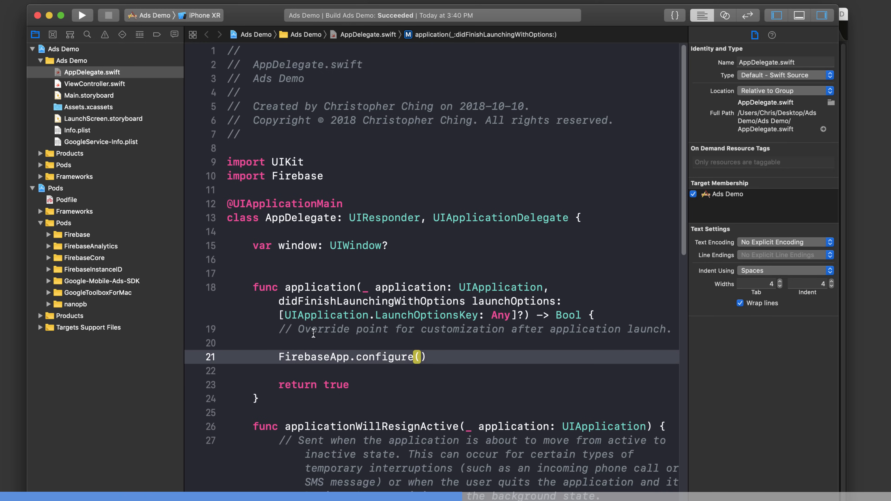
Step: Add '// Initialize Firebase' with FirebaseApp.configure() and an '// Initialize Admob' comment in didFinishLaunchingWithOptions
double_click(313, 385)
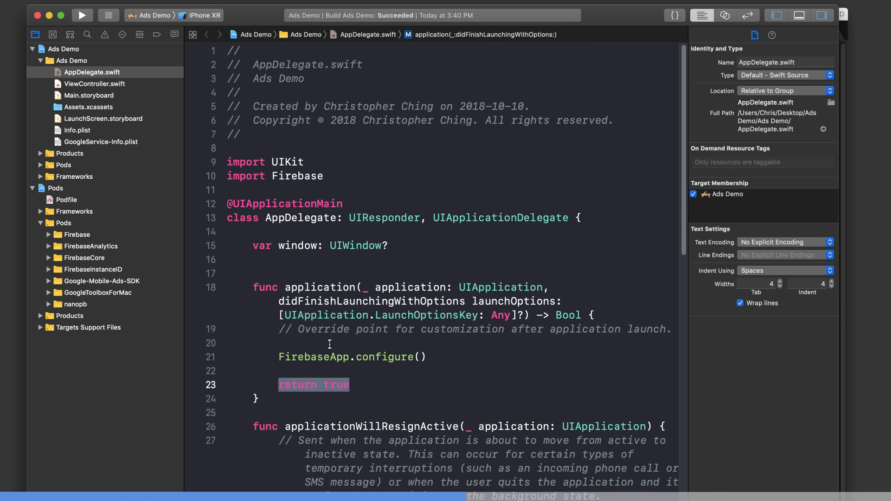
text(// Init)
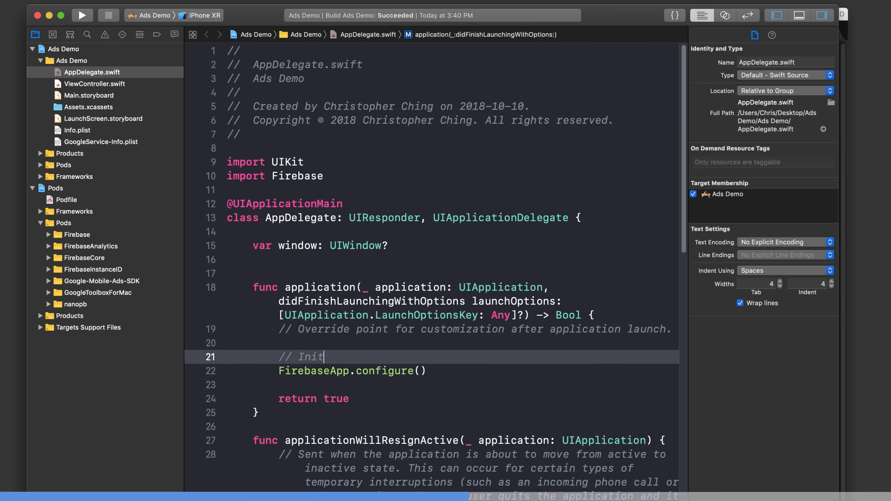
text(ialize Firebase)
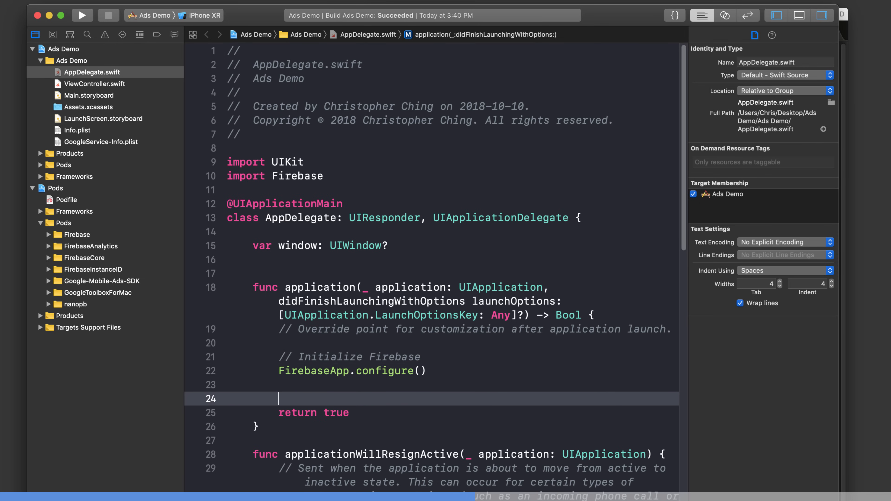
text(// Initialize Go)
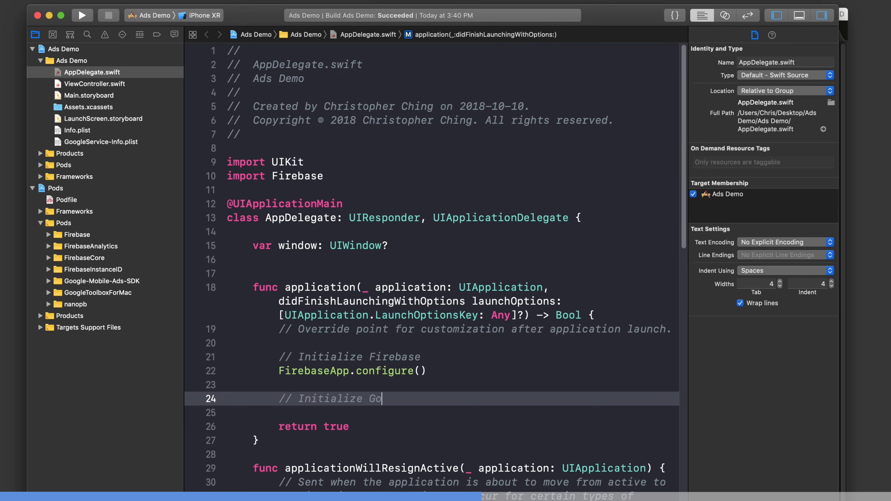
text(dmob)
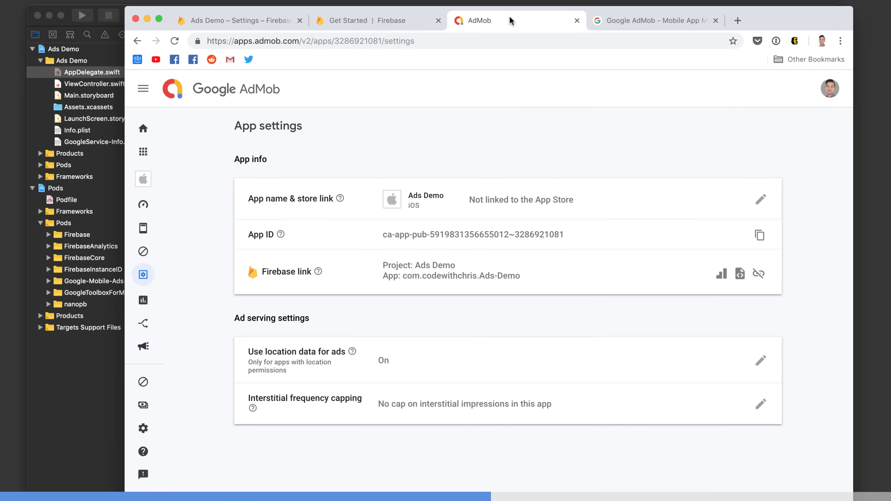
Step: Review the Firebase AdMob Get Started guide, highlighting the pod install command along the way
click(367, 21)
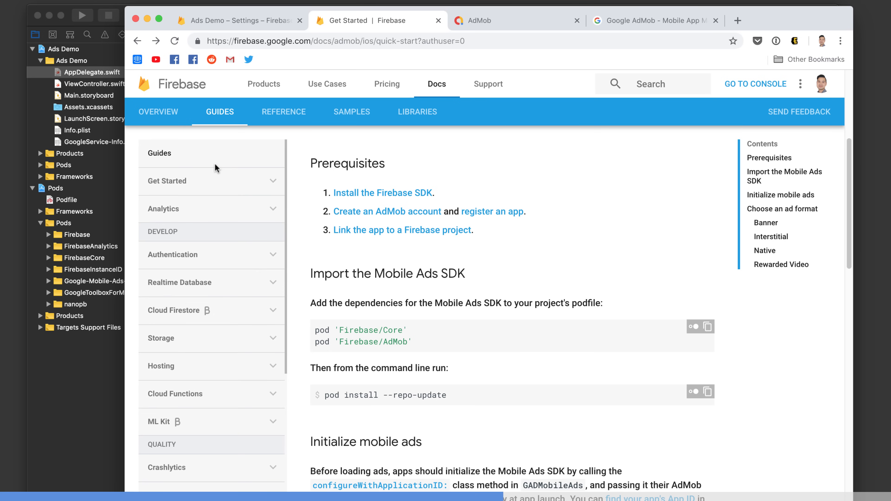
scroll(down, 3)
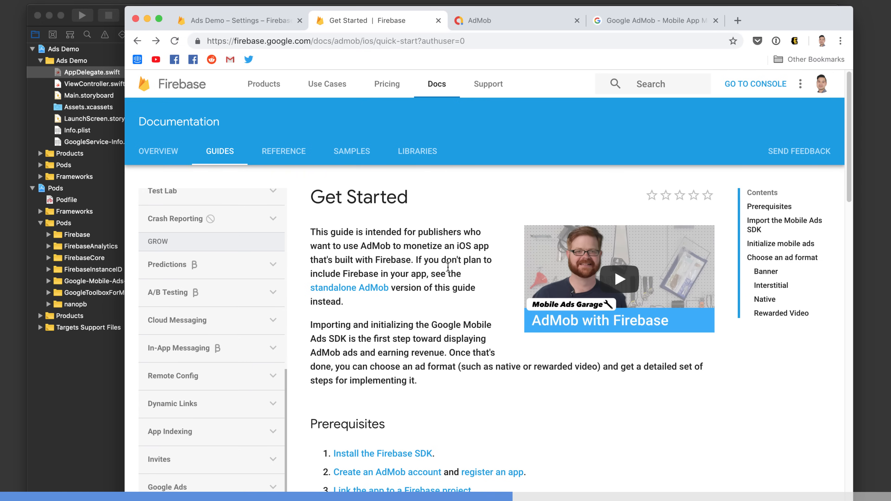
mouse_move(450, 288)
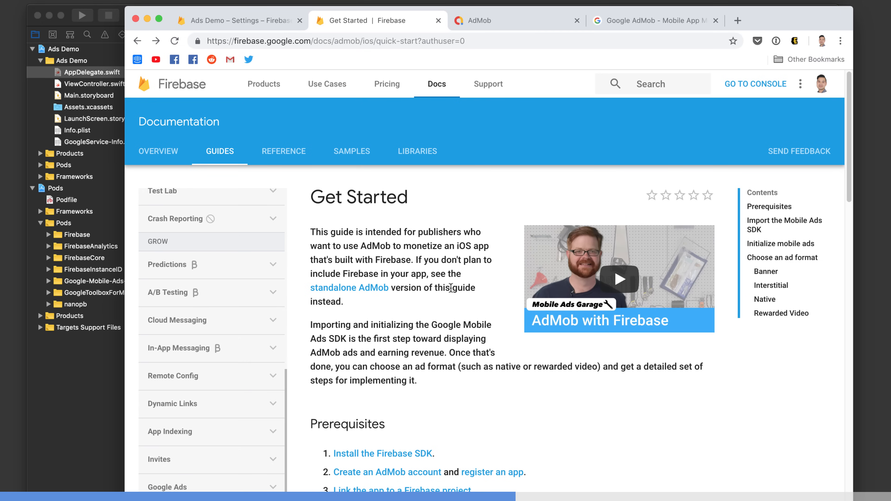
scroll(down, 3)
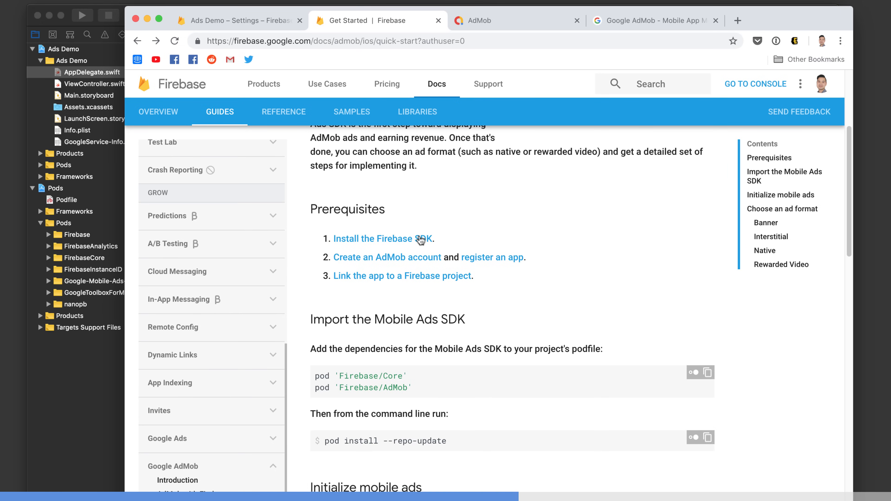
mouse_move(391, 264)
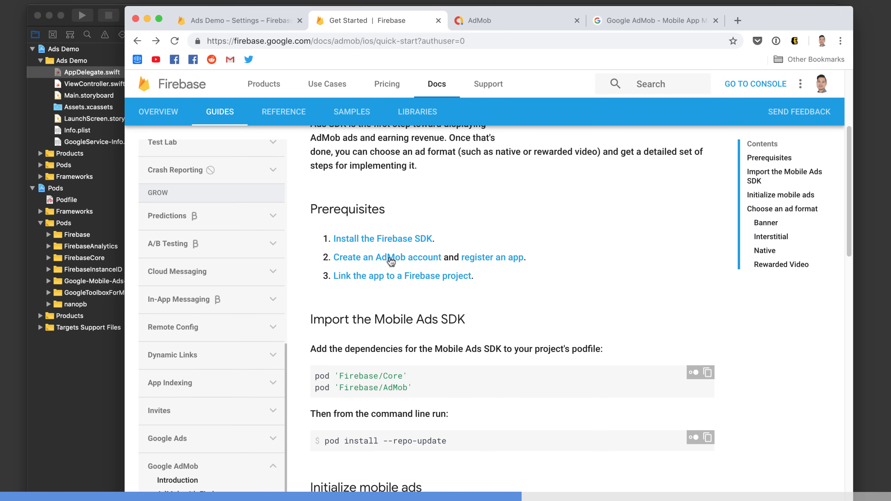
mouse_move(496, 267)
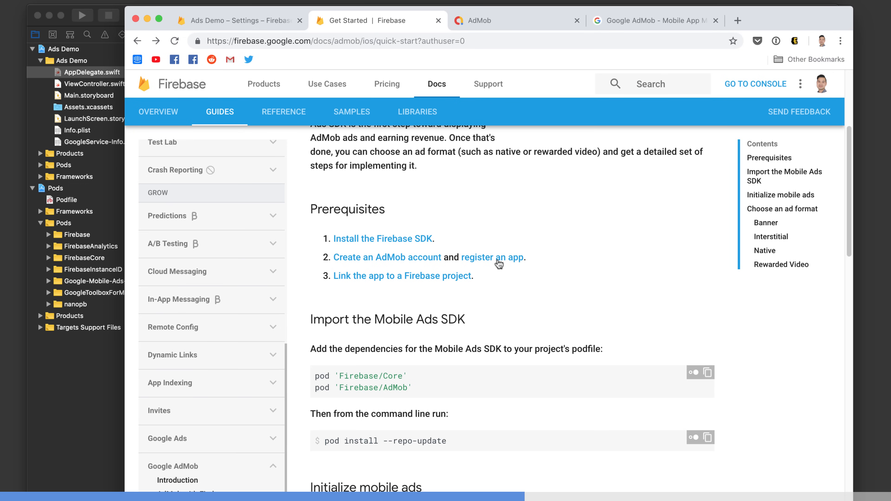
mouse_move(422, 286)
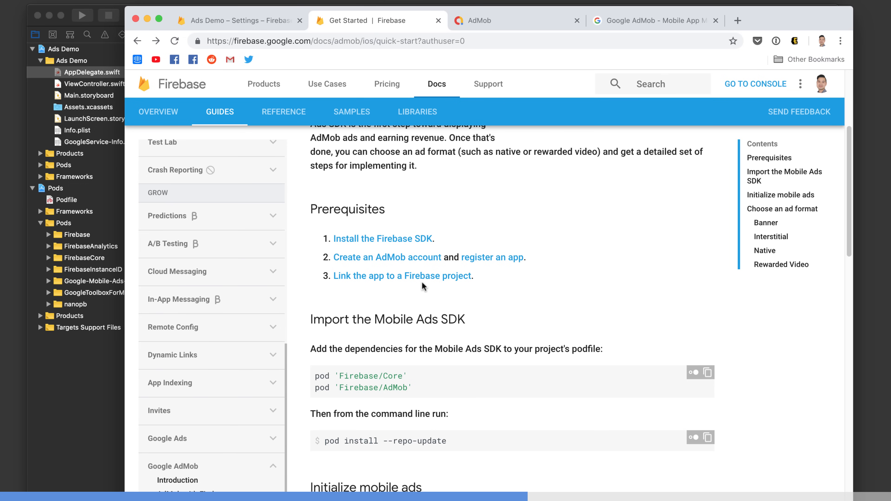
scroll(down, 3)
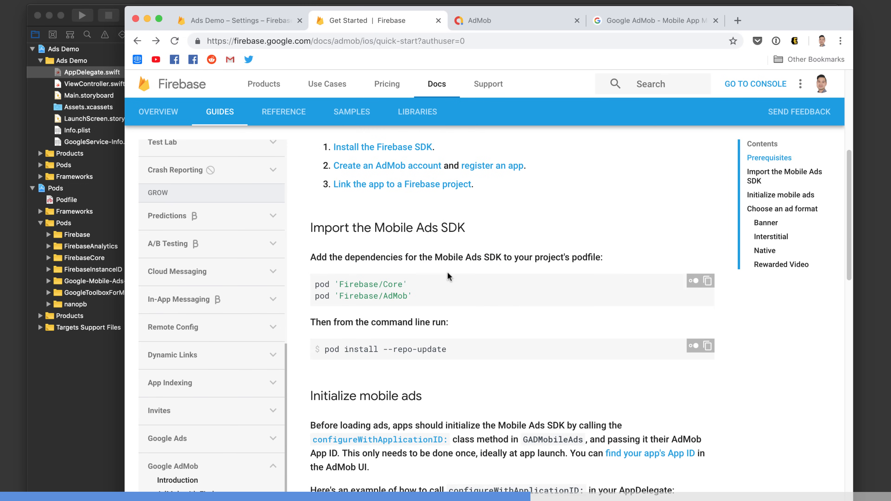
drag(315, 284, 412, 296)
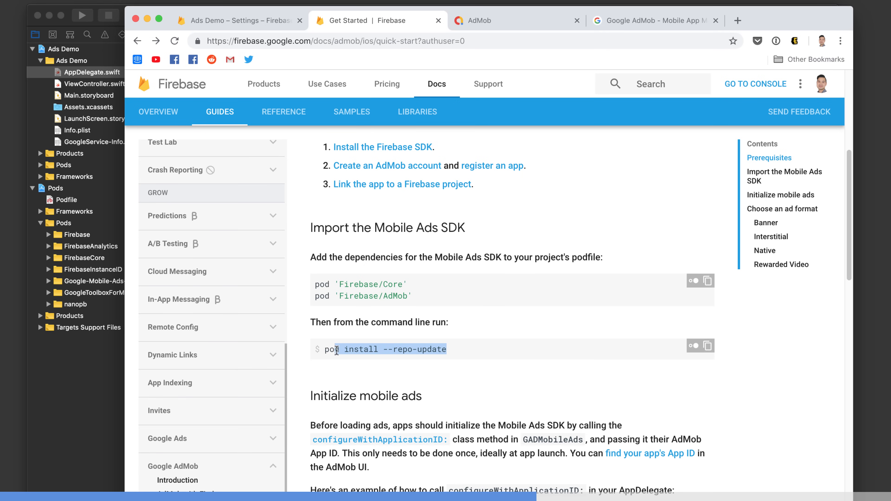
scroll(down, 3)
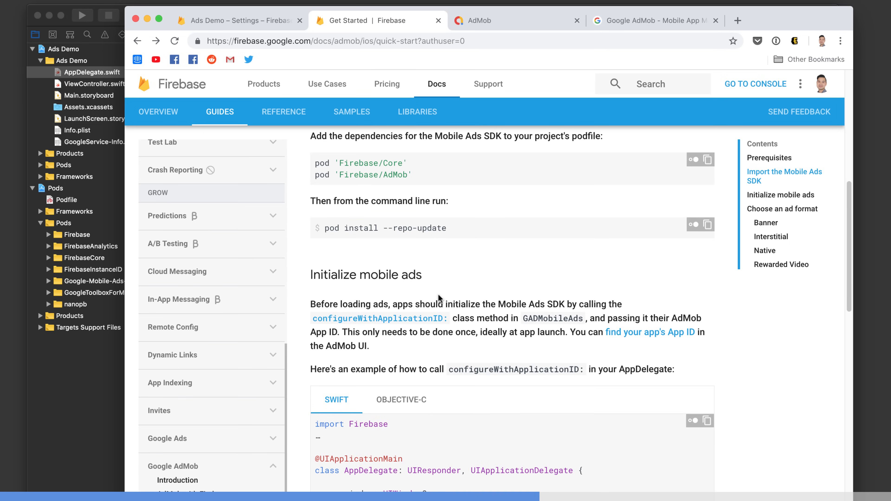
scroll(down, 3)
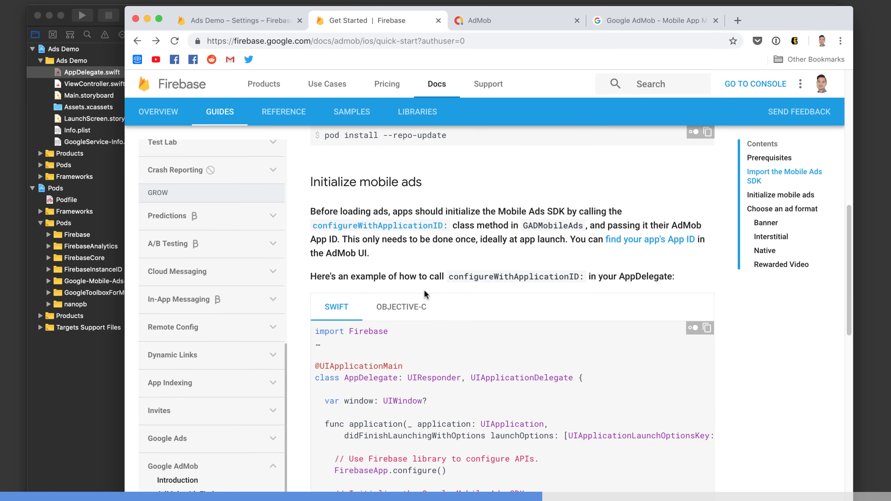
scroll(down, 3)
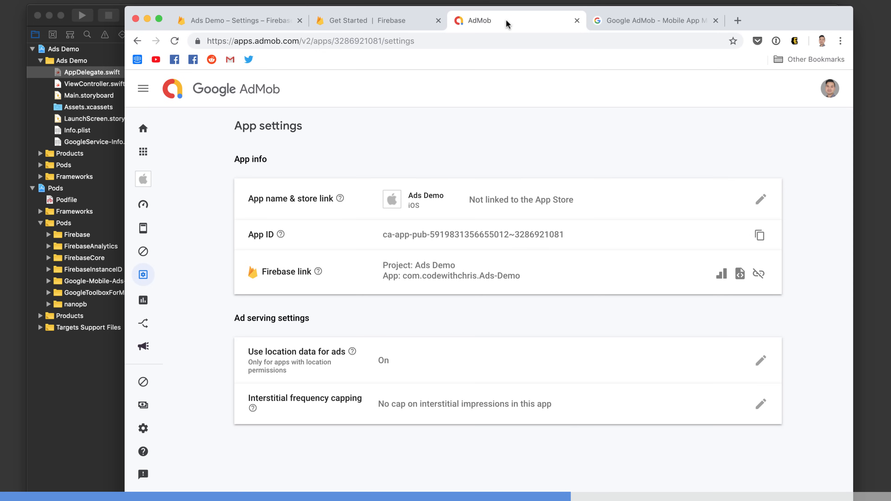
mouse_move(388, 240)
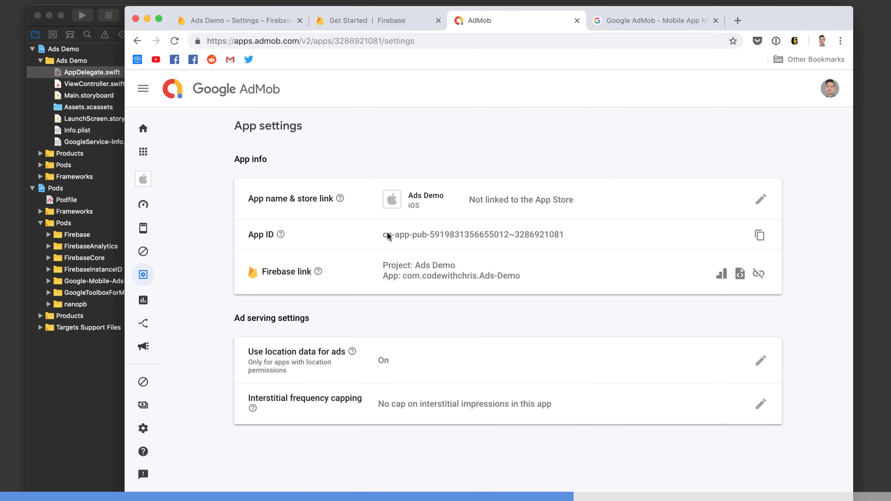
mouse_move(759, 235)
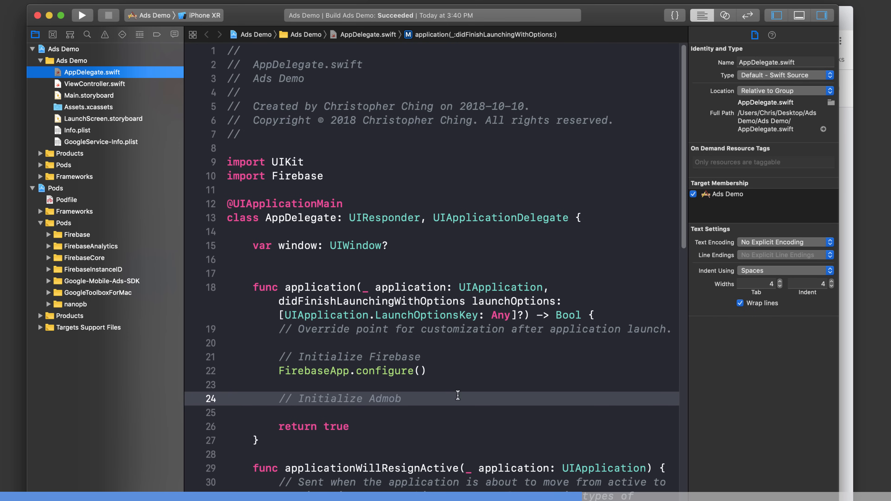
text(GADmo)
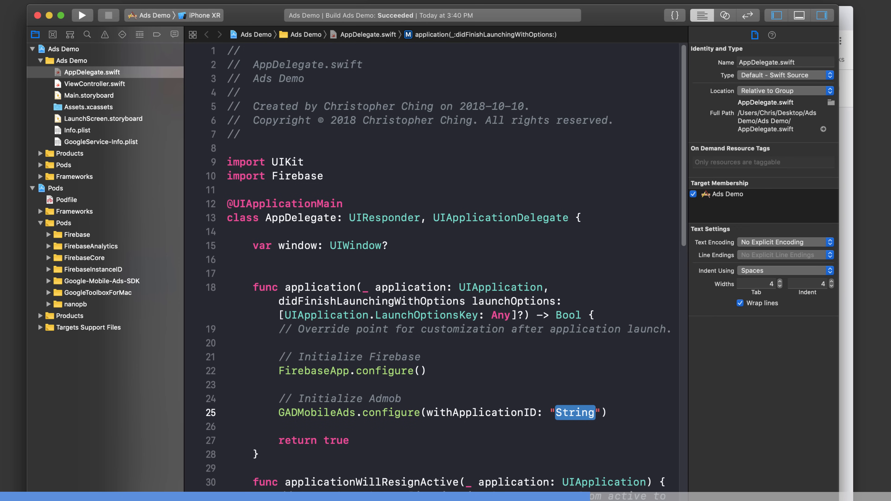
text(ca-app-pub-5919831356655012~3286921081)
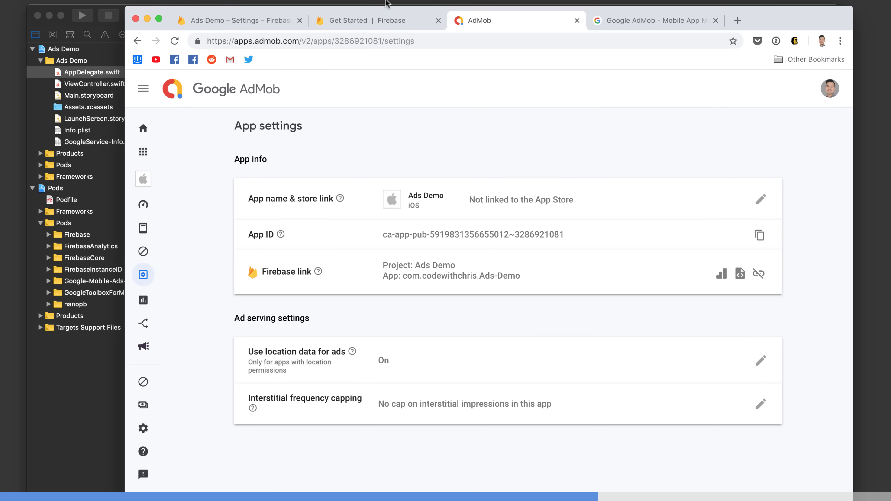
Step: Return to the Get Started guide and scroll to the Choose an ad format section listing Banner
click(364, 21)
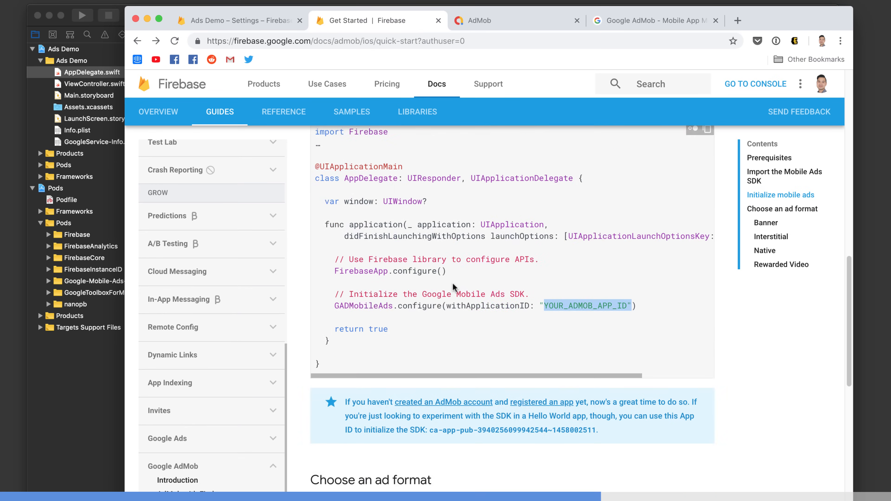
scroll(down, 3)
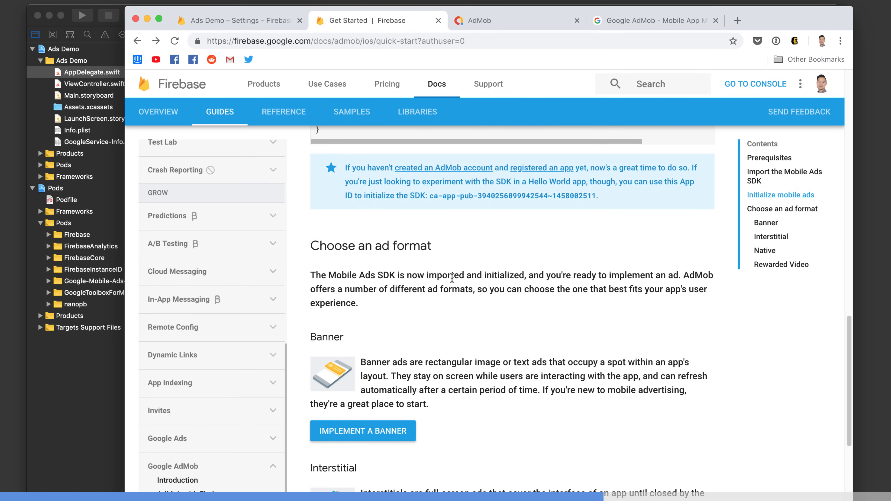
scroll(down, 3)
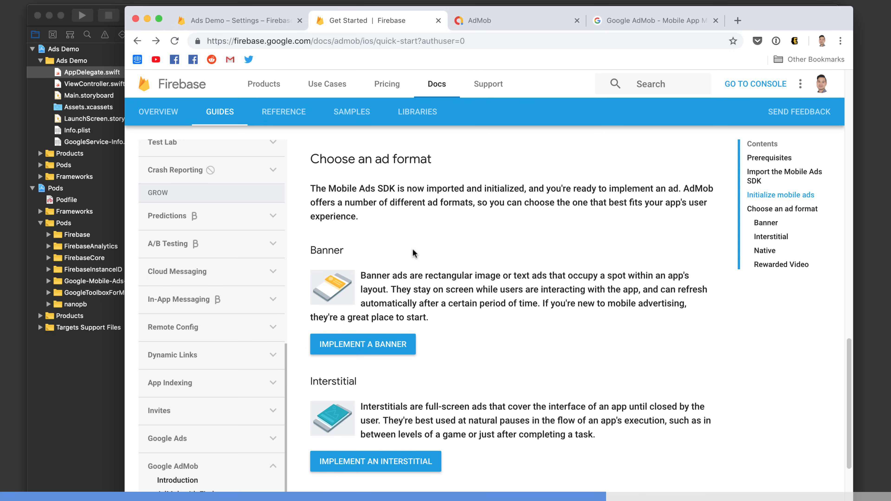
scroll(down, 3)
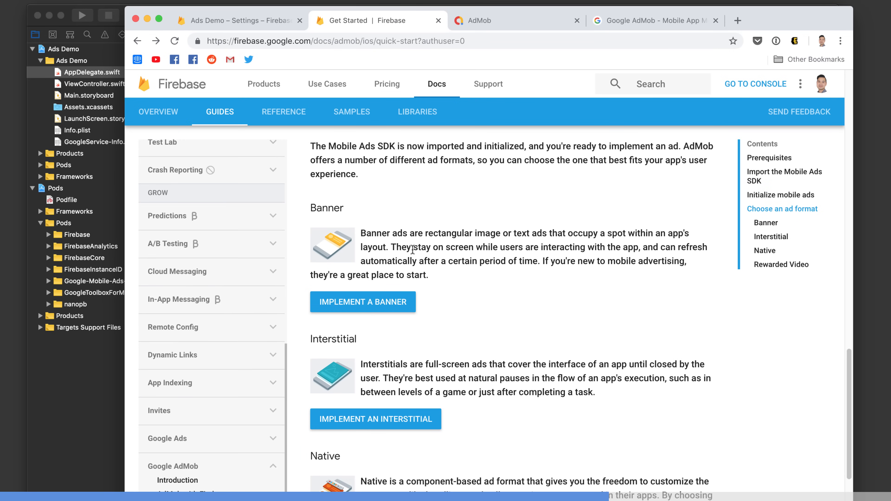
scroll(down, 3)
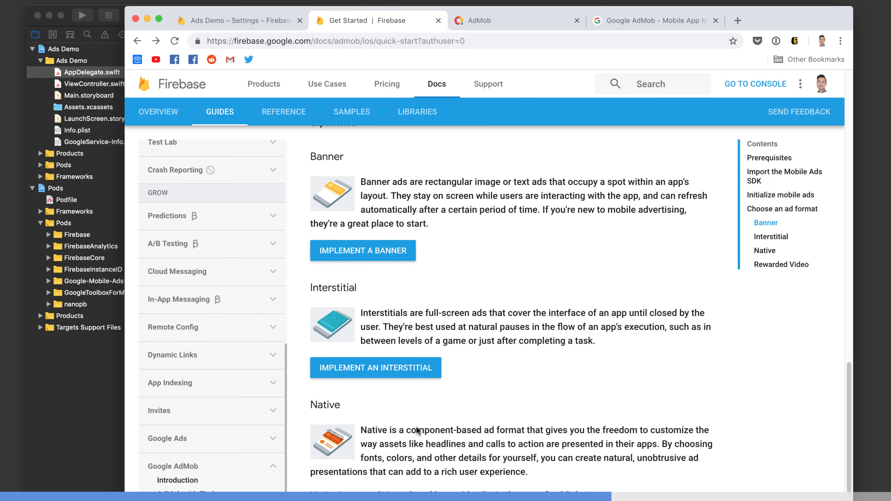
scroll(down, 3)
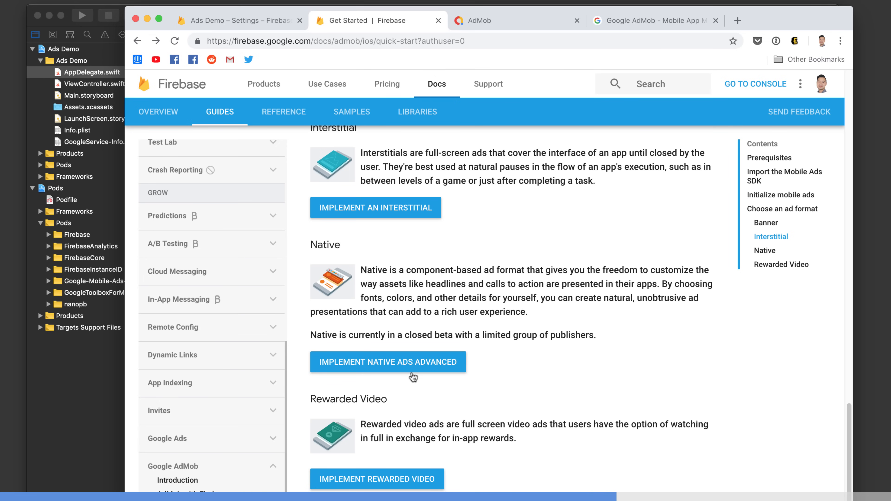
scroll(up, 3)
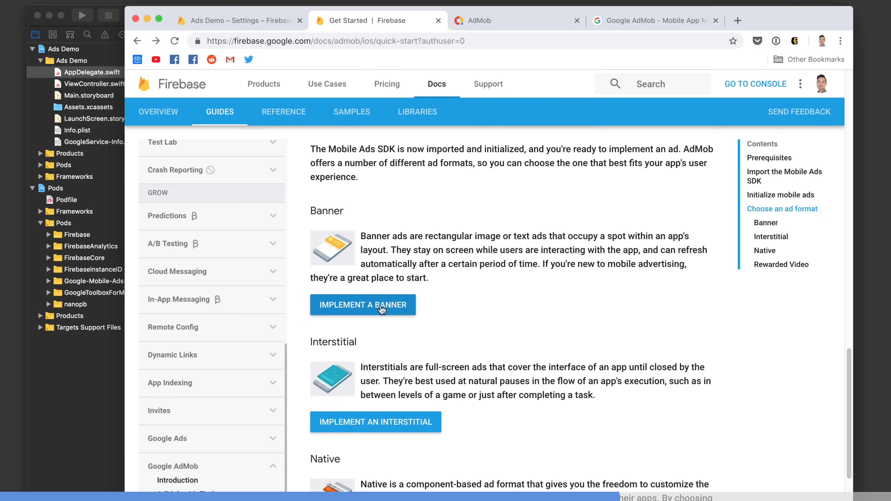
Step: Open the Banner Ads guide and scroll to the Create a GADBannerView programmatic Swift example
click(362, 305)
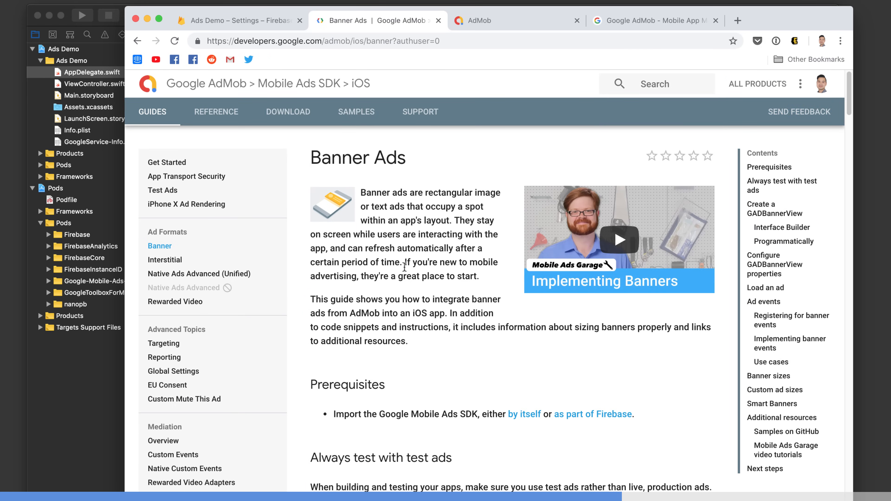
scroll(down, 3)
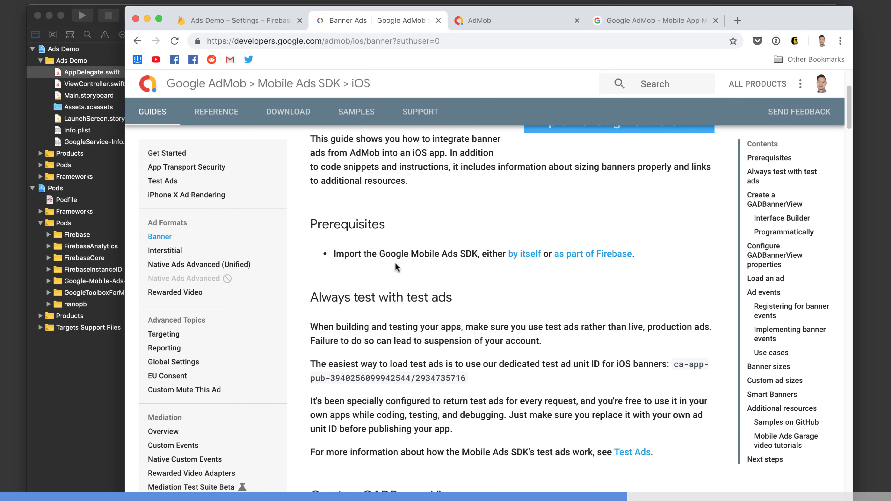
scroll(down, 3)
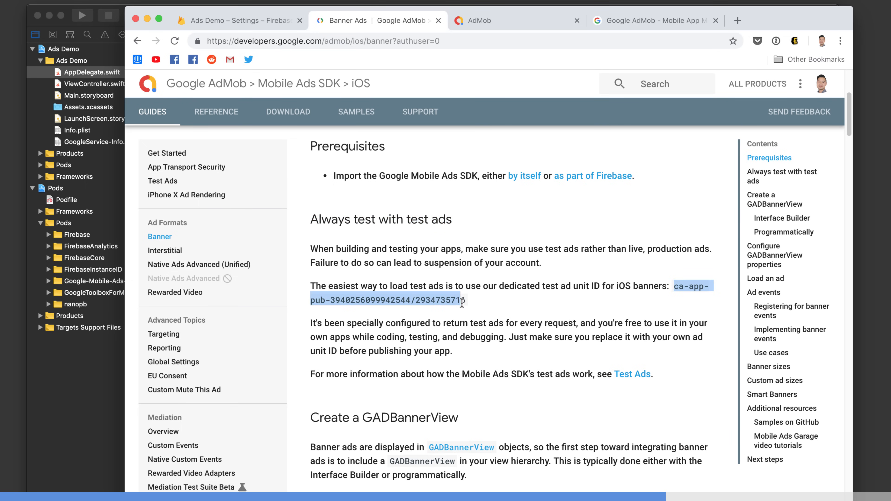
mouse_move(520, 327)
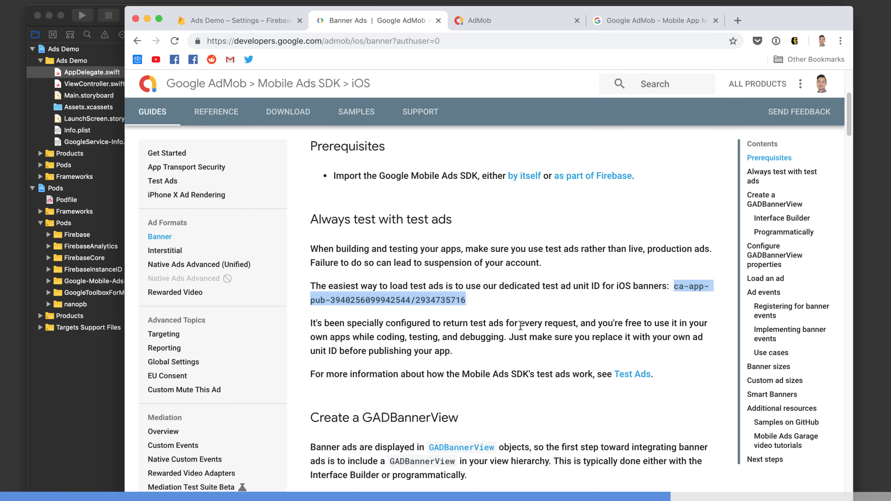
mouse_move(559, 233)
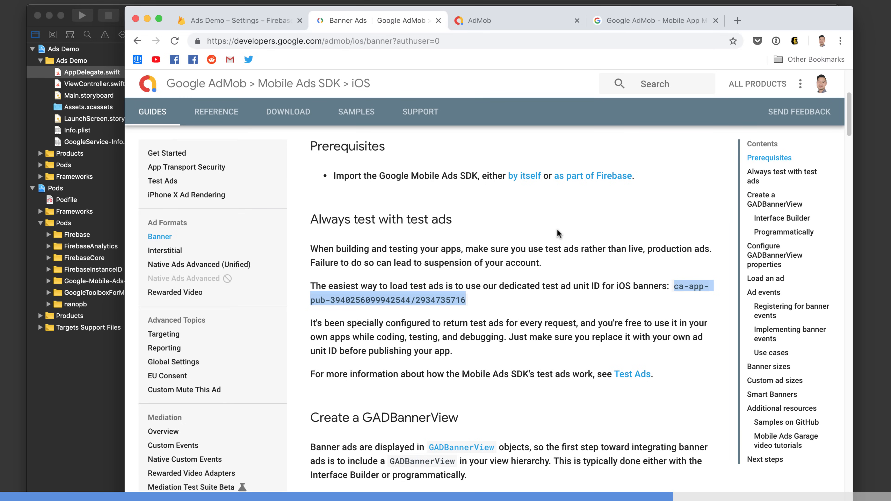
mouse_move(443, 303)
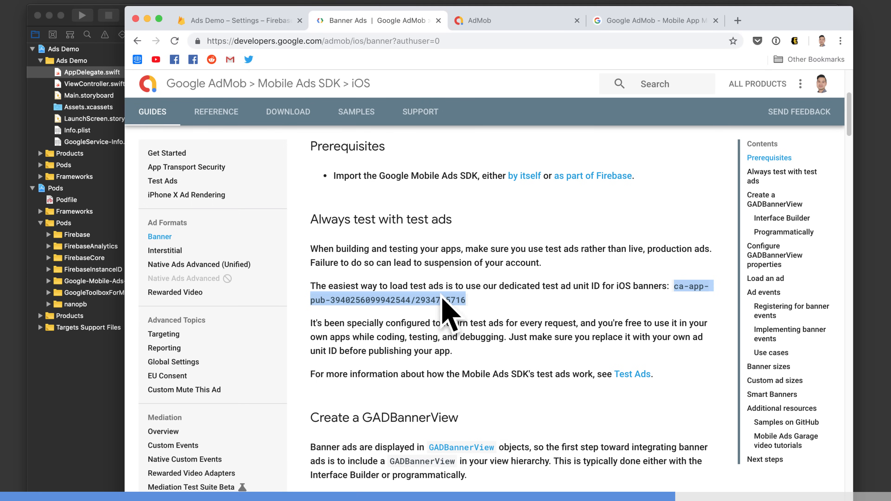
scroll(down, 3)
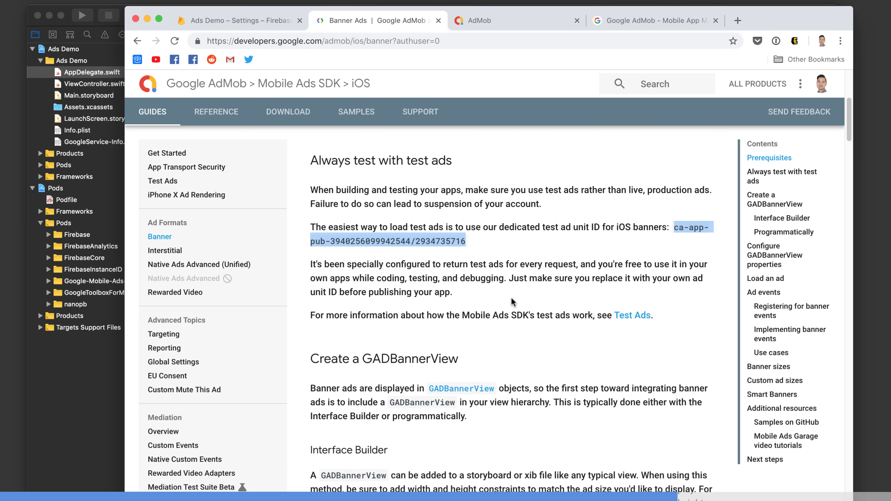
scroll(down, 3)
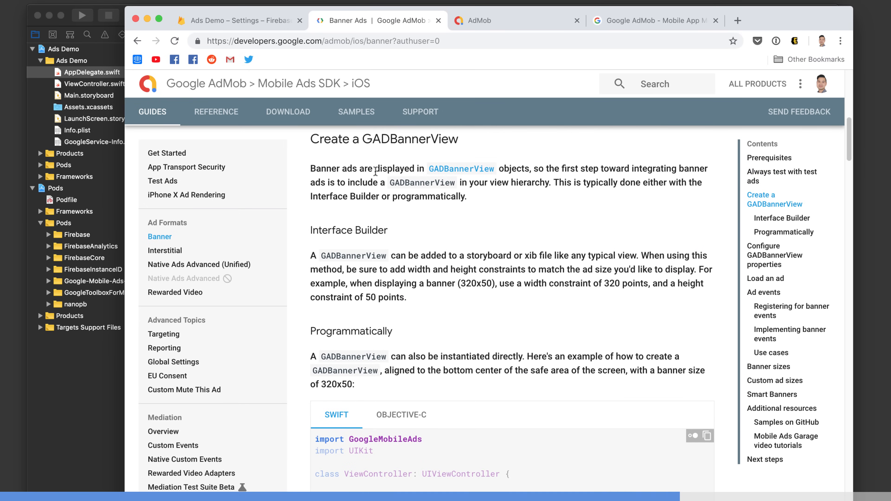
double_click(410, 139)
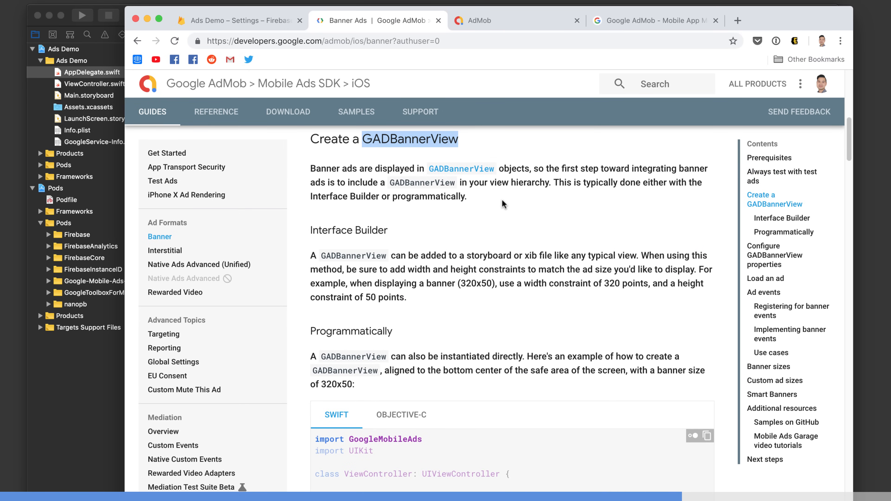
mouse_move(505, 241)
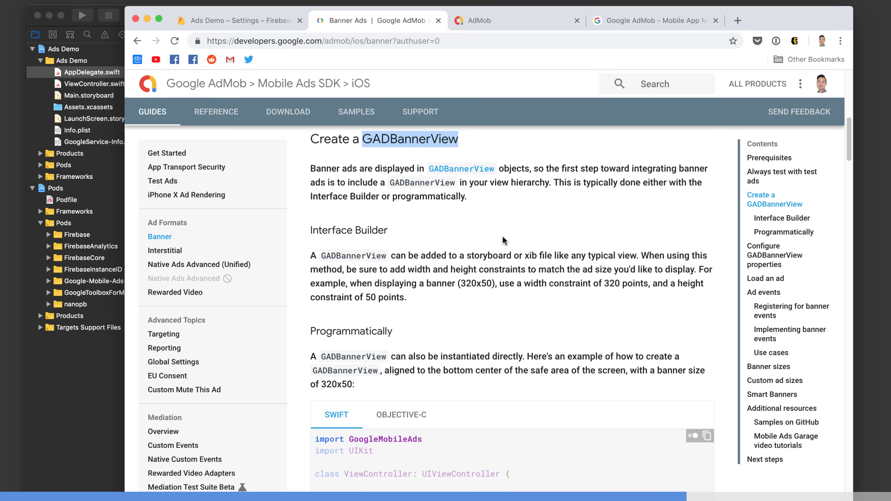
scroll(down, 3)
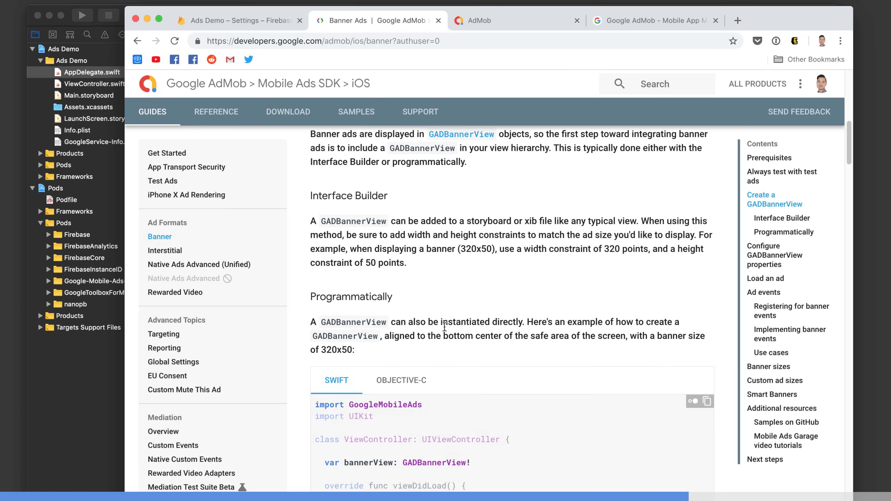
scroll(down, 3)
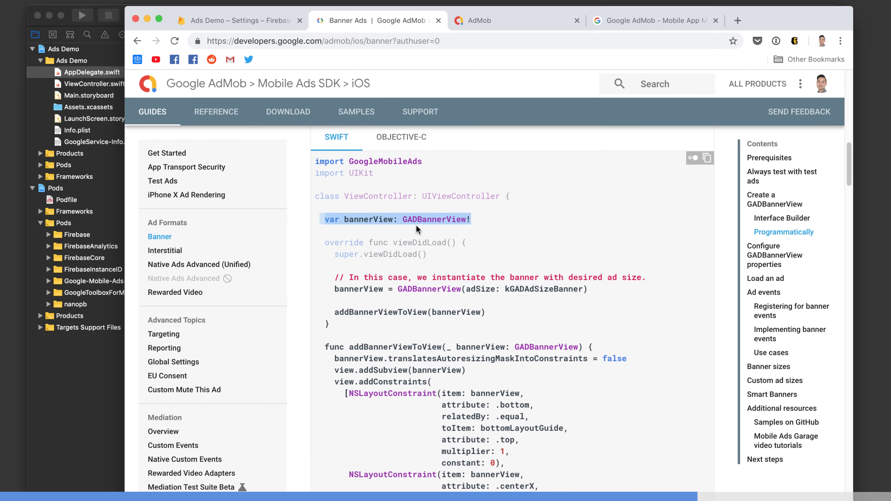
mouse_move(374, 308)
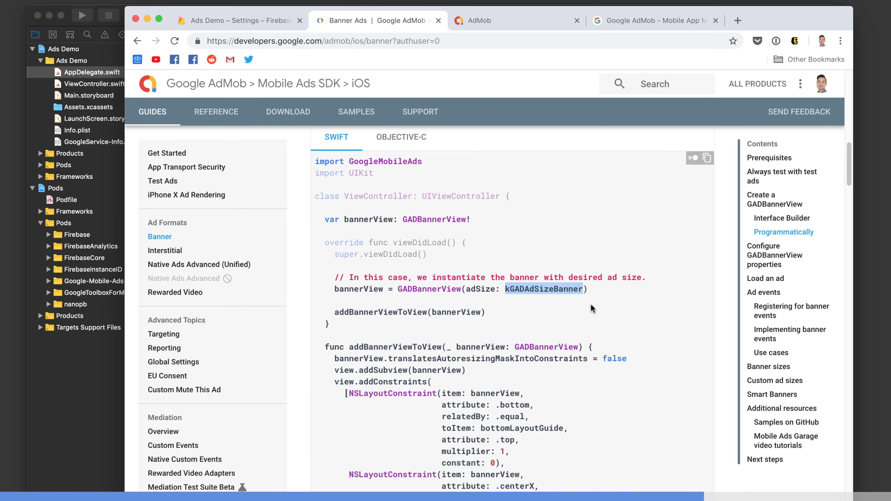
Step: Highlight the autoresizing mask line, the layout constraint arguments and the kGADAdSizeBanner constant in the sample
click(335, 382)
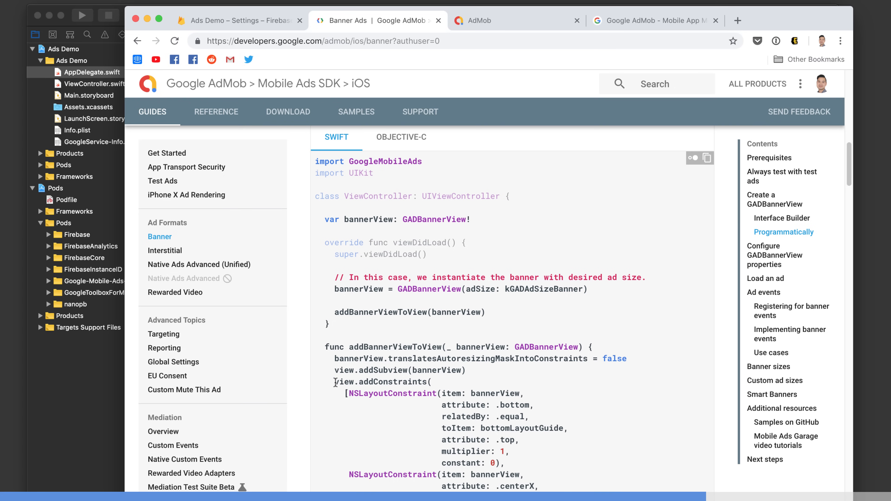
drag(334, 359, 506, 358)
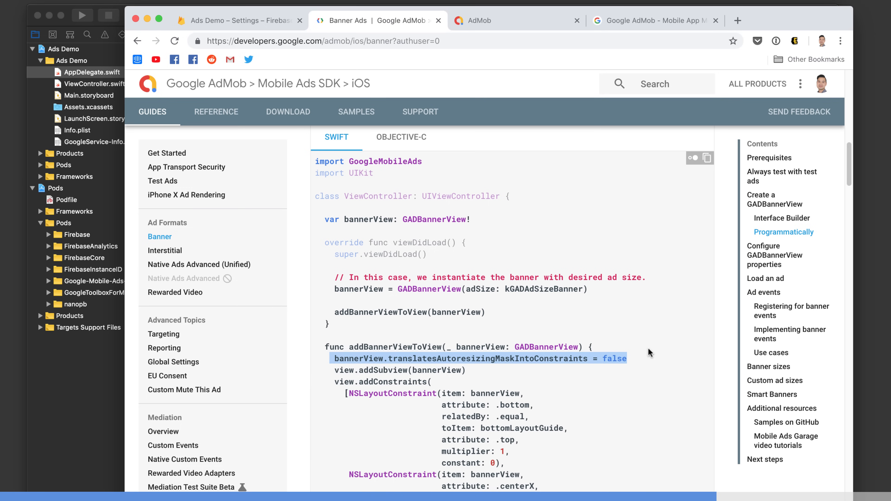
mouse_move(497, 364)
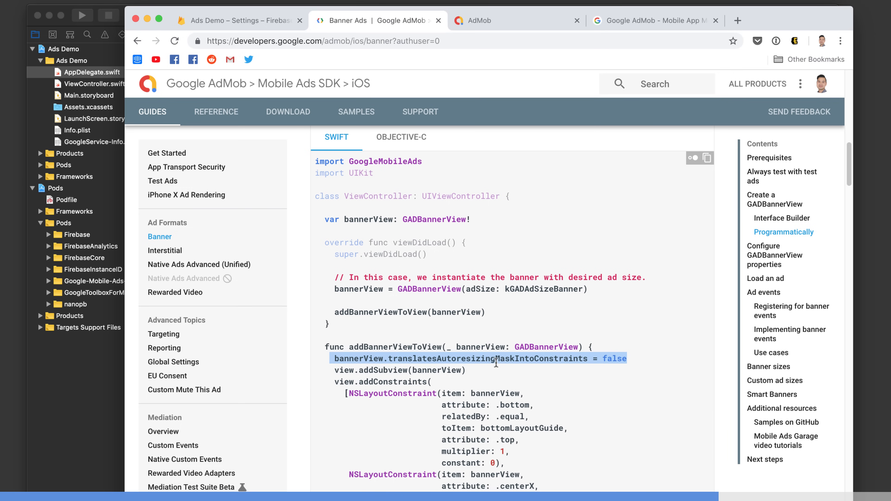
mouse_move(590, 359)
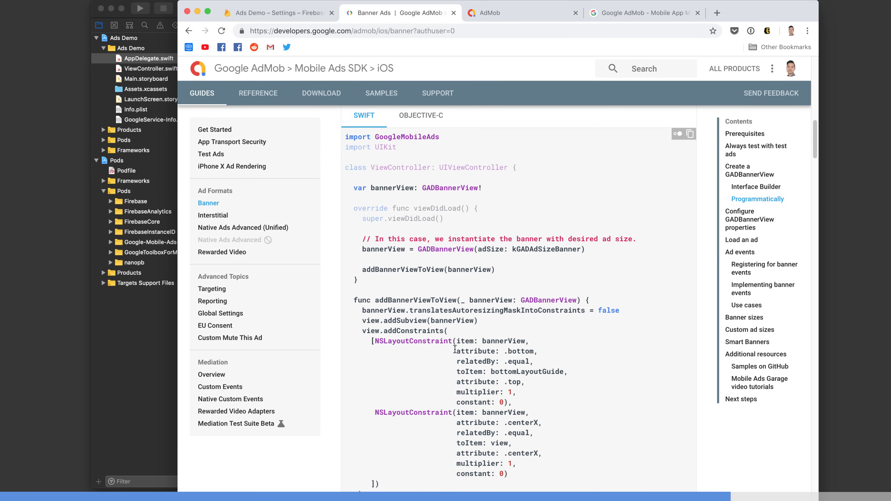
drag(470, 412, 508, 473)
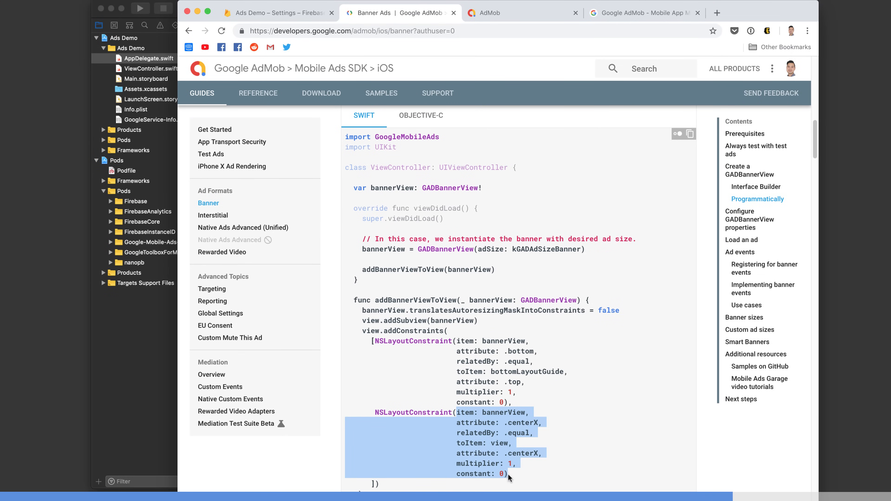
mouse_move(463, 351)
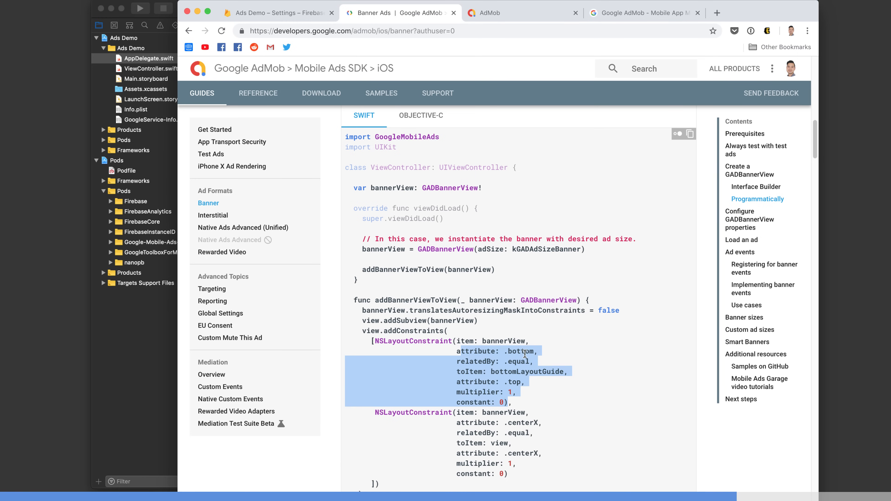
scroll(down, 3)
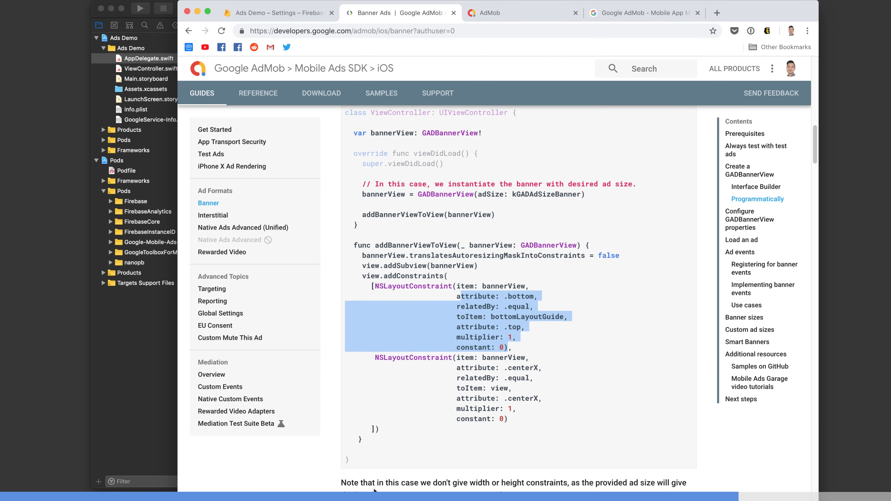
mouse_move(466, 485)
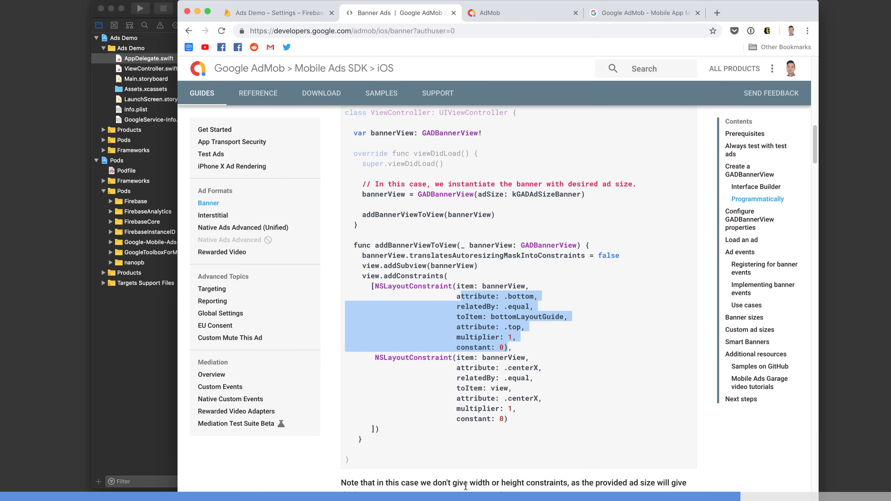
mouse_move(666, 483)
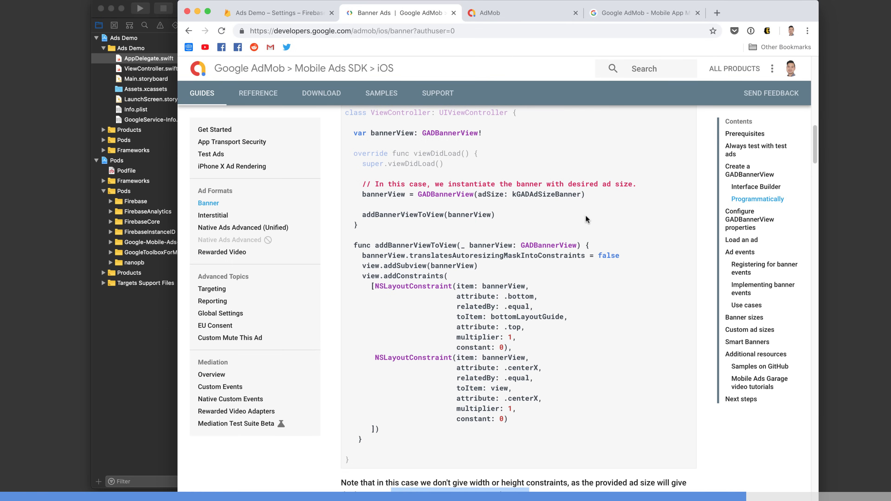
mouse_move(511, 193)
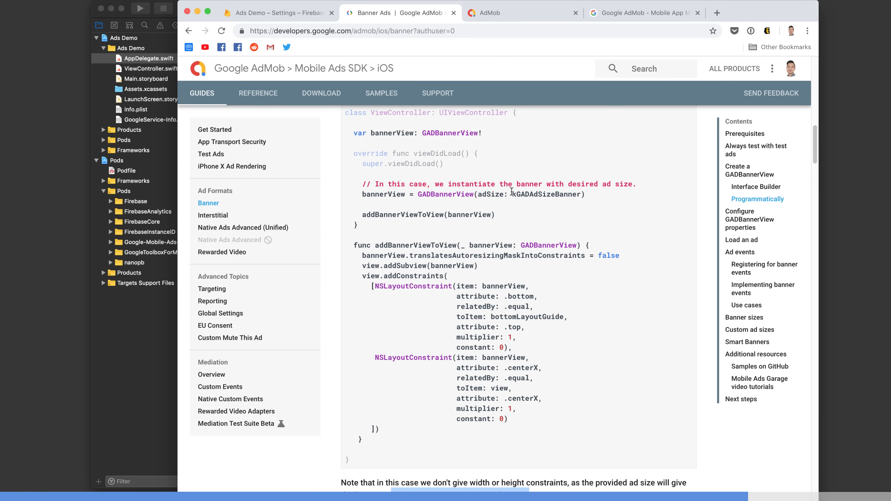
double_click(539, 195)
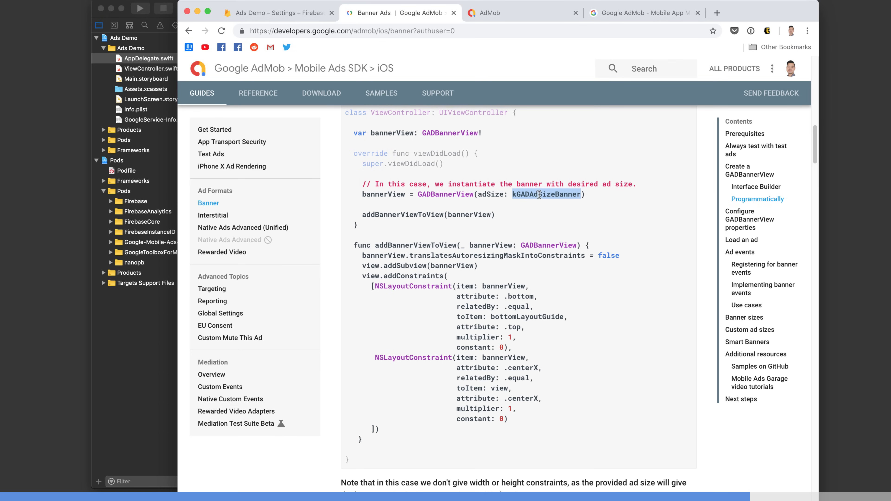
mouse_move(513, 230)
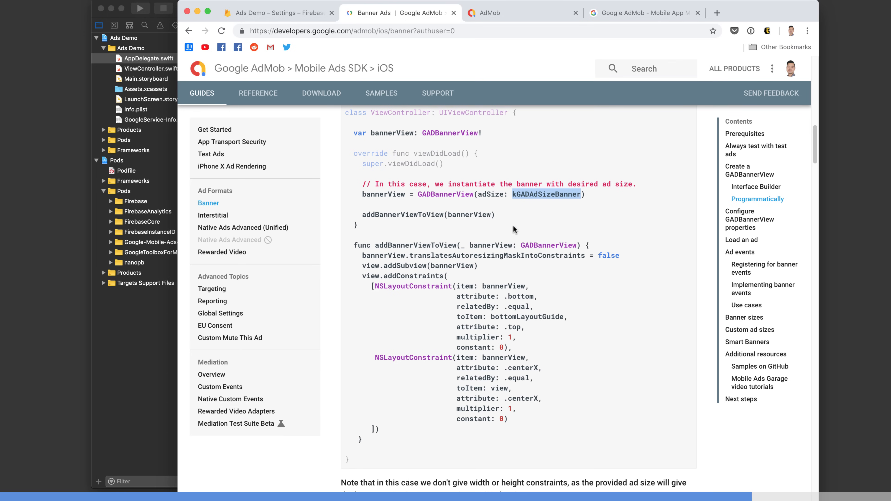
scroll(up, 3)
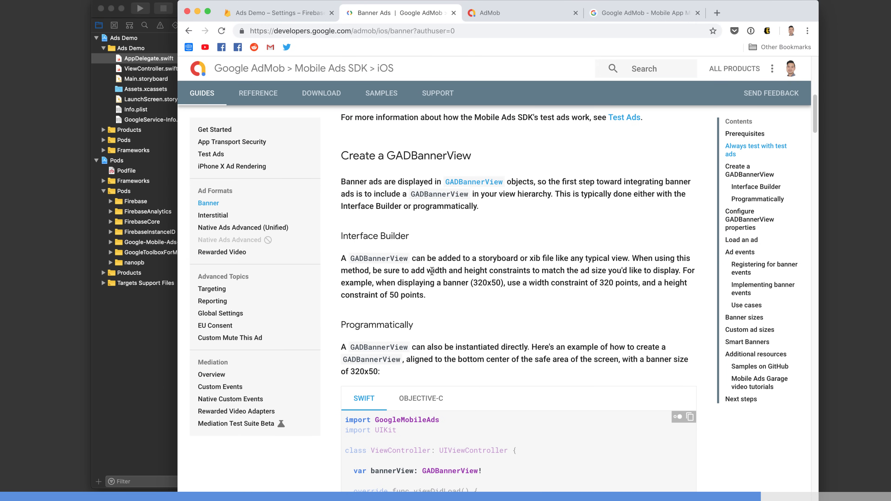
mouse_move(410, 270)
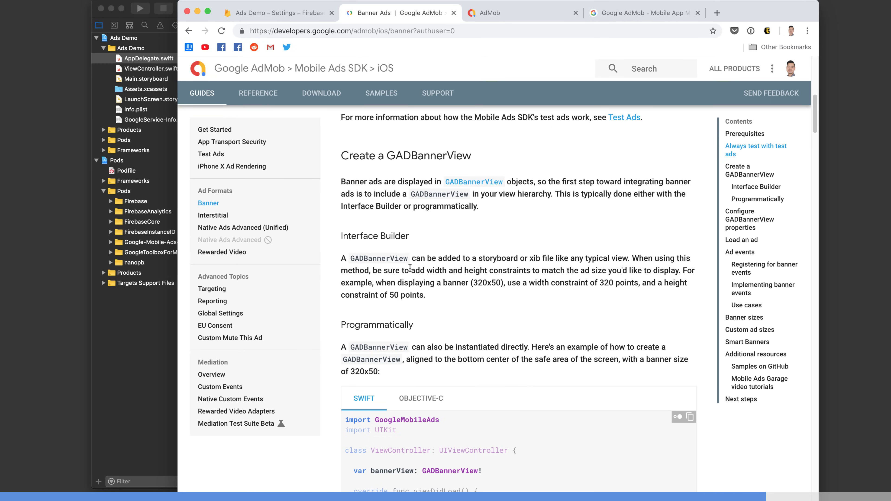
Step: Set the documentation aside and bring the Ads Demo Xcode project showing AppDelegate.swift to the front
double_click(486, 282)
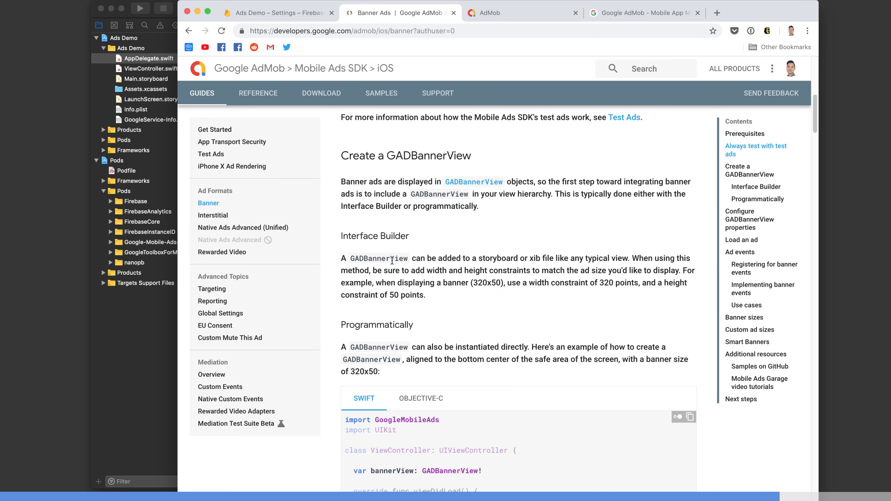
double_click(376, 258)
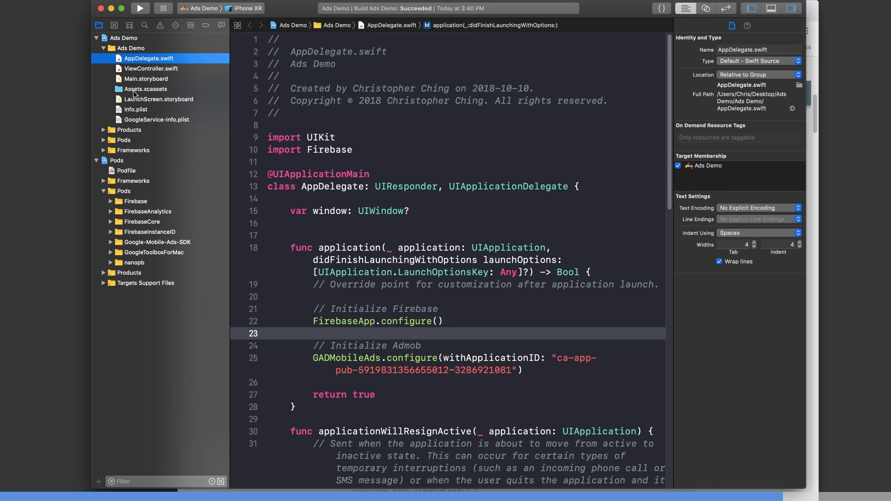
Step: Search for GADBannerView, then add import GoogleMobileAds to ViewController.swift
click(145, 78)
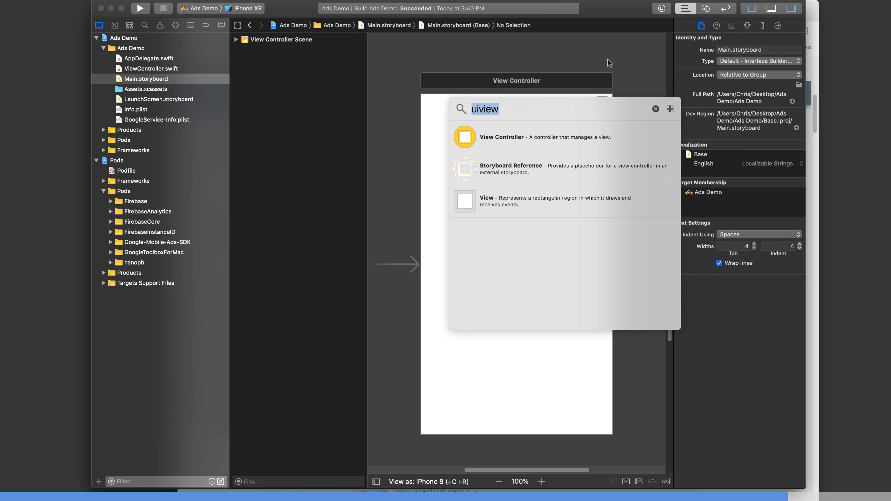
text(gadban)
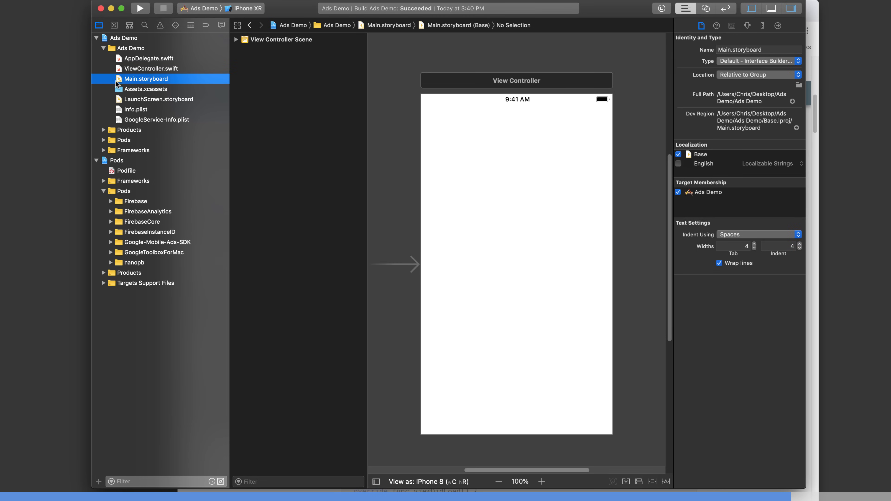
click(145, 69)
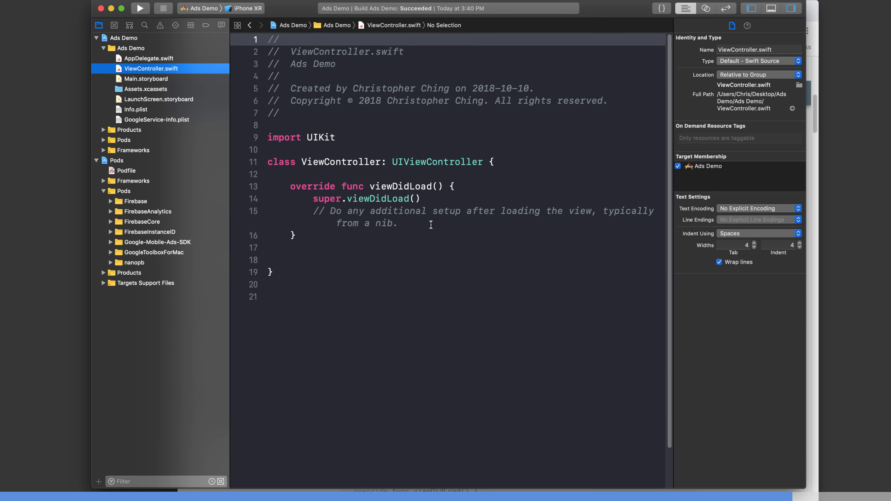
text(import GoogleMobileAds)
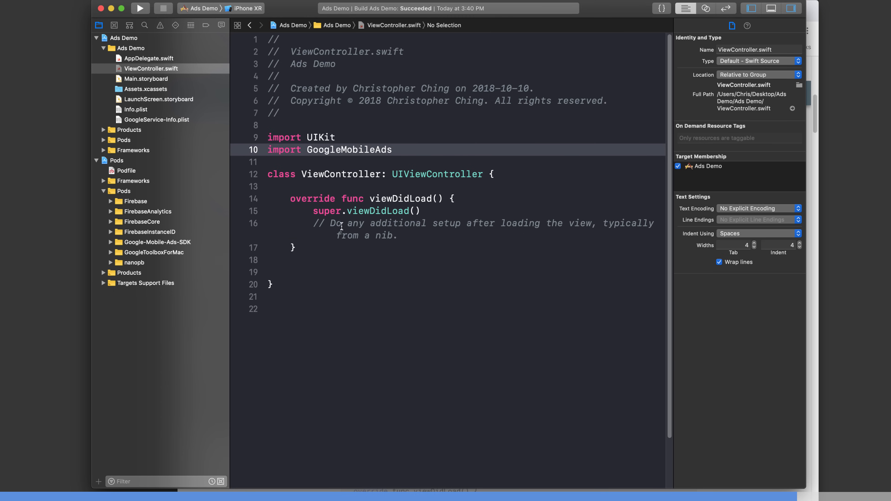
Step: Type GADBannerView inside viewDidLoad and show its Quick Help documentation summary
text(G)
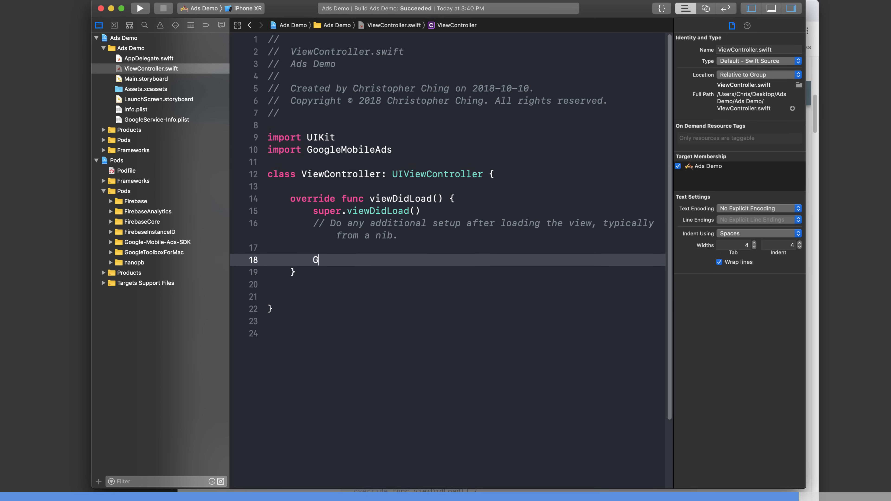
text(AD)
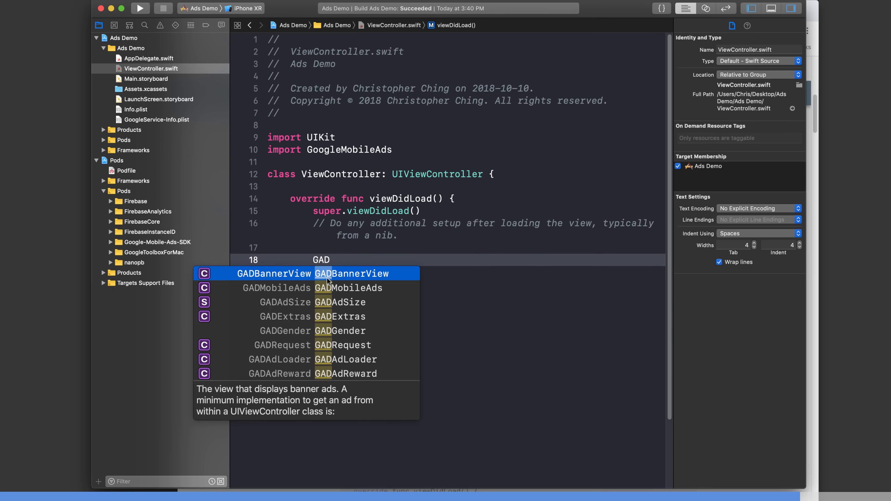
mouse_move(363, 275)
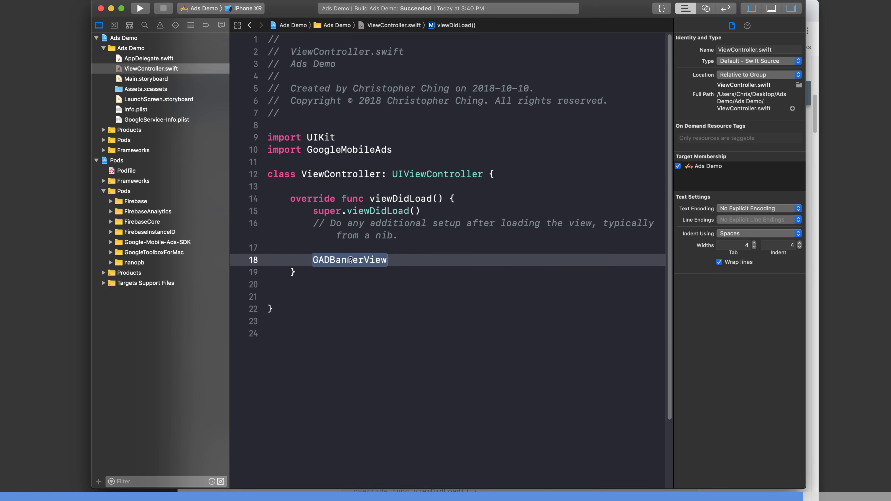
key(option)
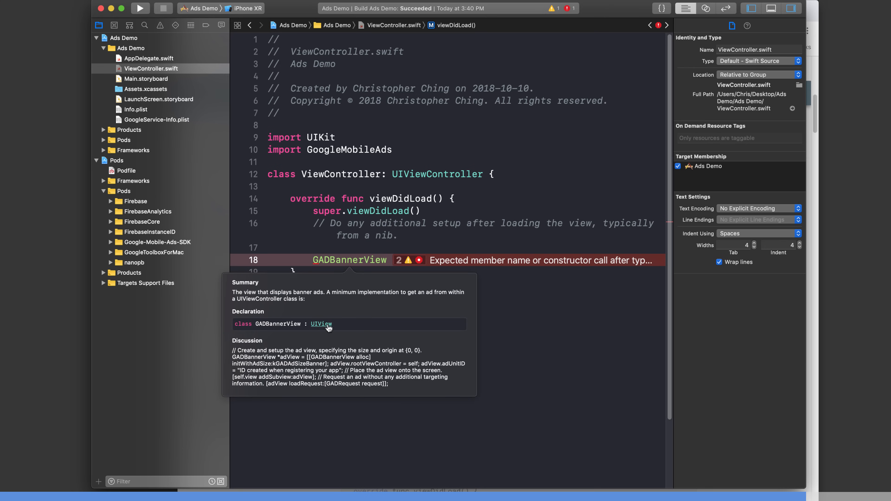
mouse_move(327, 331)
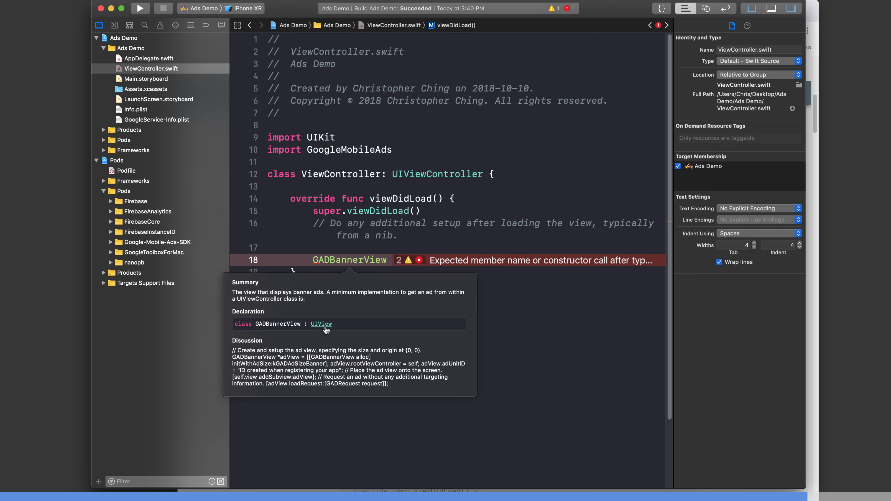
mouse_move(323, 333)
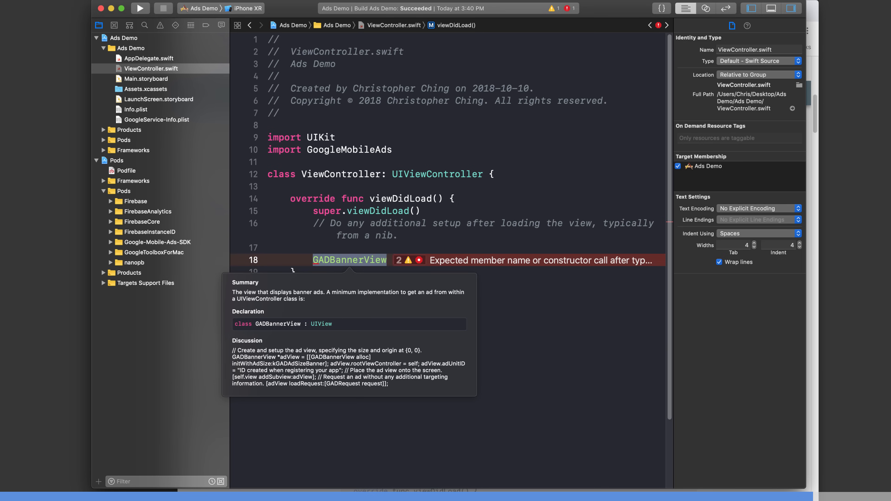
Step: Add a plain UIView to the Main.storyboard scene near the bottom of the screen
click(145, 79)
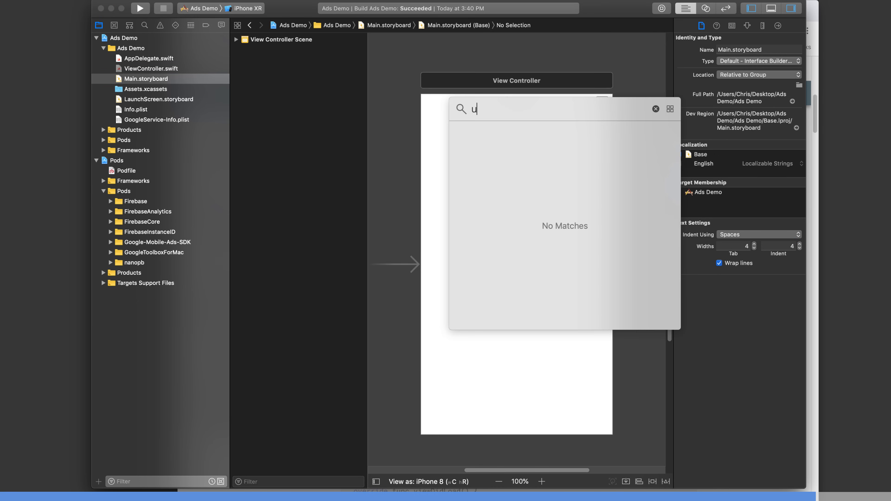
text(iview)
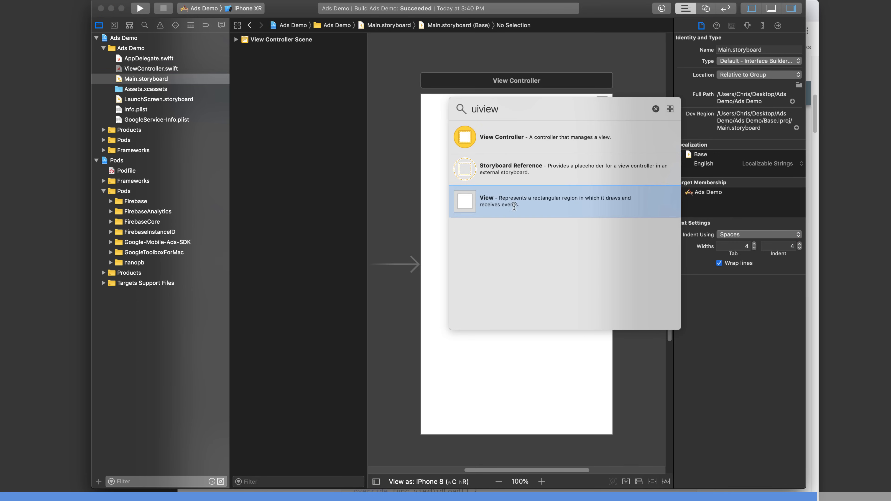
drag(464, 201, 523, 375)
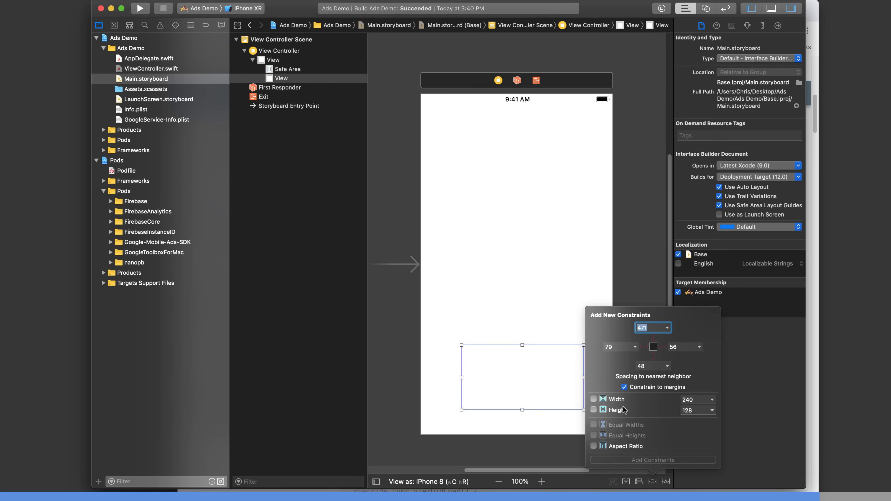
Step: Constrain the view to 320x50 width and height with bottom spacing of 10
click(593, 399)
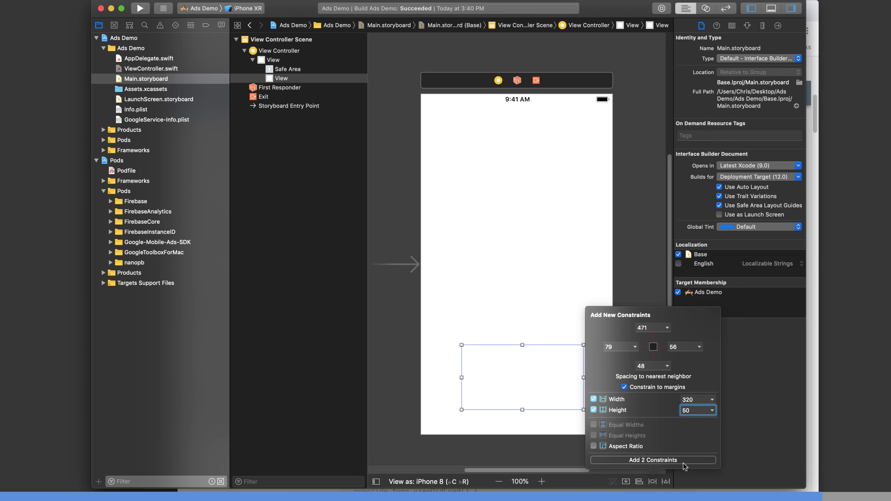
click(653, 460)
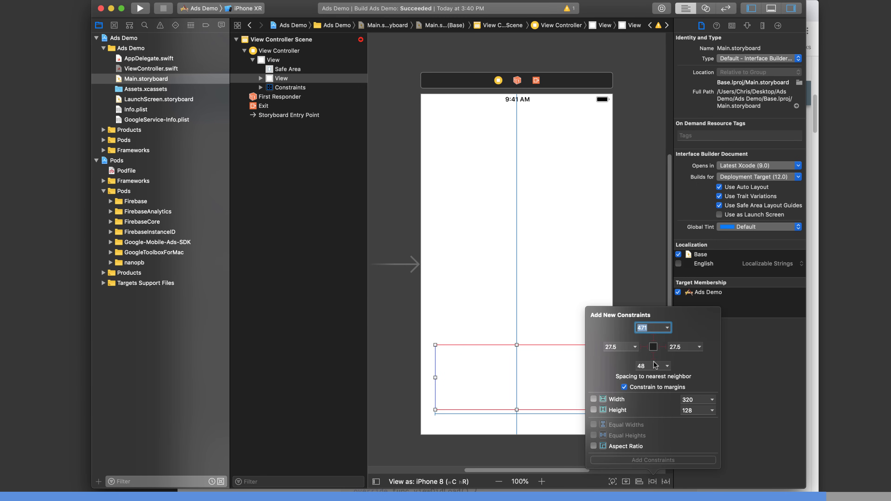
click(650, 366)
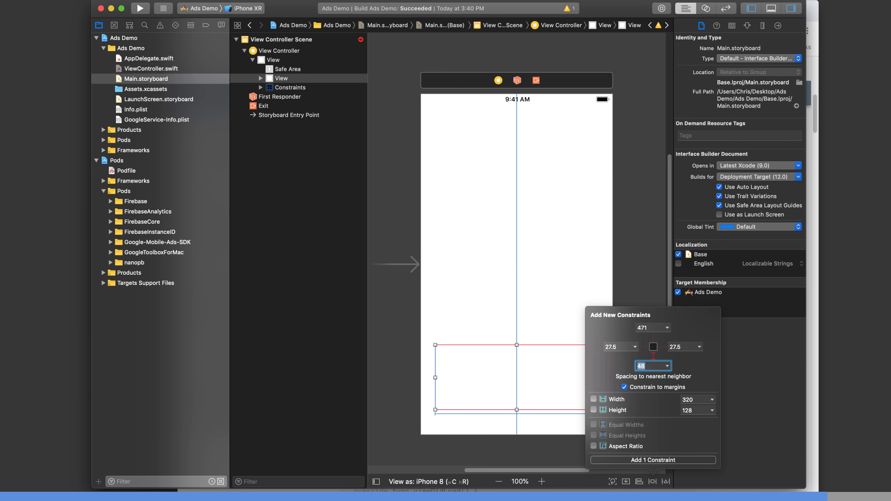
text(10)
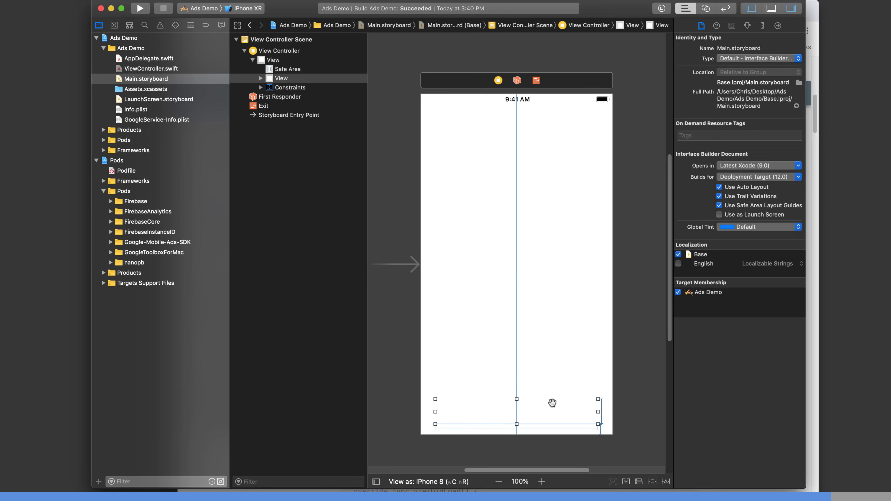
mouse_move(581, 379)
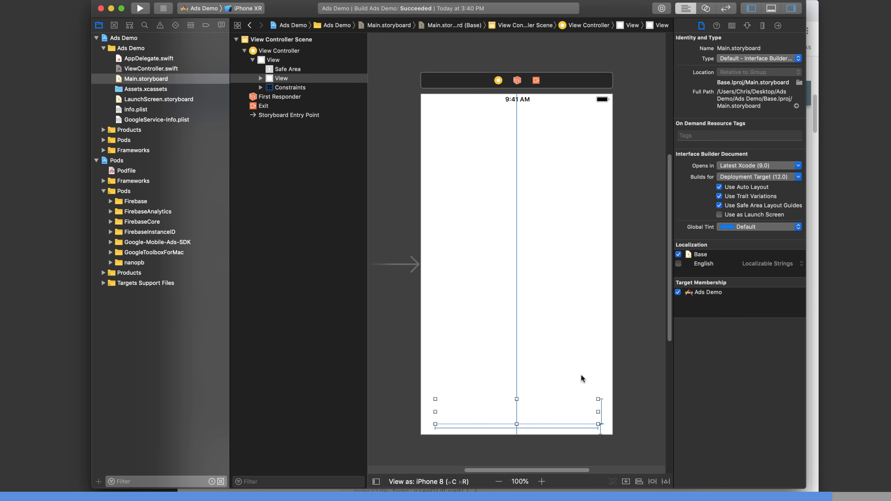
mouse_move(571, 347)
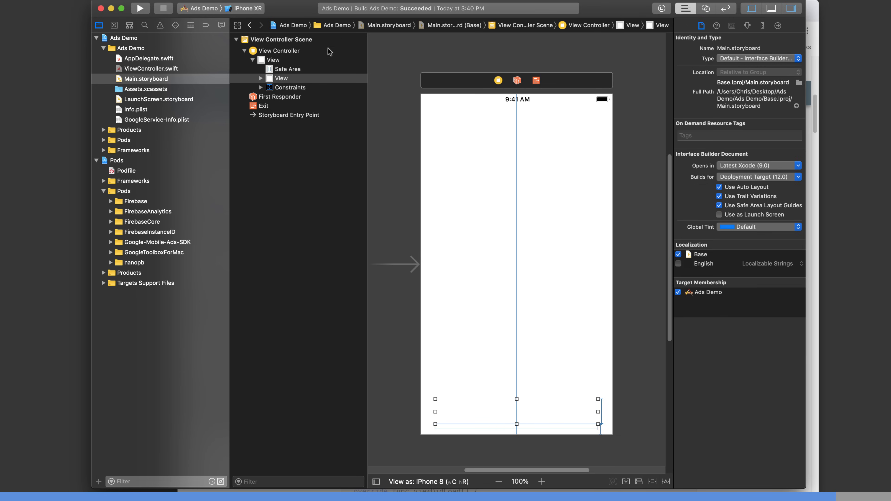
Step: Connect the storyboard Banner View to a bannerView outlet of type GADBannerView in ViewController.swift
click(281, 78)
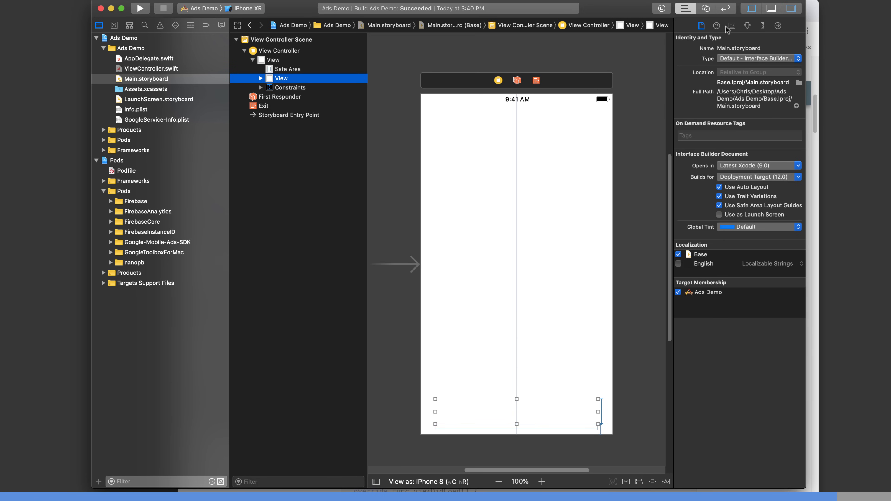
click(731, 26)
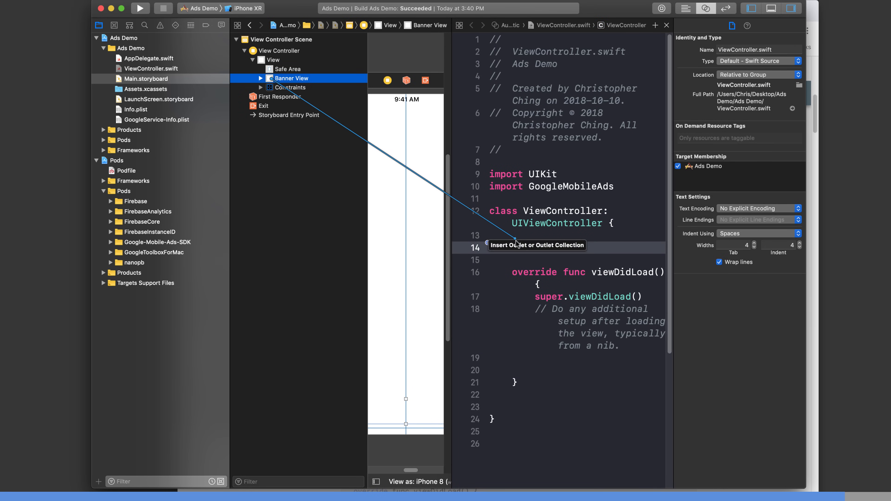
click(516, 245)
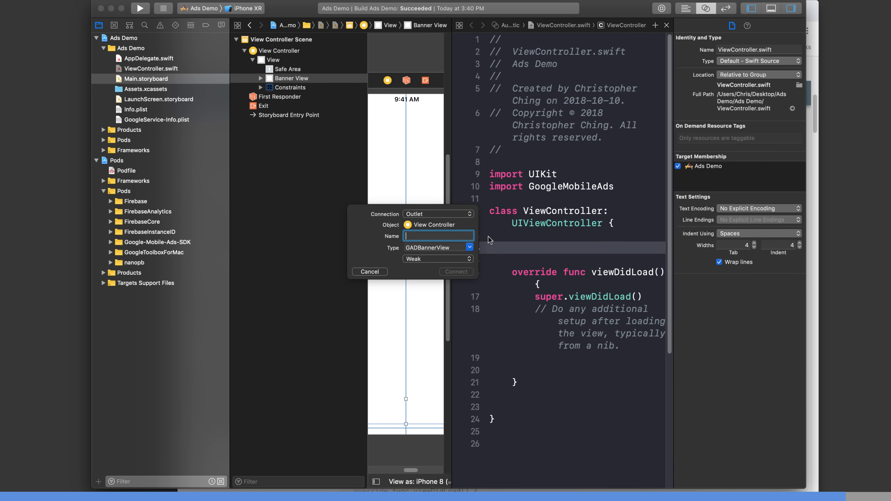
text(bannerV)
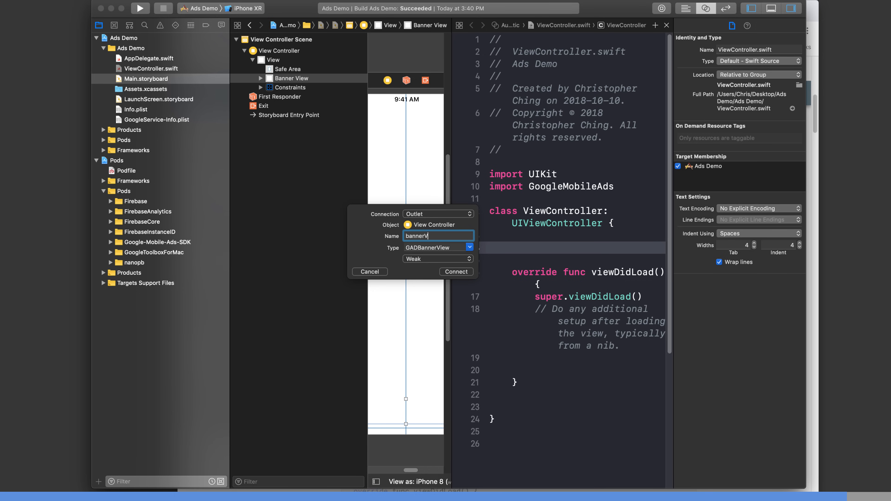
click(456, 272)
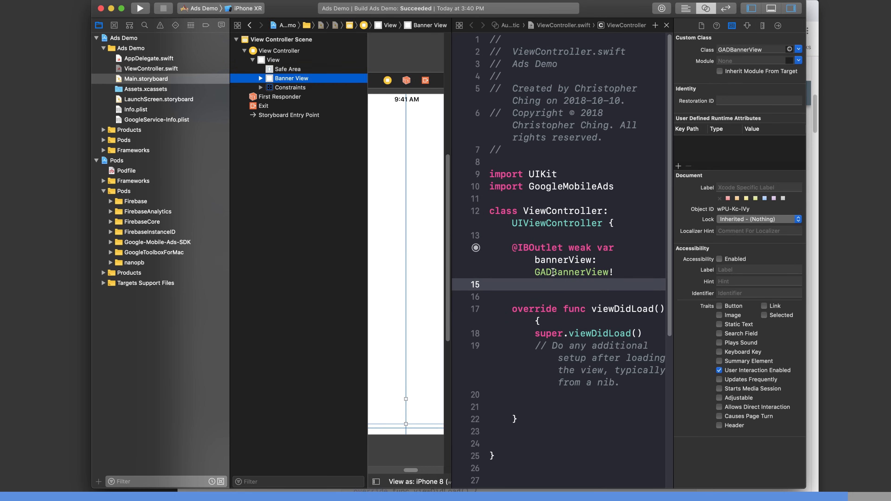
click(684, 8)
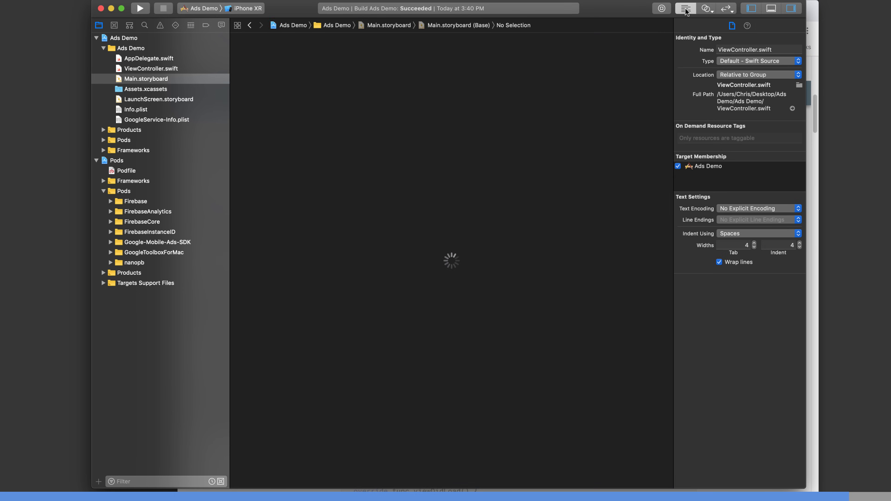
Step: Review the guide's Configure GADBannerView properties section, selecting the rootViewController description and adUnitID example line
click(150, 68)
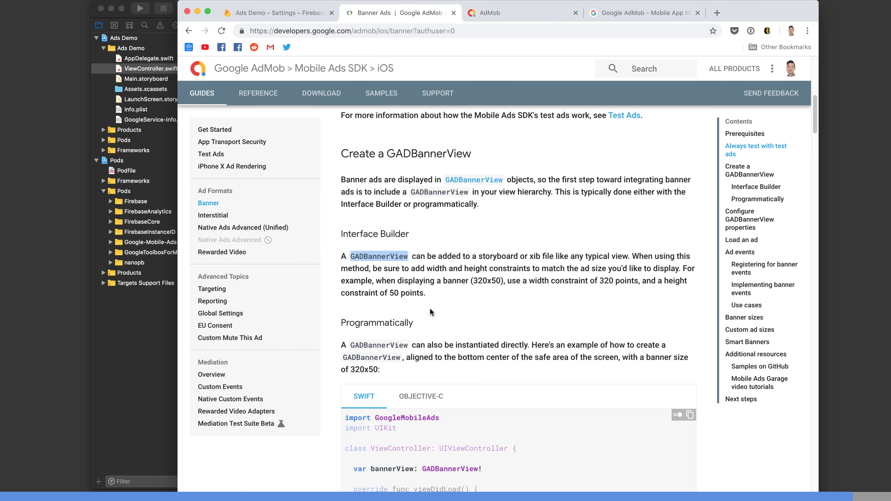
scroll(down, 3)
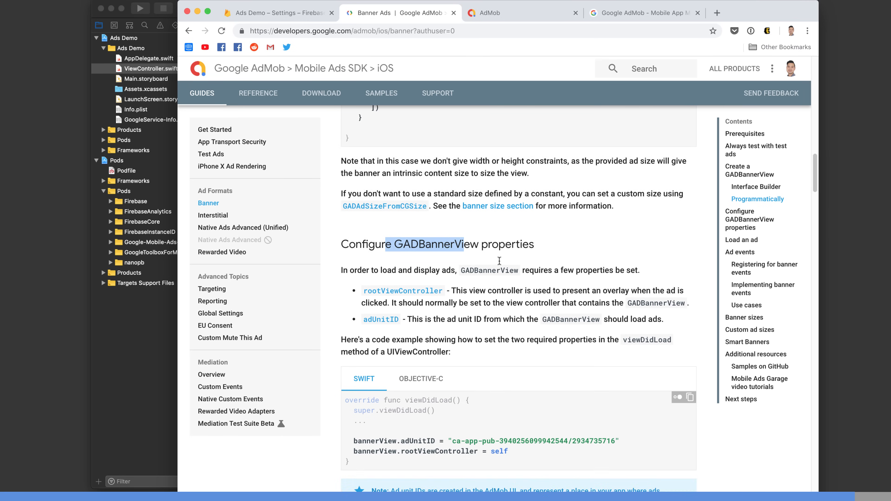
scroll(down, 3)
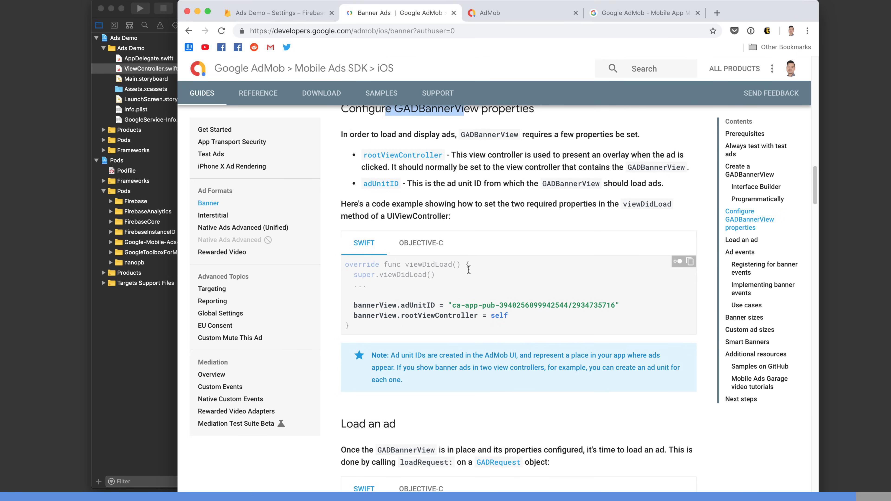
mouse_move(474, 158)
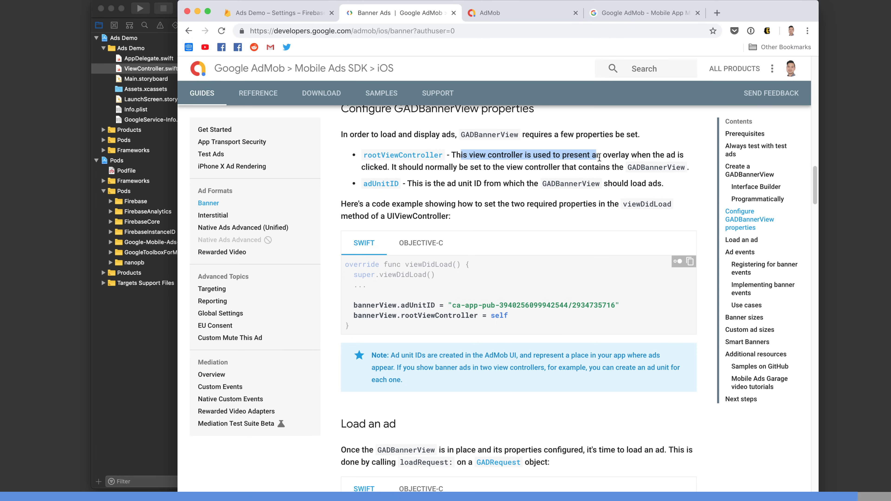
drag(599, 154, 653, 154)
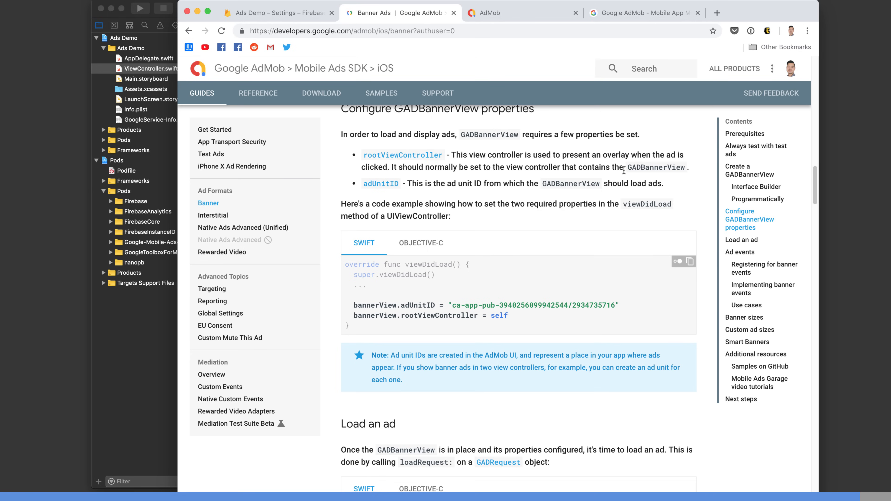
mouse_move(553, 310)
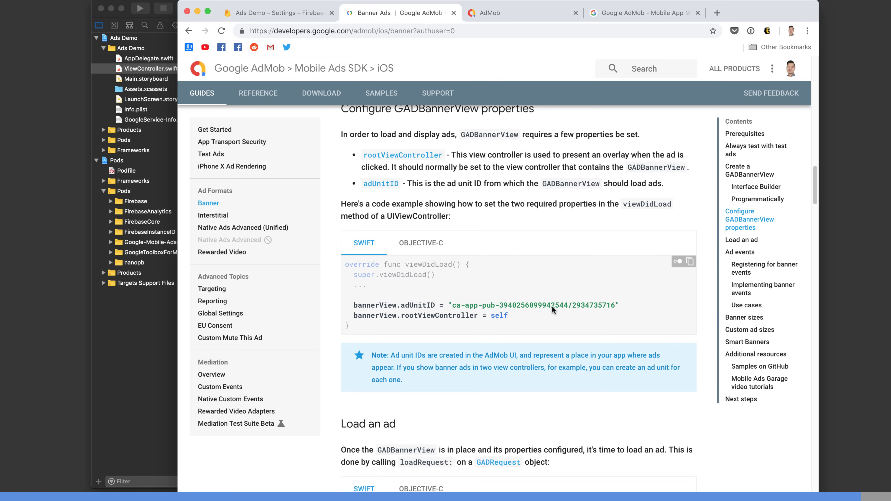
triple_click(428, 316)
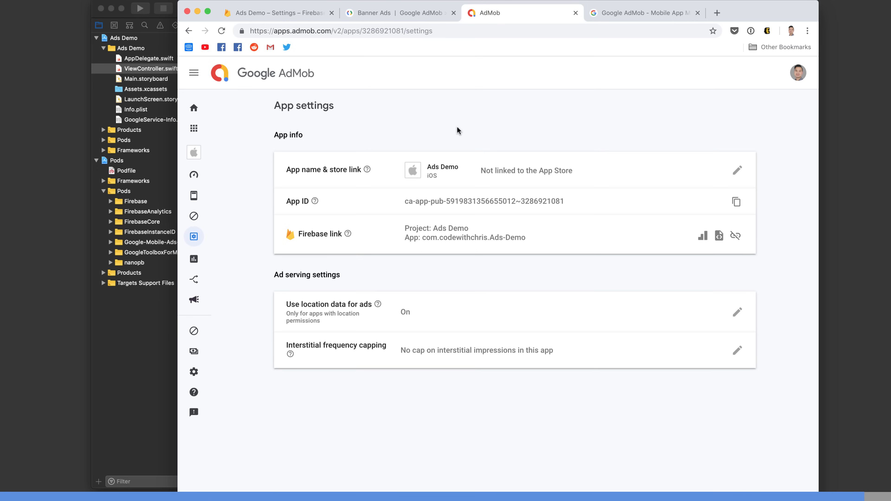
mouse_move(189, 191)
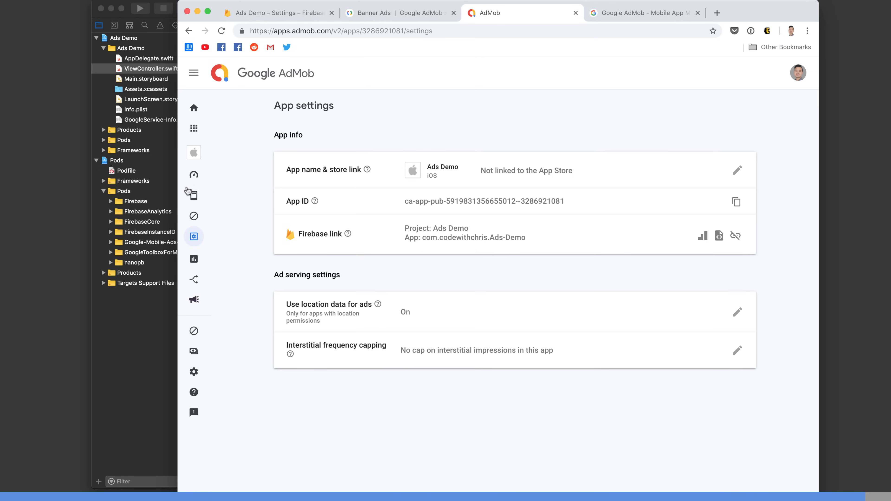
Step: Show the Ad units page for the Ads Demo app, which has no ad units yet
click(194, 194)
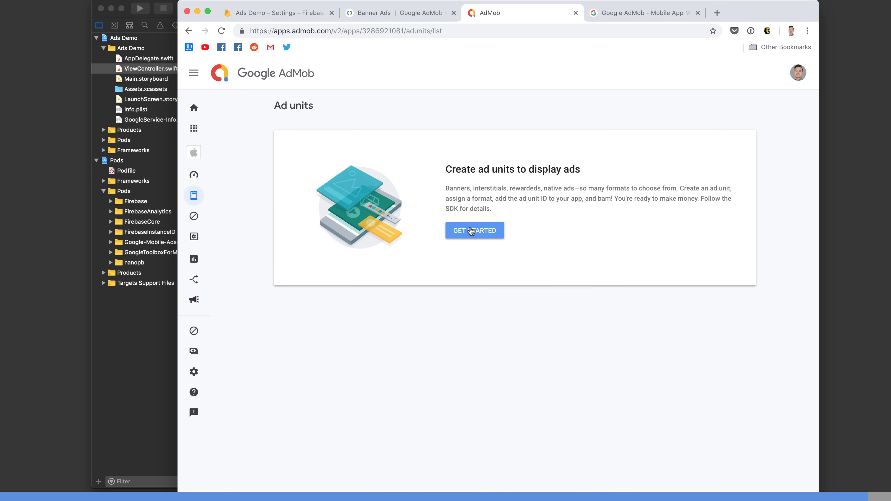
mouse_move(437, 230)
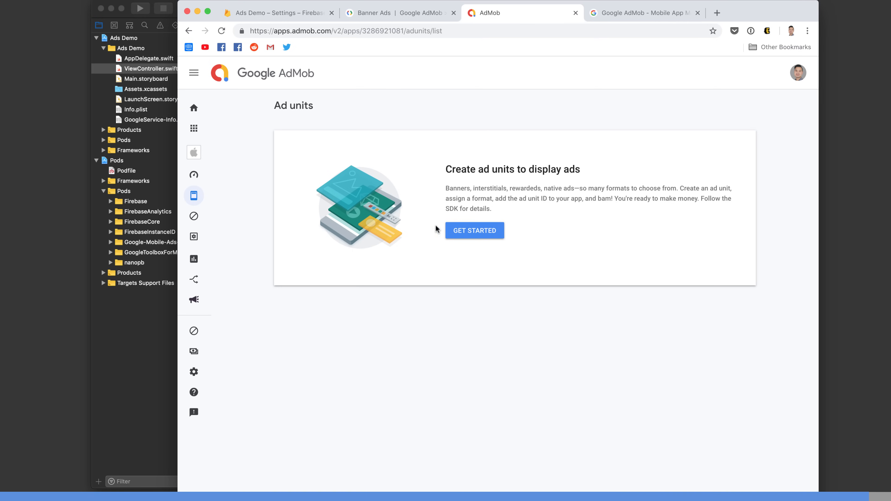
mouse_move(486, 226)
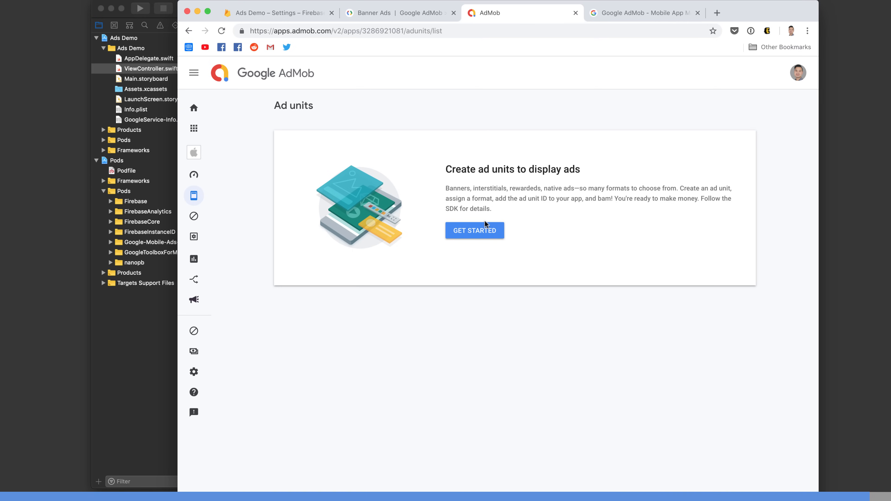
mouse_move(130, 328)
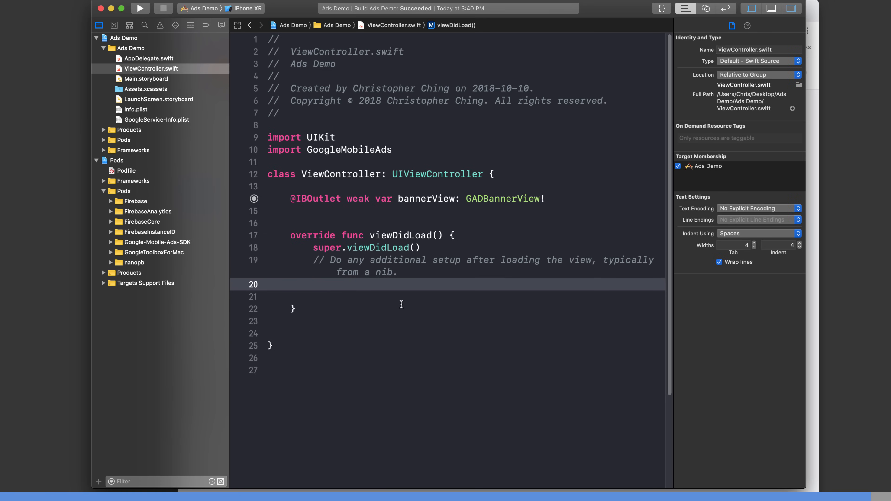
Step: In viewDidLoad set bannerView.adUnitID to an empty string and bannerView.rootViewController to self
text(bannerView.adUnitID = ")
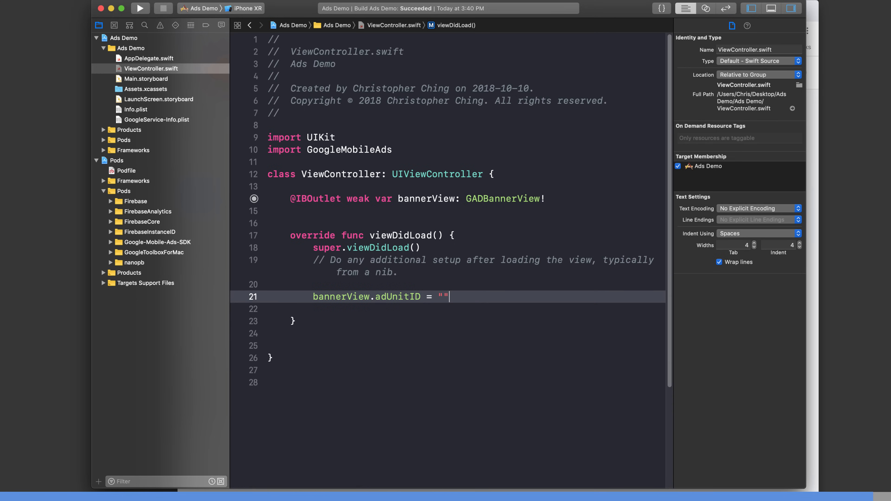
text(bannerView.rootViewController)
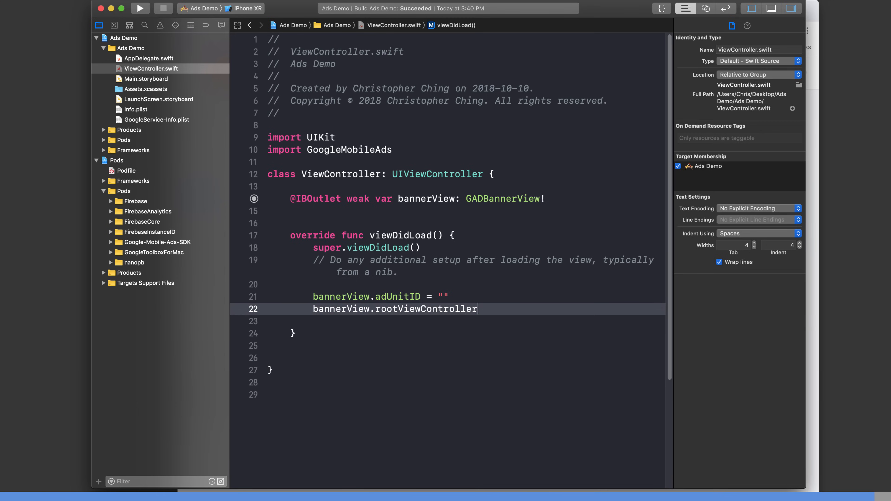
text(= self)
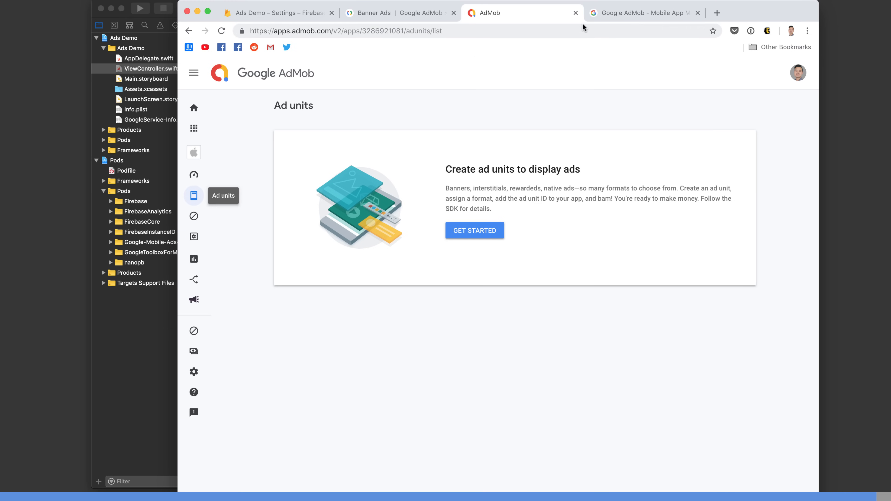
click(398, 13)
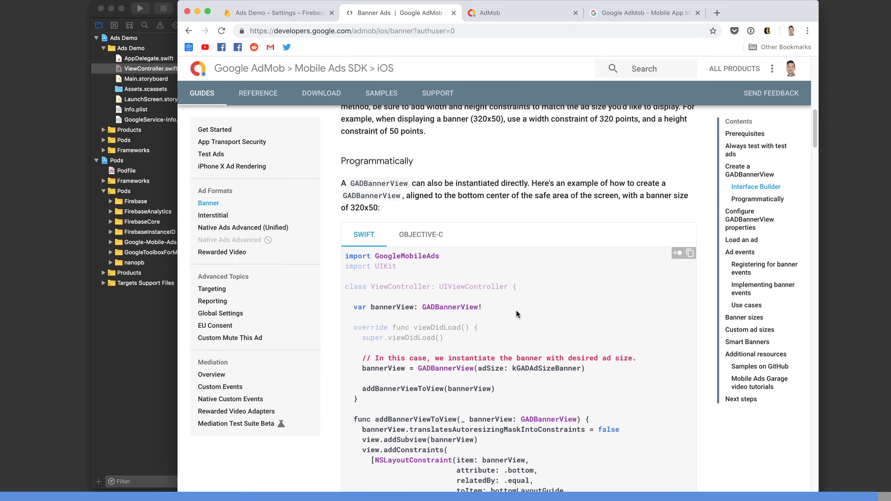
scroll(up, 3)
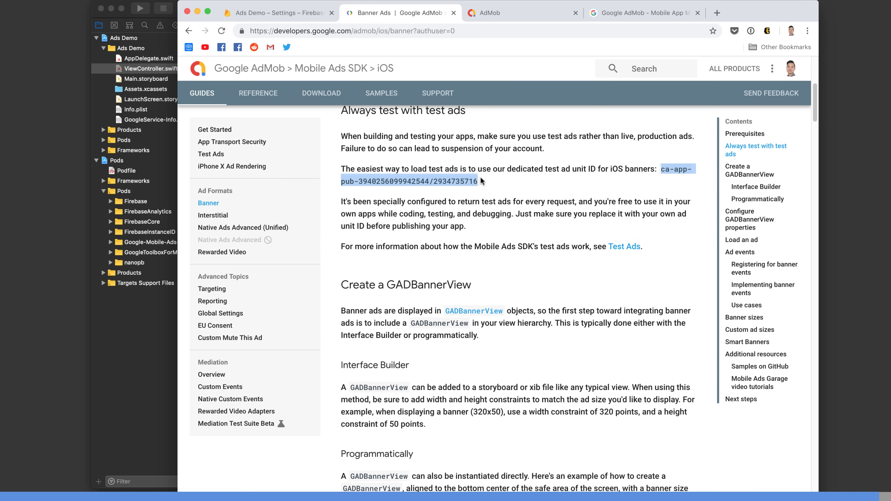
mouse_move(476, 209)
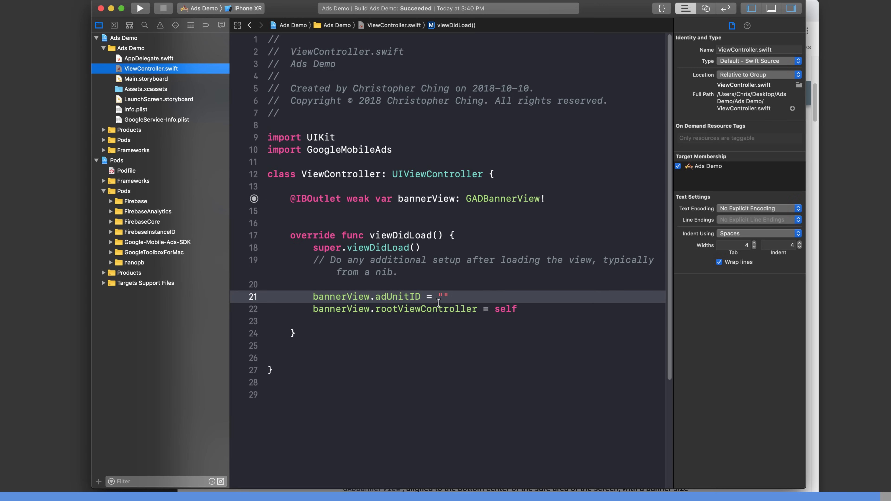
text(ca-app-pub-3940256099942544/2934735716)
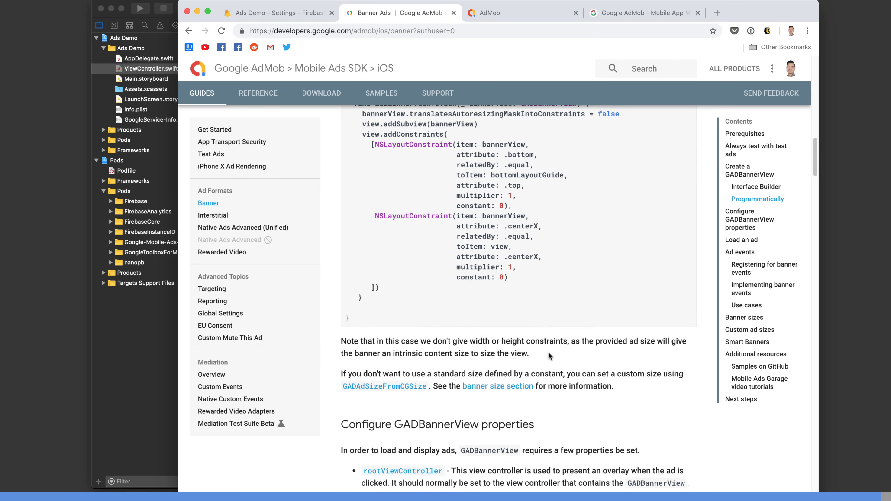
Step: Scroll to the Load an ad section and select the GADRequest() argument of the Swift load call
scroll(down, 3)
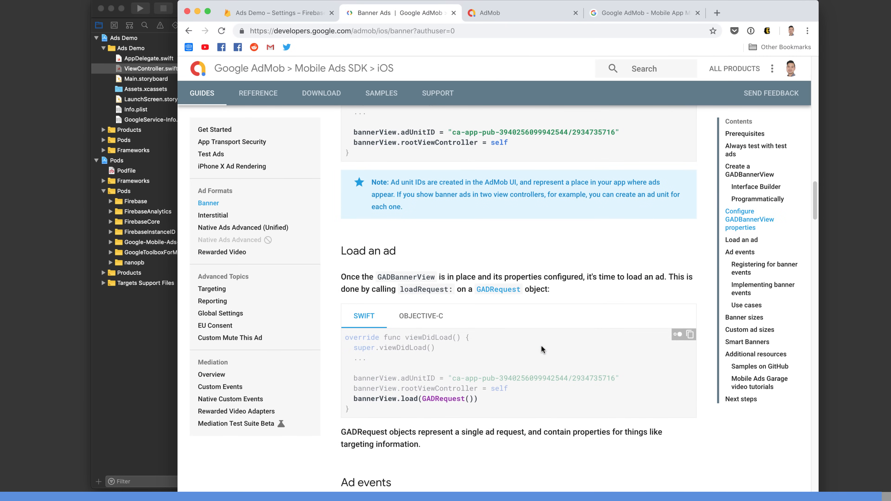
scroll(down, 3)
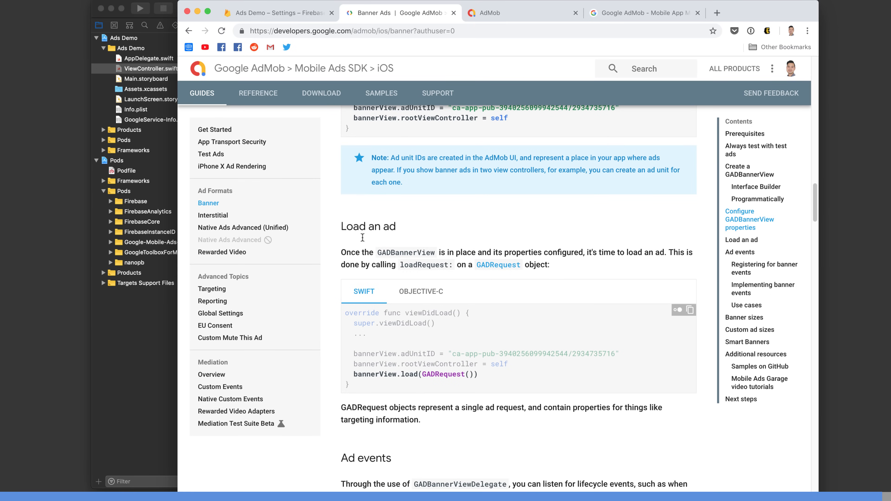
mouse_move(398, 374)
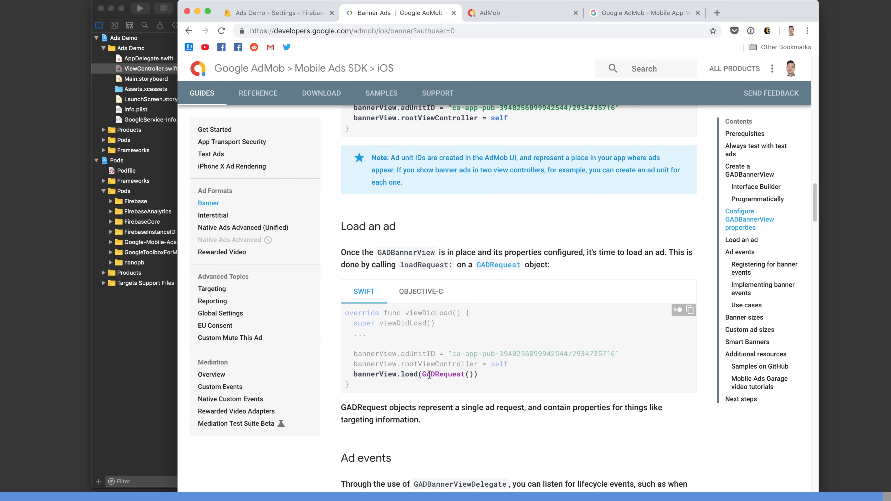
double_click(444, 374)
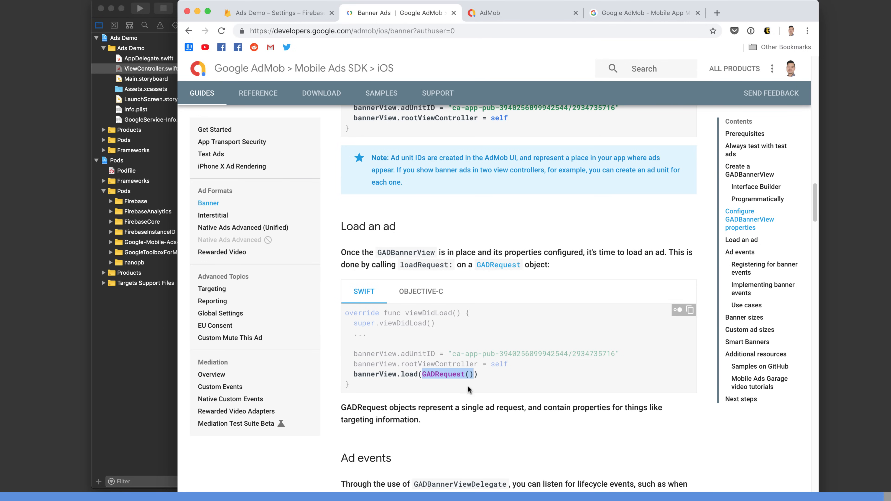
mouse_move(433, 408)
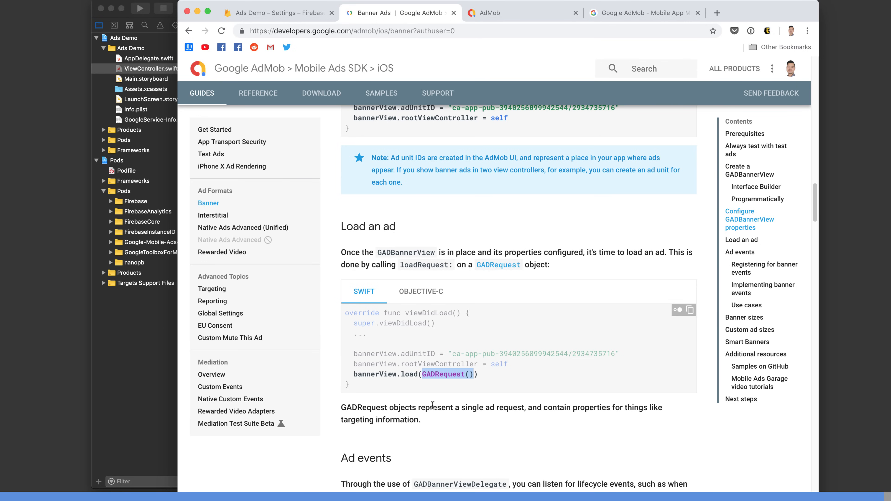
drag(410, 407, 587, 407)
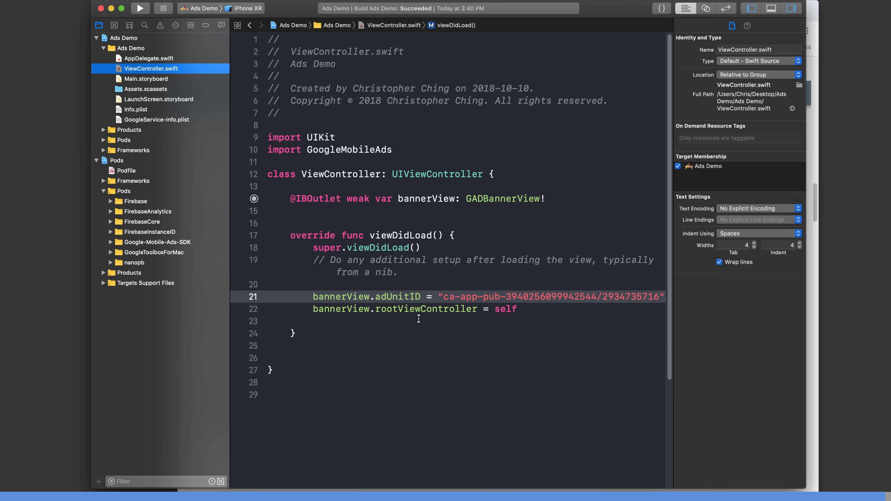
Step: Add bannerView.load(GADRequest()) to viewDidLoad and run the app in the iPhone XR simulator
text(bannerView.load)
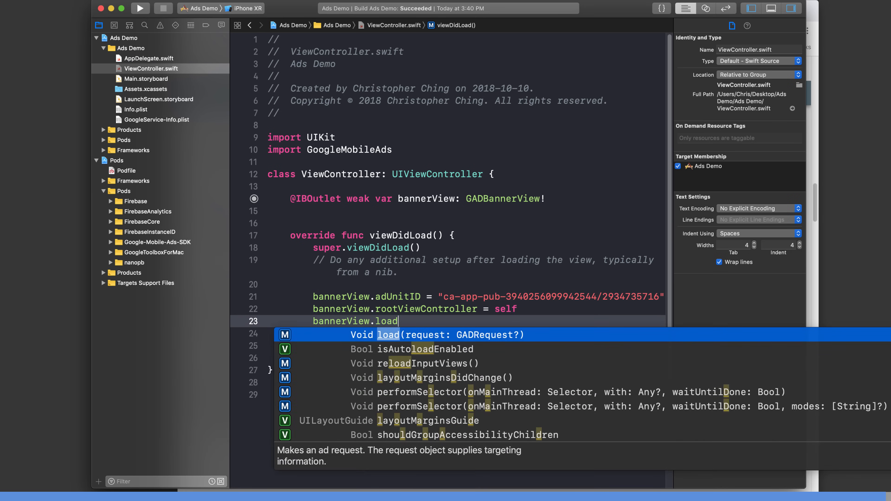
text((GADRequest()
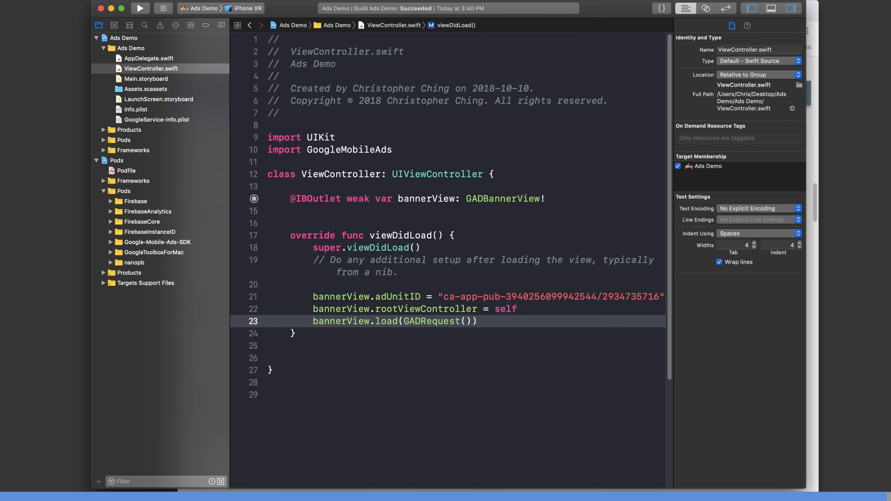
click(140, 9)
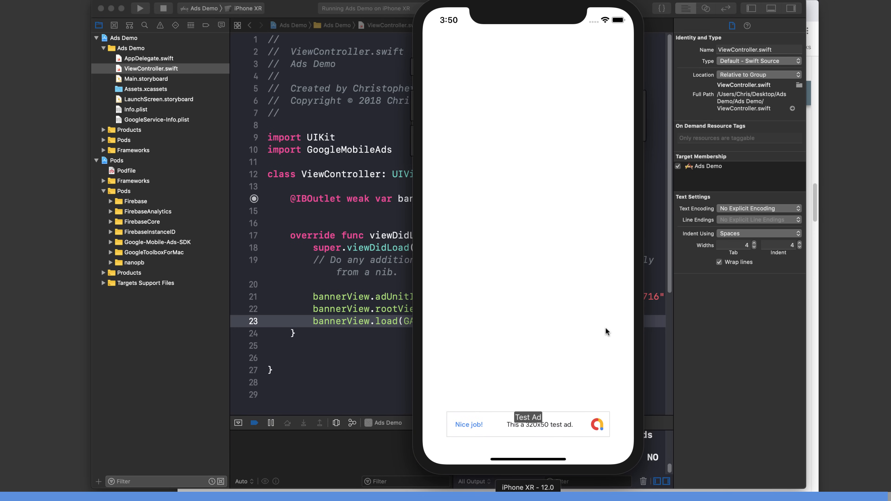
mouse_move(551, 429)
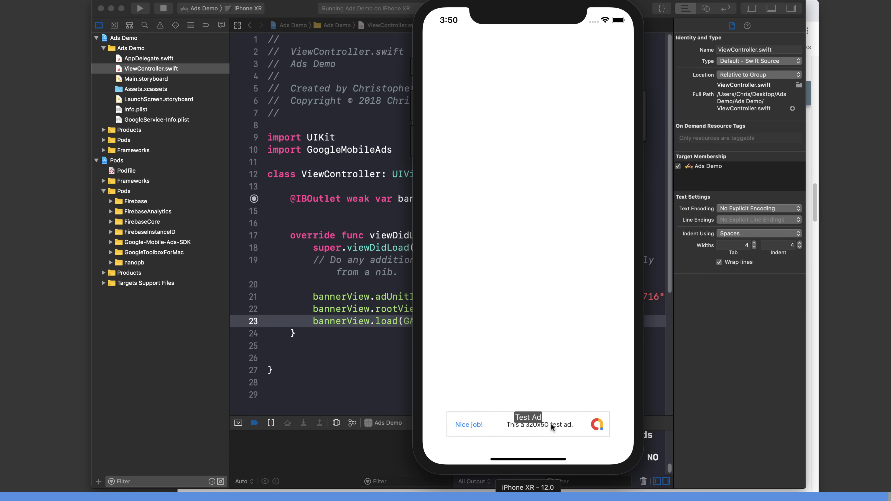
mouse_move(470, 439)
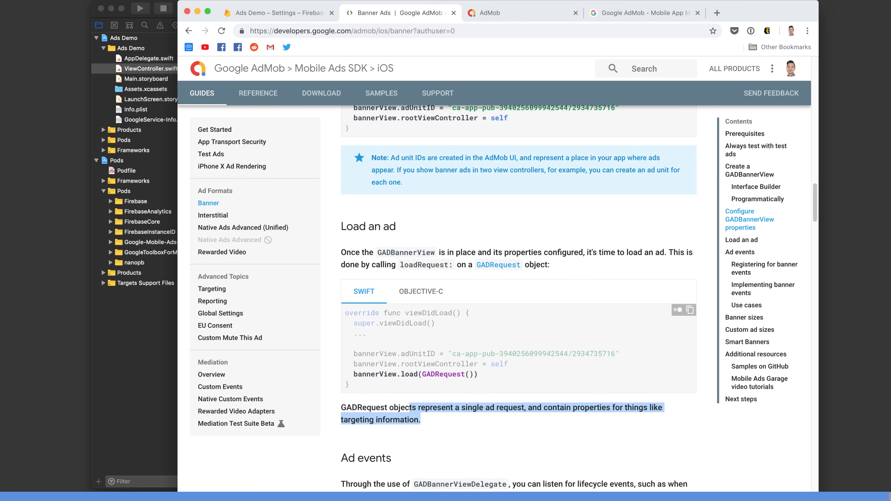
mouse_move(470, 309)
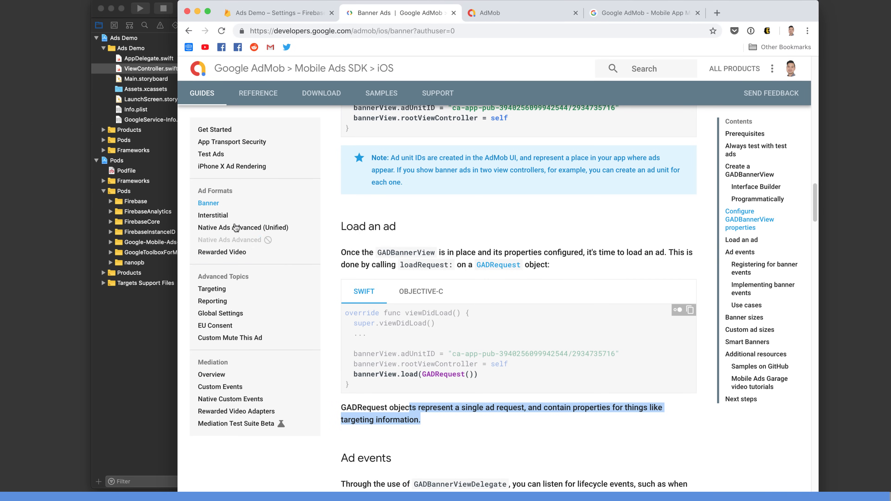
mouse_move(465, 271)
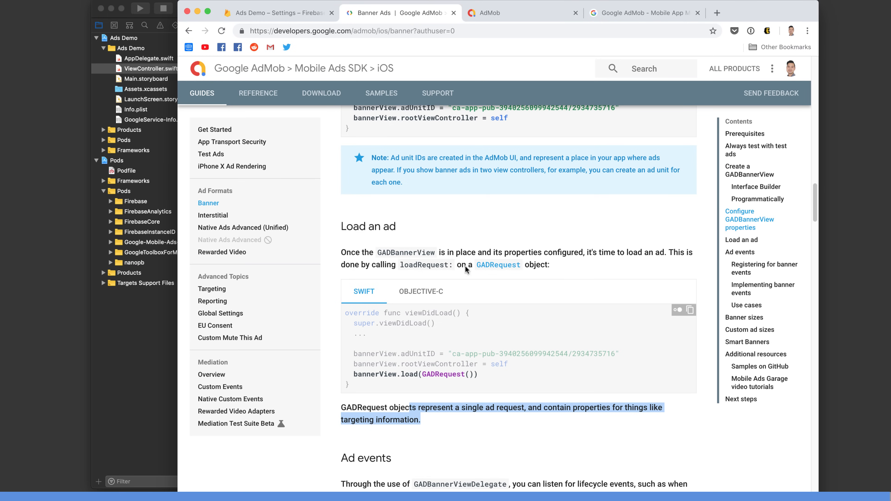
mouse_move(457, 329)
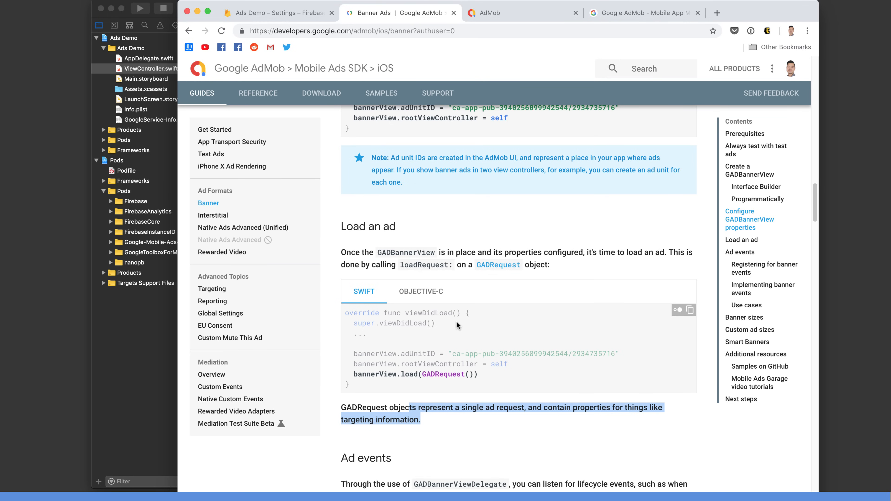
Step: Review the Ad events section, selecting GADBannerViewDelegate, through the Implementing banner events delegate methods
scroll(down, 3)
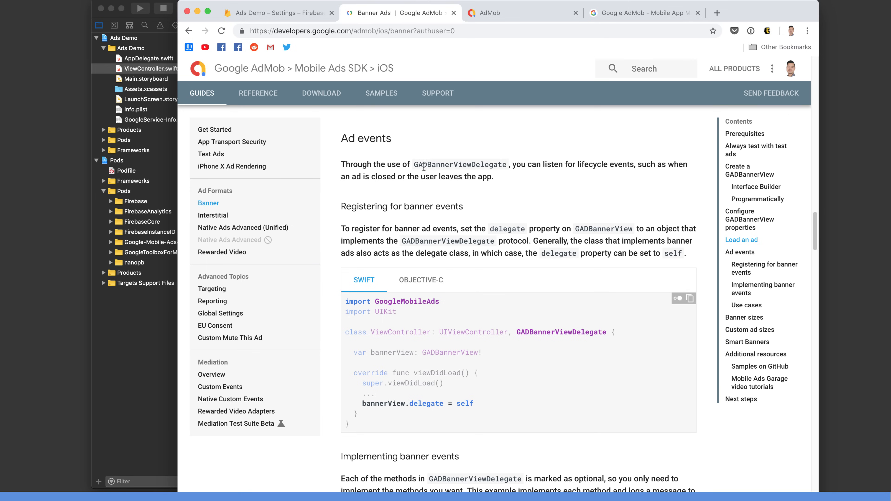
double_click(460, 164)
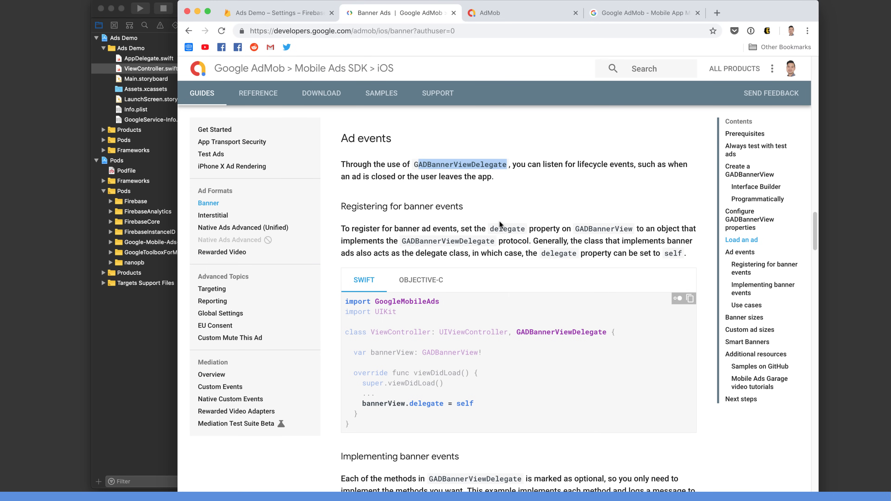
mouse_move(436, 294)
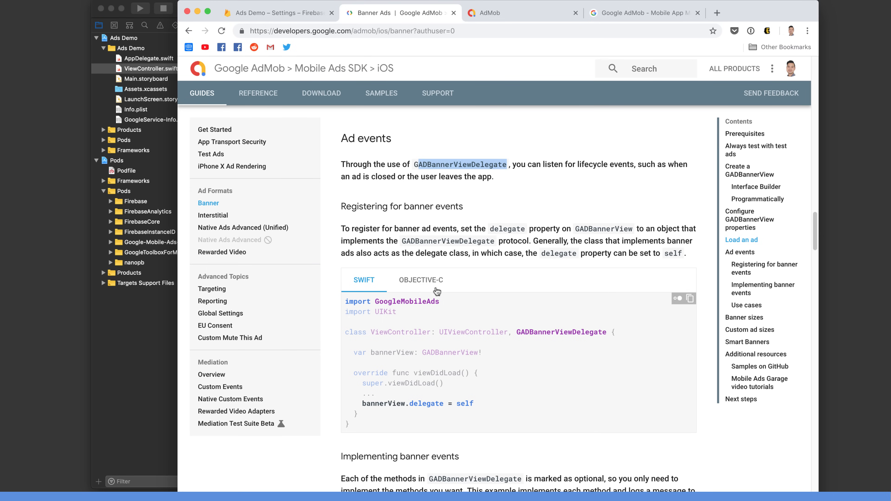
scroll(down, 3)
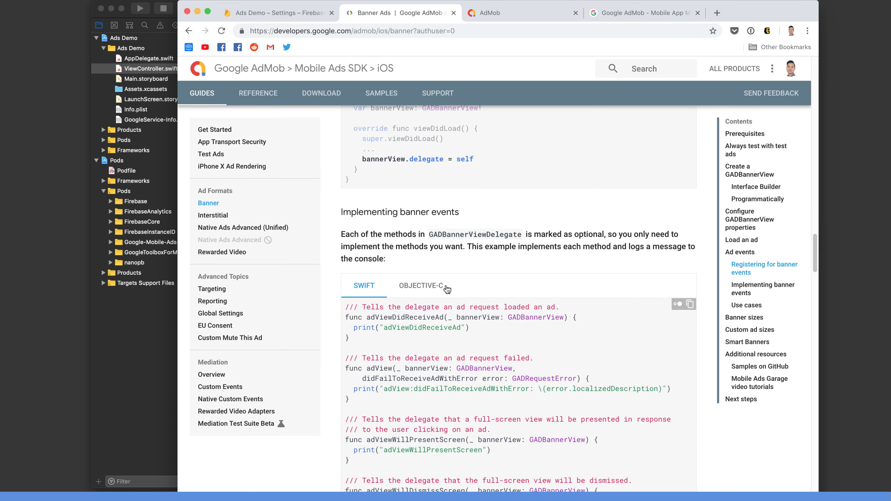
scroll(down, 3)
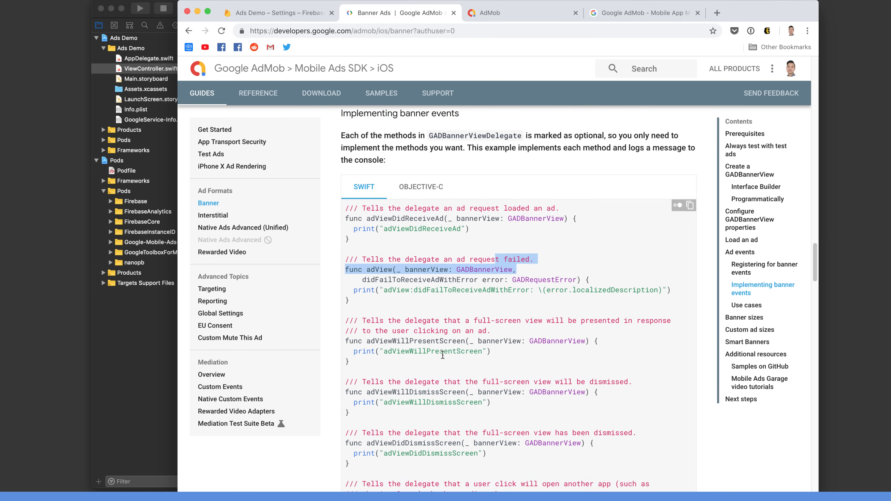
scroll(down, 3)
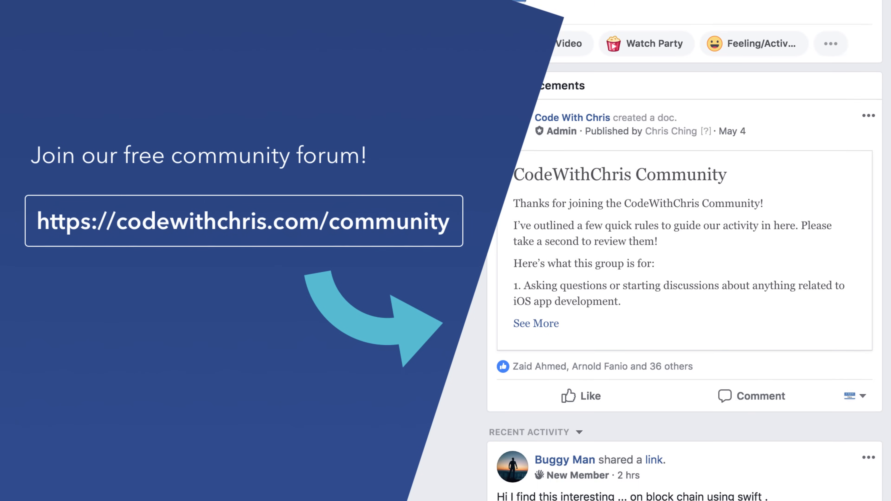
scroll(down, 3)
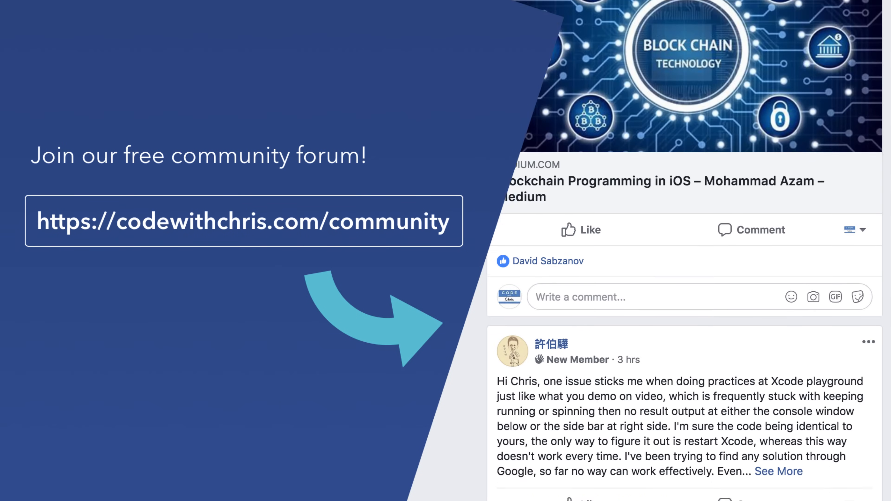
scroll(down, 3)
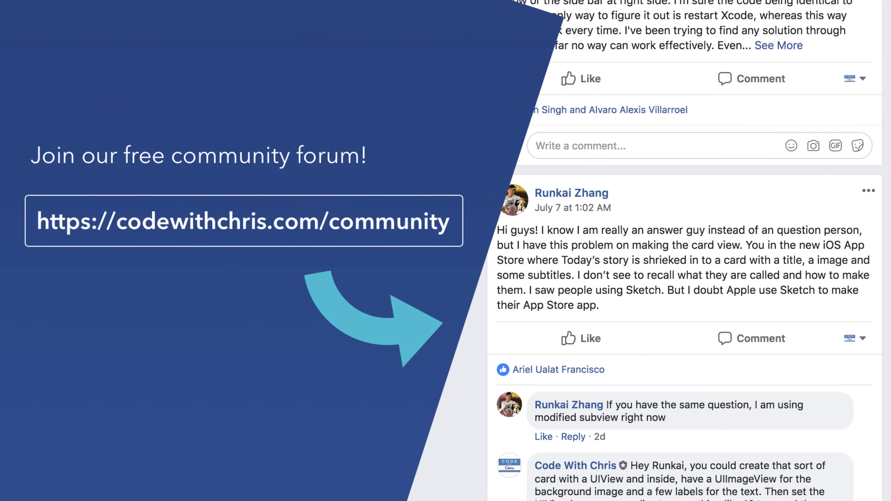
scroll(down, 3)
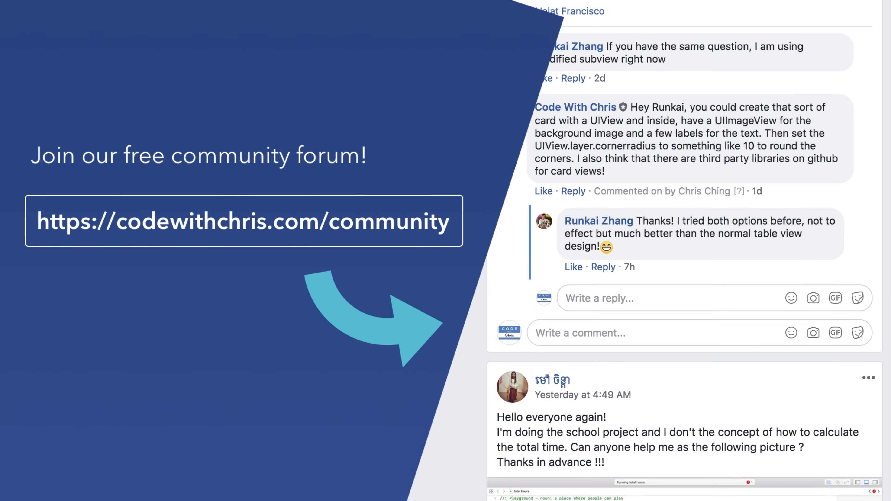
scroll(down, 3)
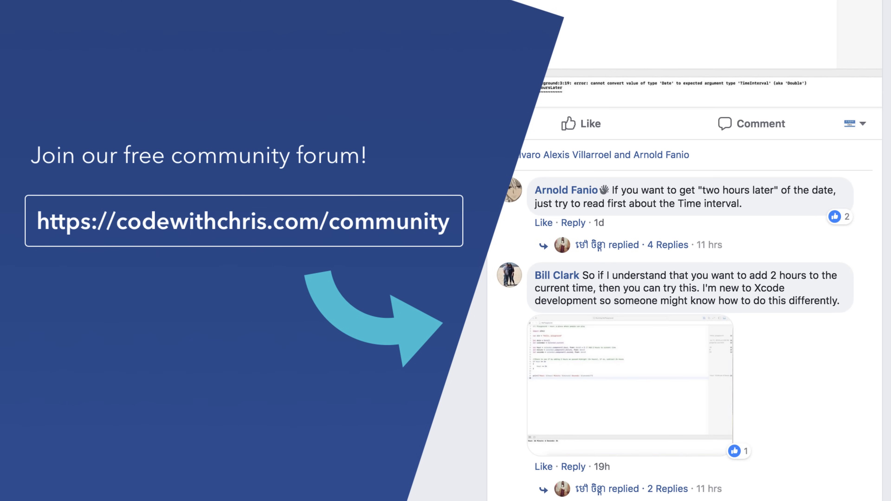
scroll(down, 3)
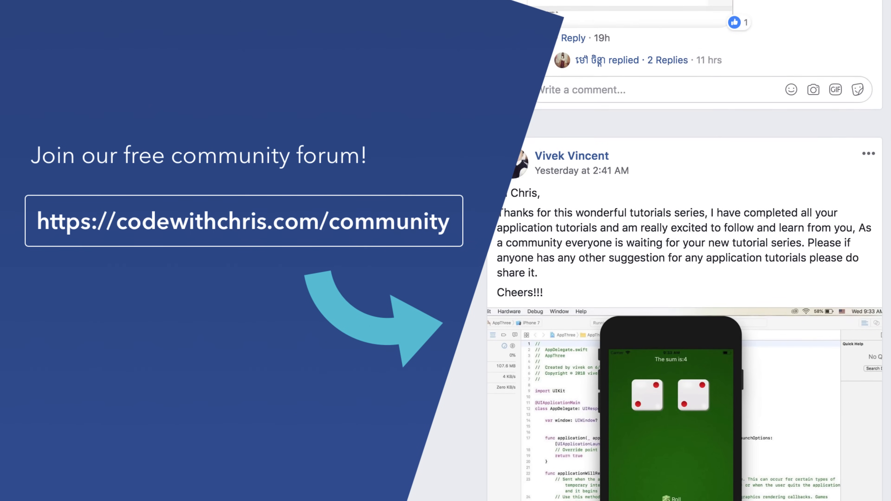
scroll(down, 3)
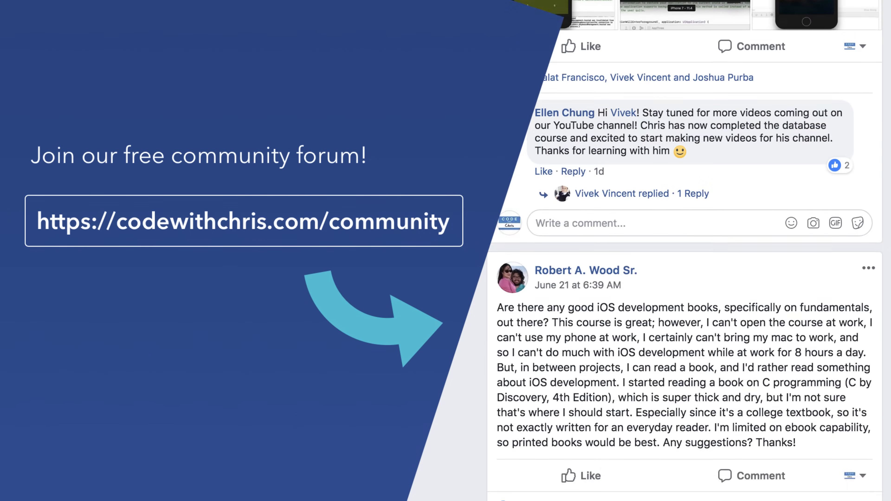
scroll(down, 3)
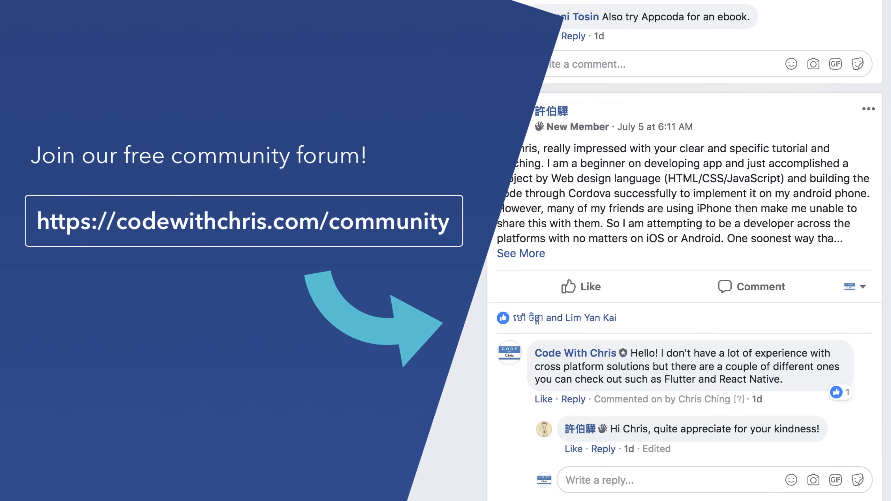
scroll(down, 3)
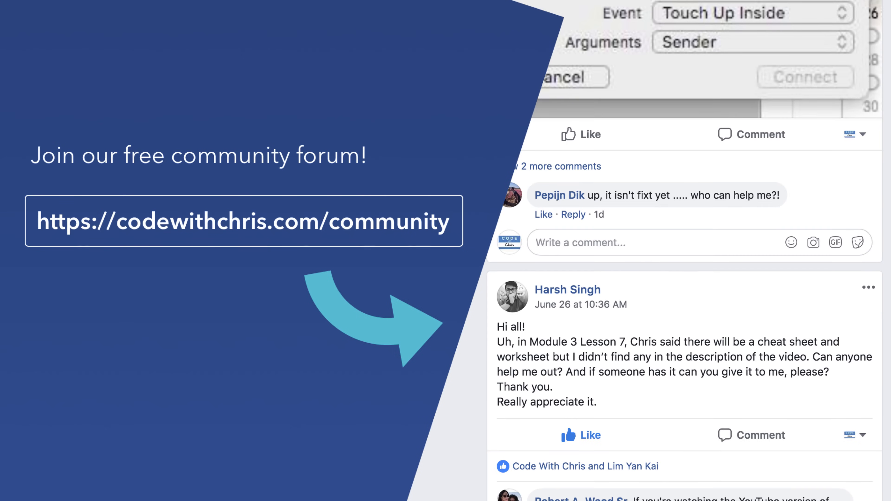
scroll(down, 3)
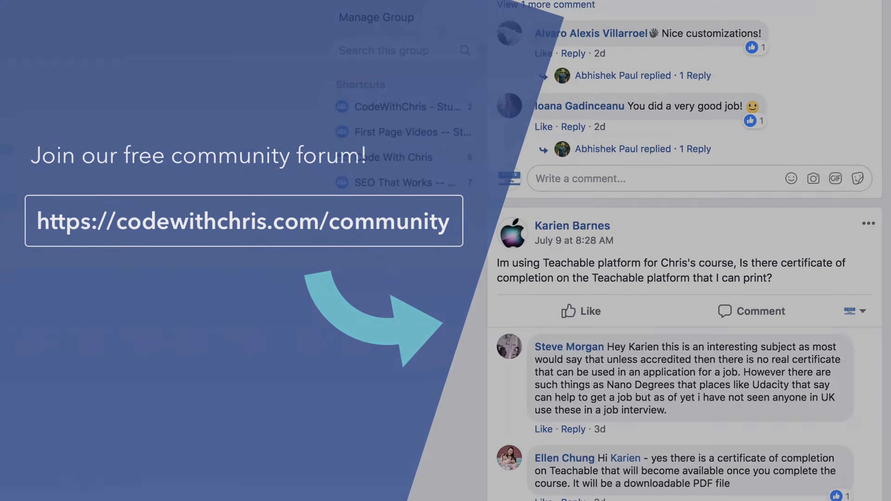